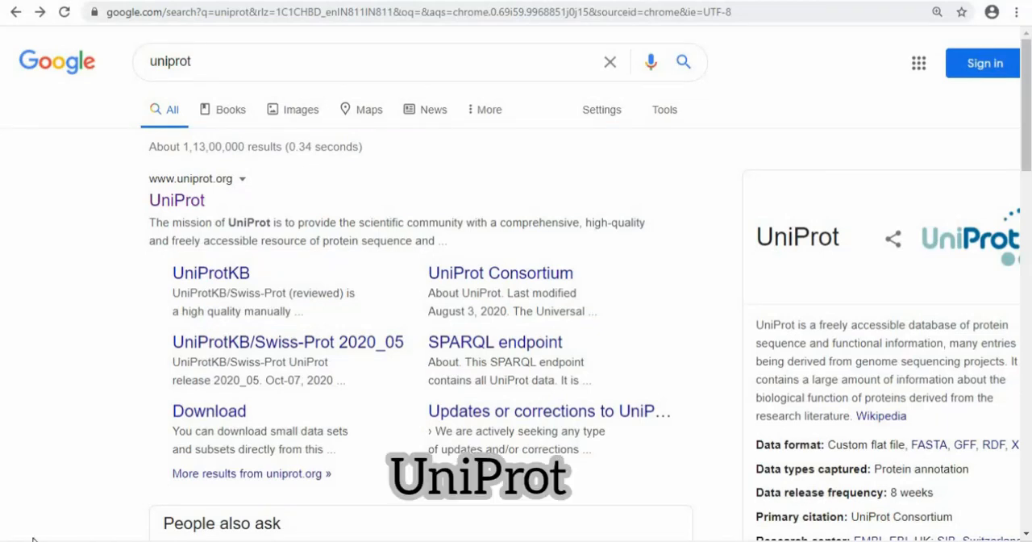
pyautogui.moveTo(213, 138)
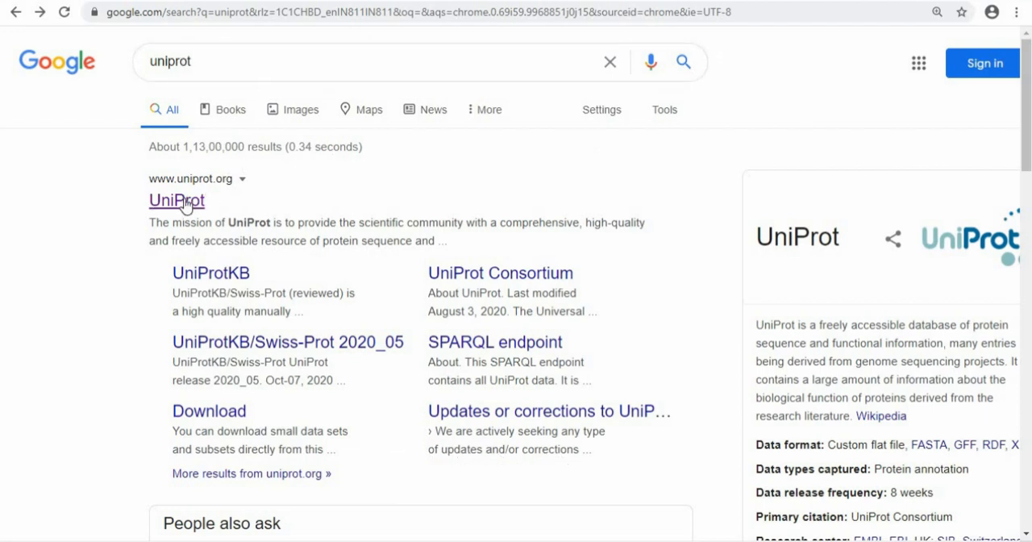
# Go to uniprot.org from the Google search results
pyautogui.click(177, 200)
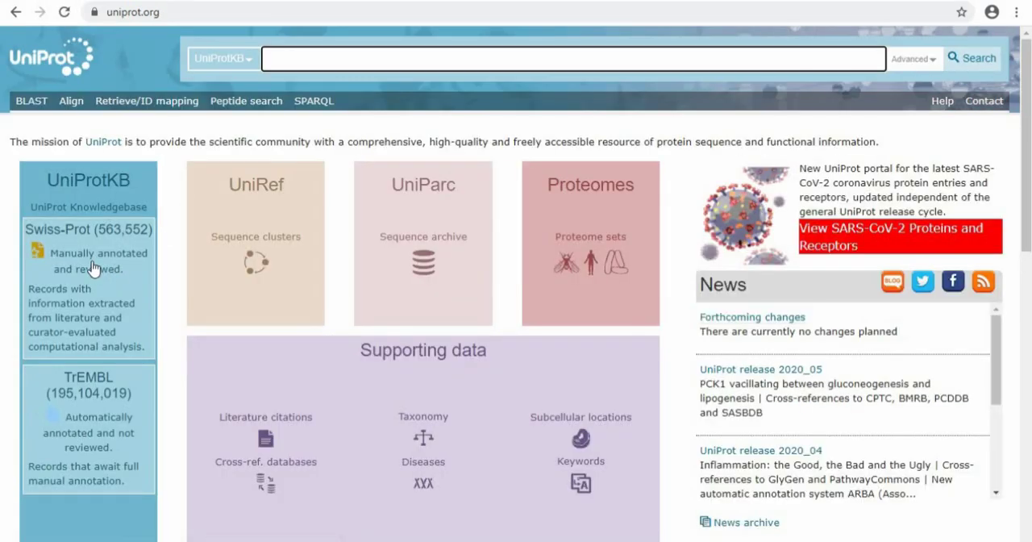
pyautogui.moveTo(200, 120)
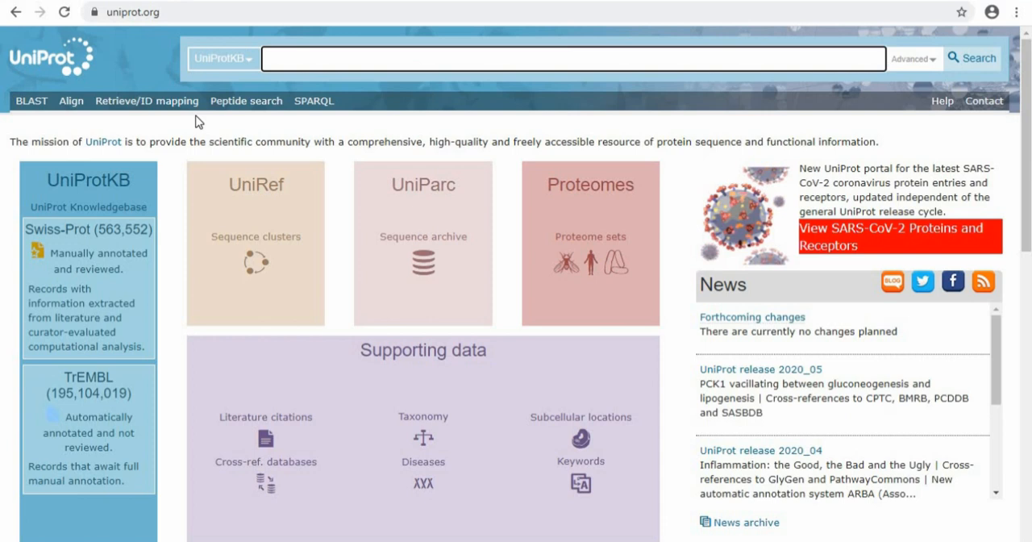
pyautogui.moveTo(181, 312)
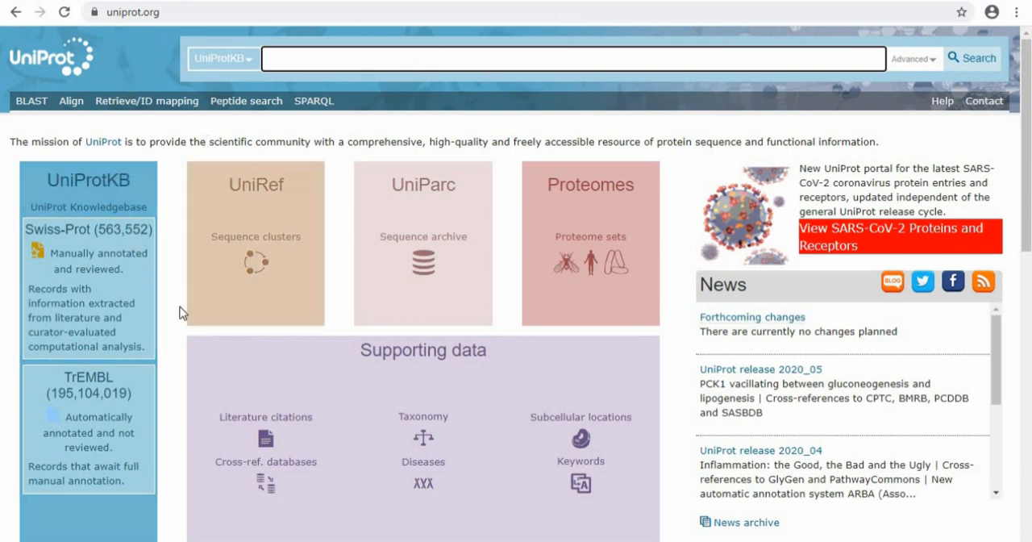
pyautogui.moveTo(319, 103)
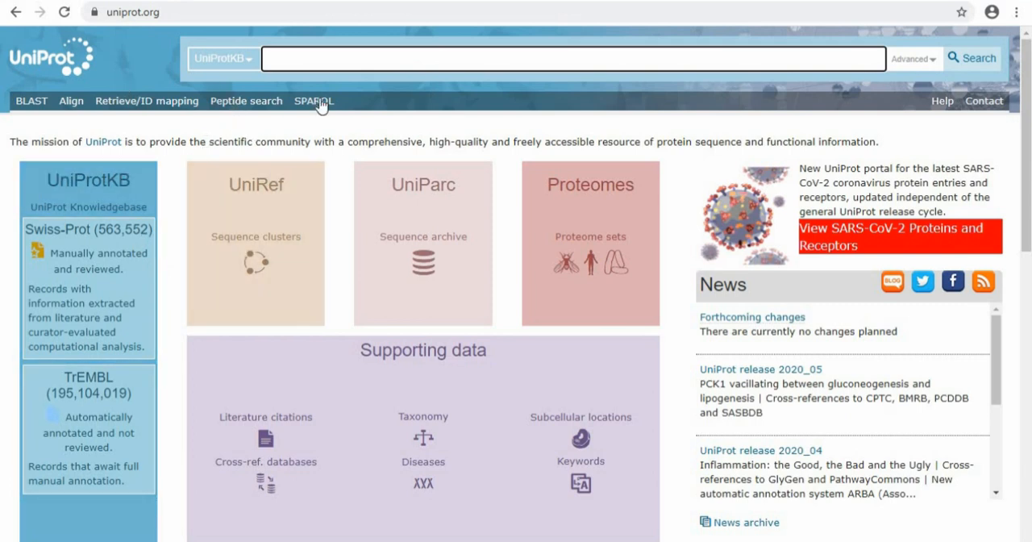
pyautogui.moveTo(391, 137)
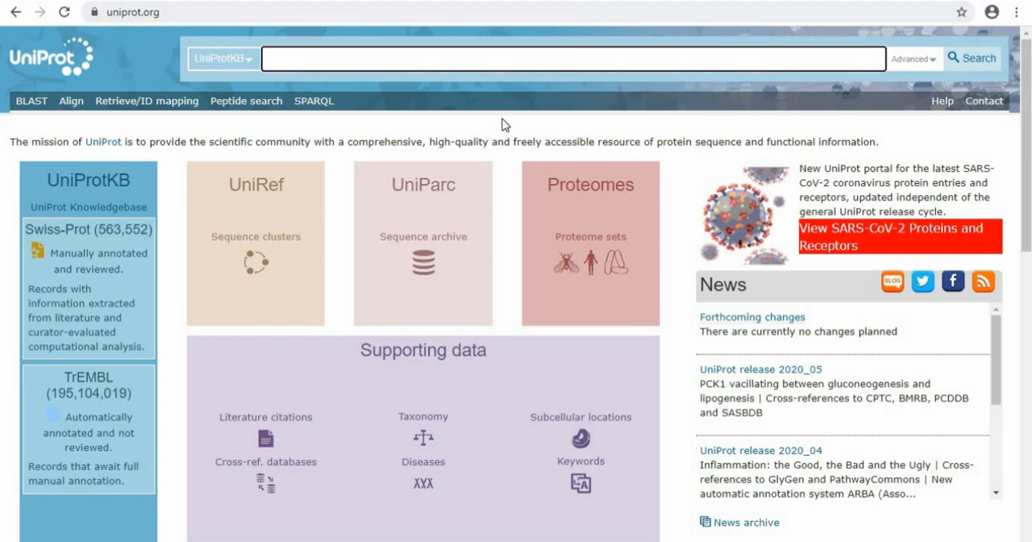
pyautogui.moveTo(535, 84)
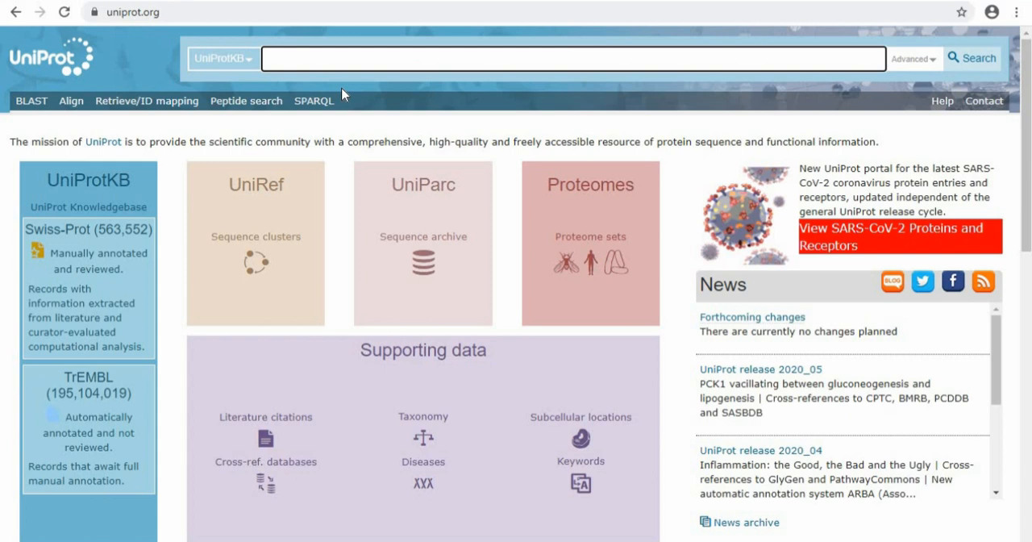
pyautogui.moveTo(510, 100)
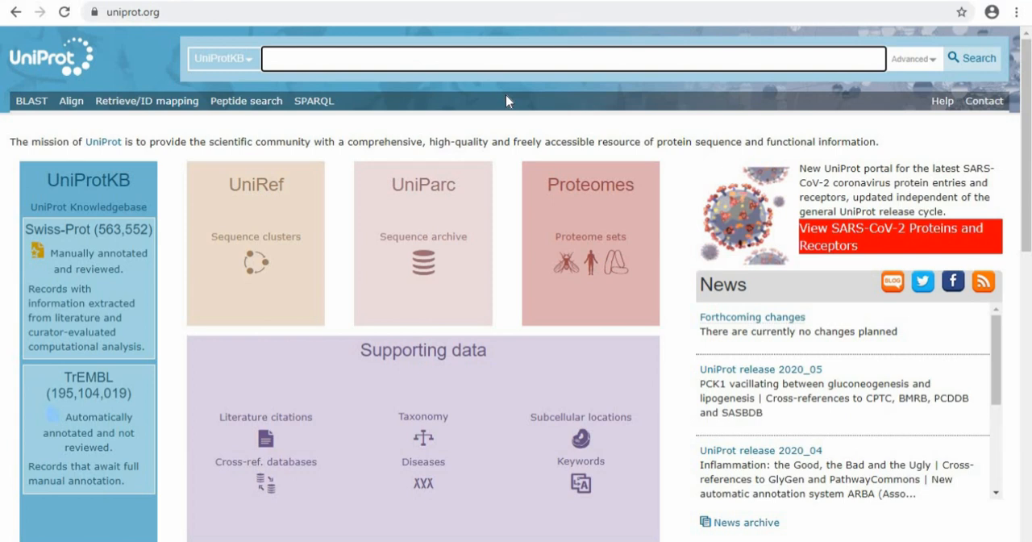
pyautogui.moveTo(520, 320)
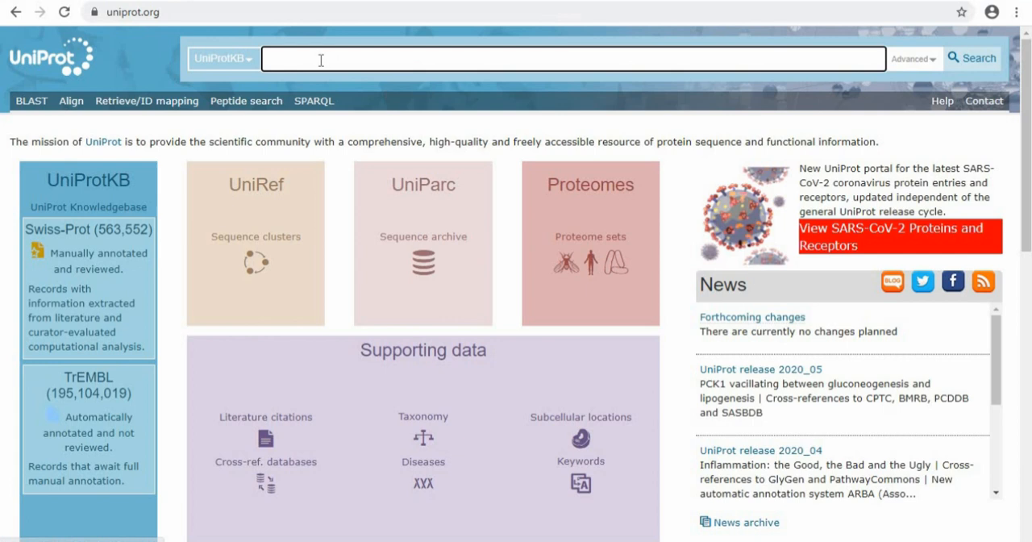
pyautogui.moveTo(391, 253)
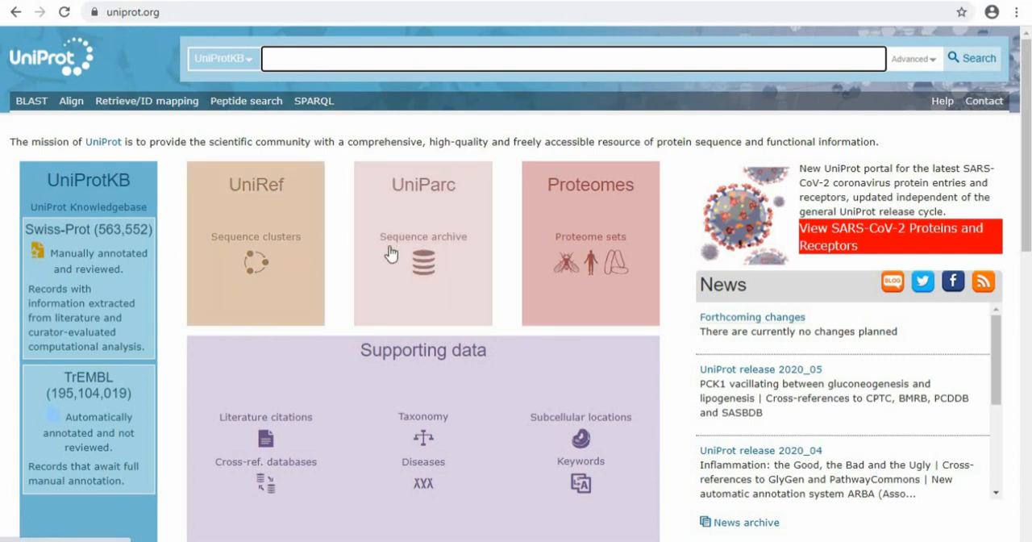
pyautogui.moveTo(266, 235)
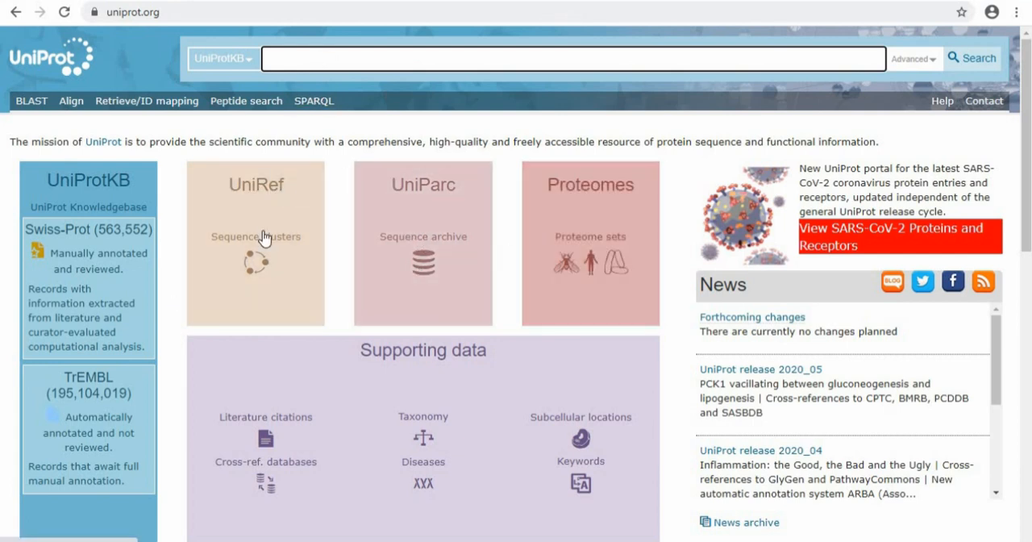
pyautogui.moveTo(595, 50)
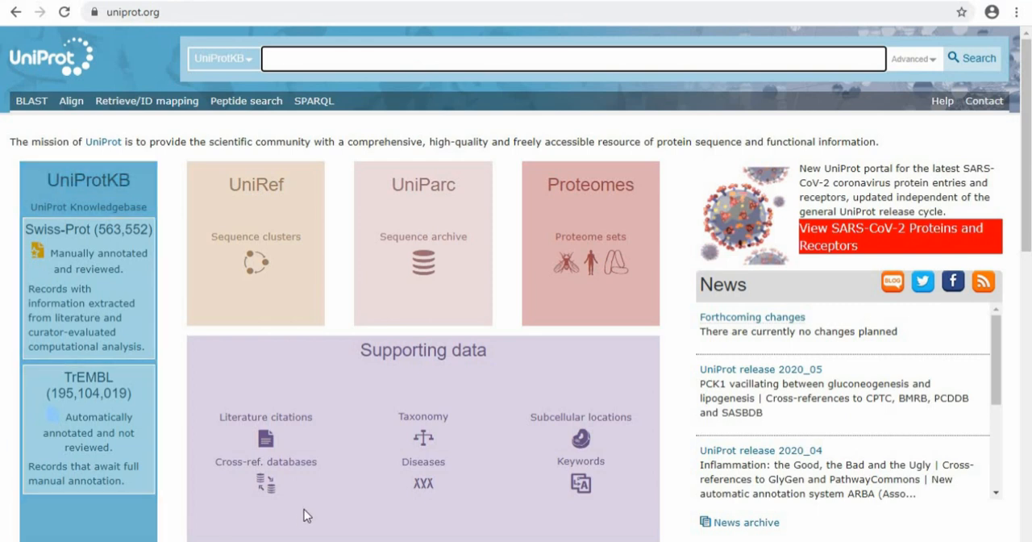
pyautogui.moveTo(87, 170)
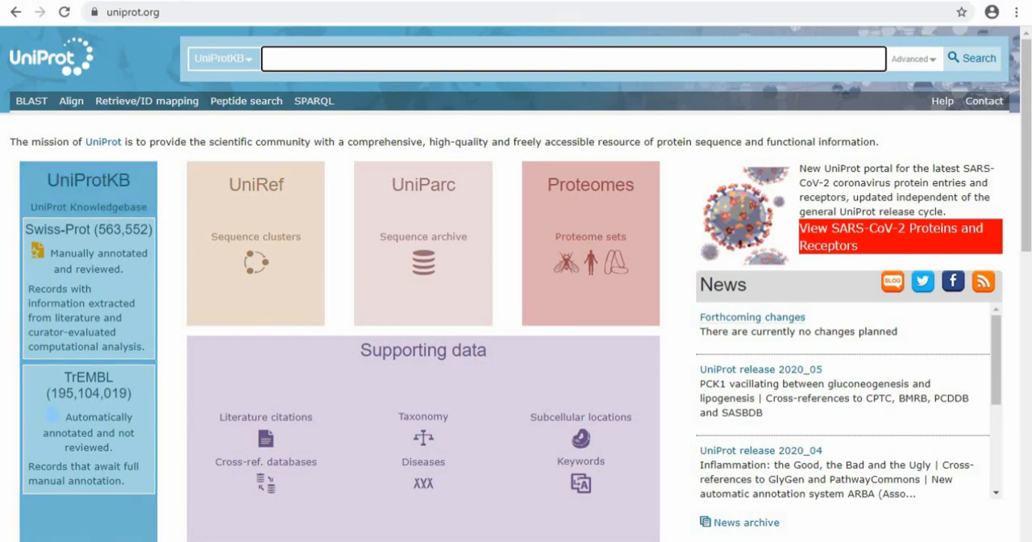
pyautogui.moveTo(87, 187)
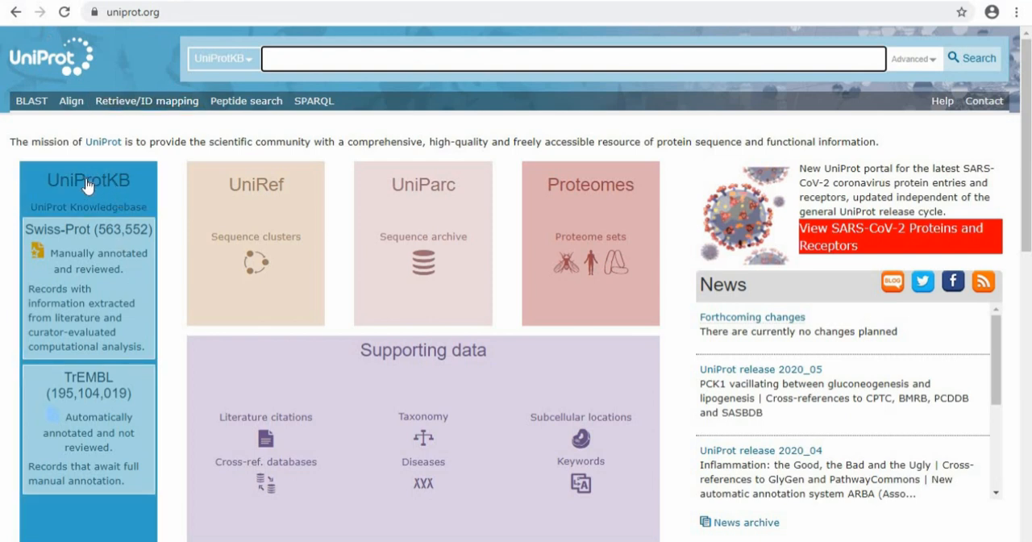
pyautogui.moveTo(100, 236)
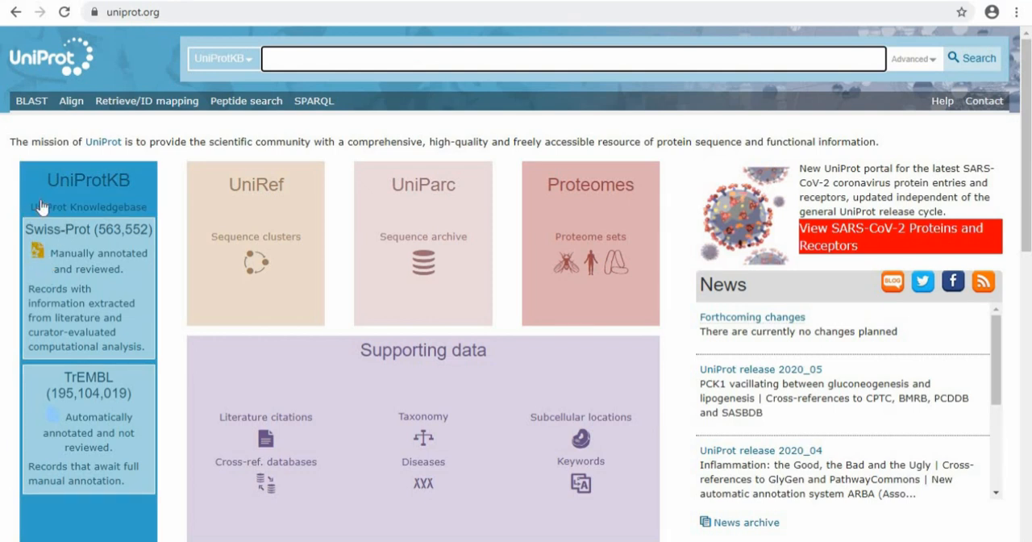
pyautogui.moveTo(7, 177)
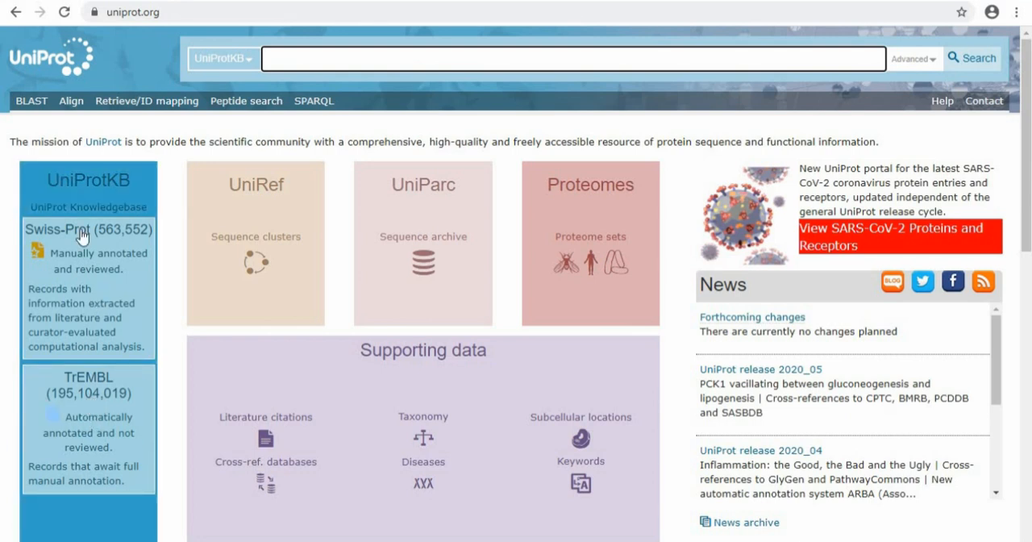
pyautogui.moveTo(26, 215)
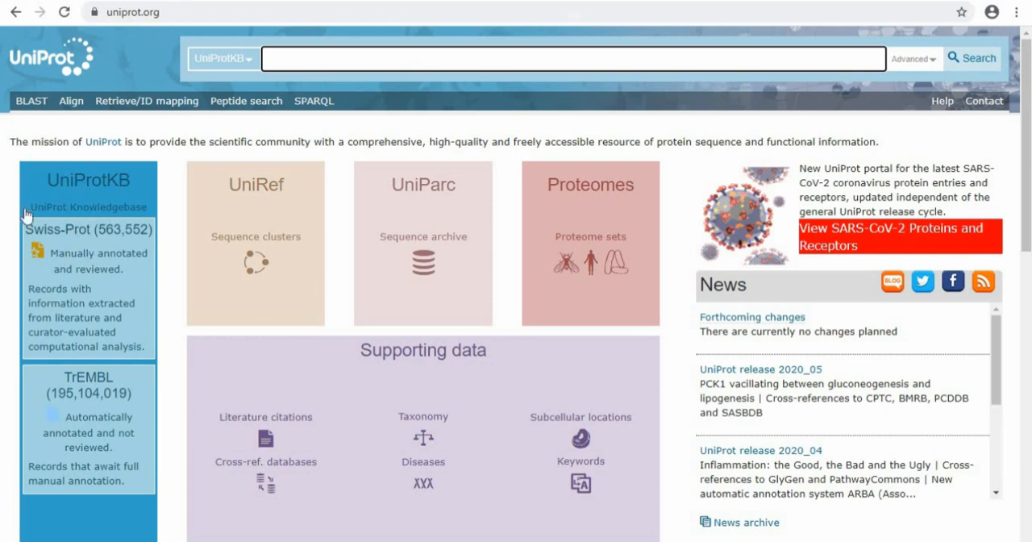
pyautogui.moveTo(108, 300)
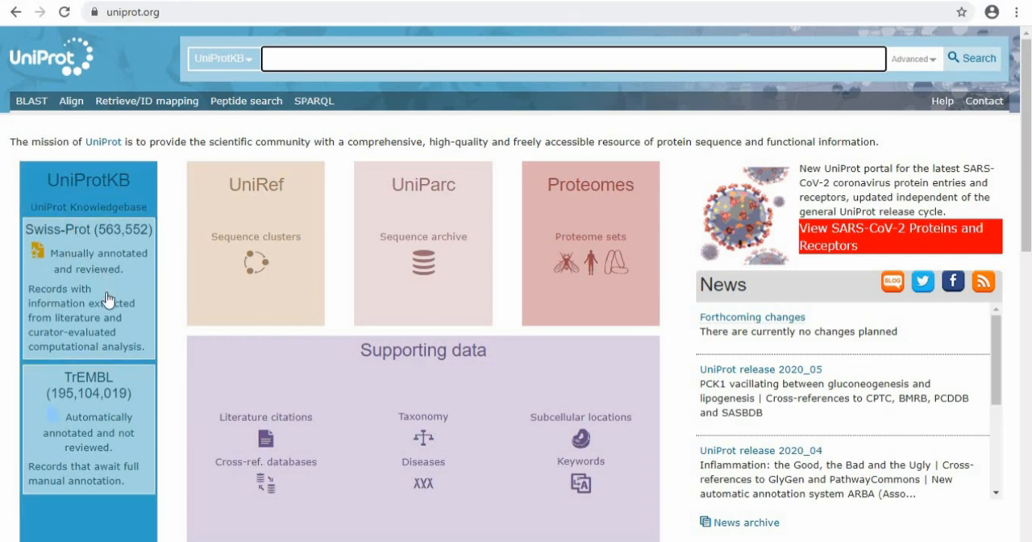
pyautogui.moveTo(13, 211)
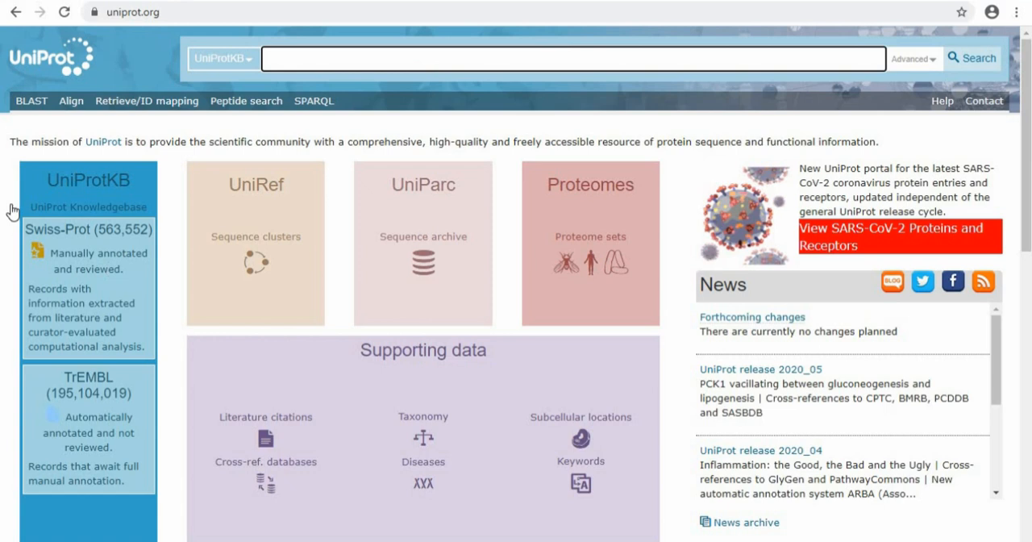
pyautogui.moveTo(7, 242)
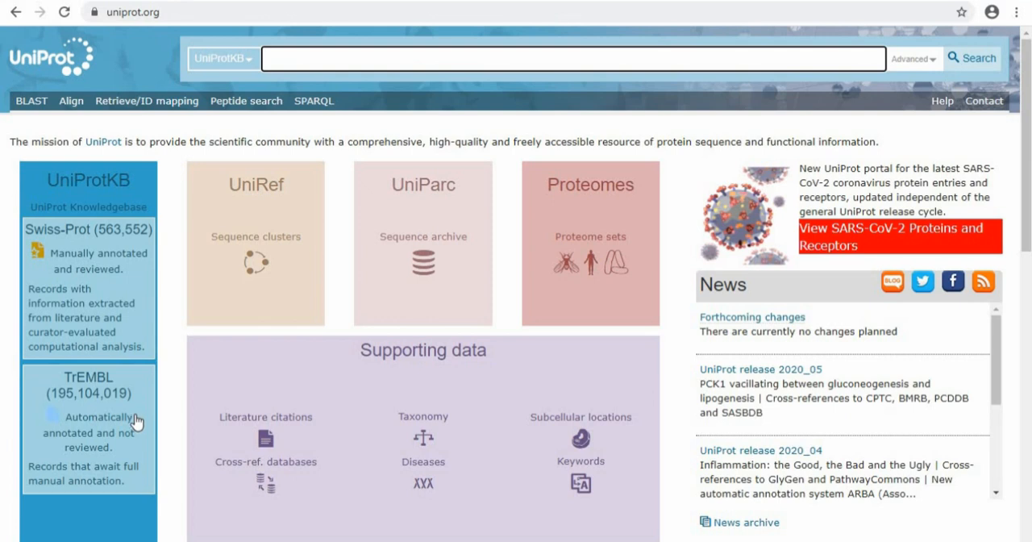
pyautogui.moveTo(66, 413)
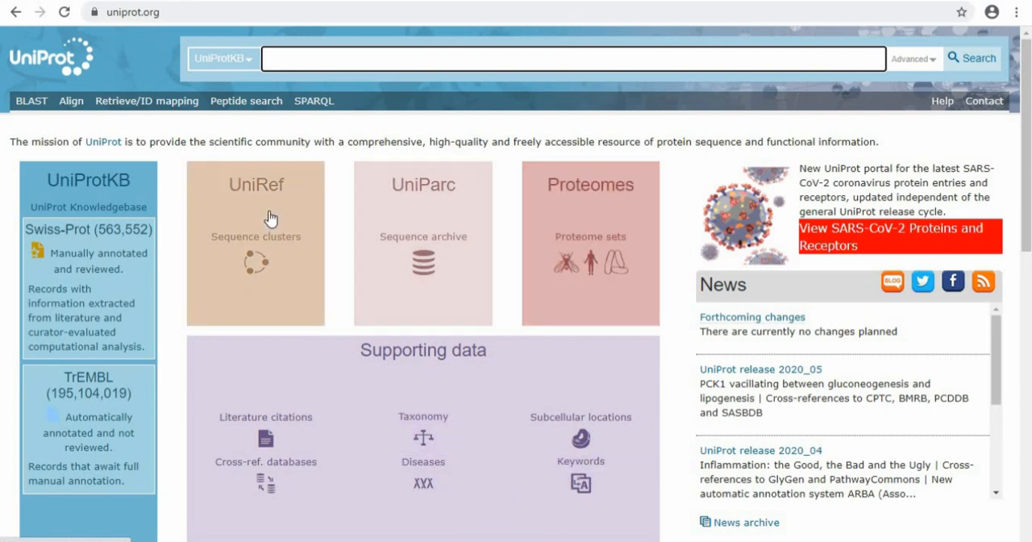
pyautogui.moveTo(292, 255)
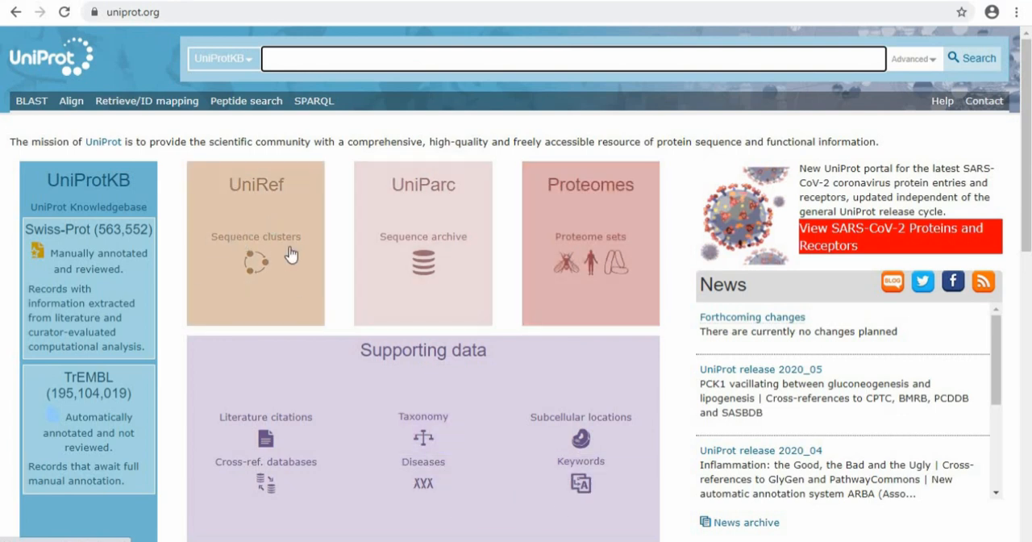
pyautogui.moveTo(433, 259)
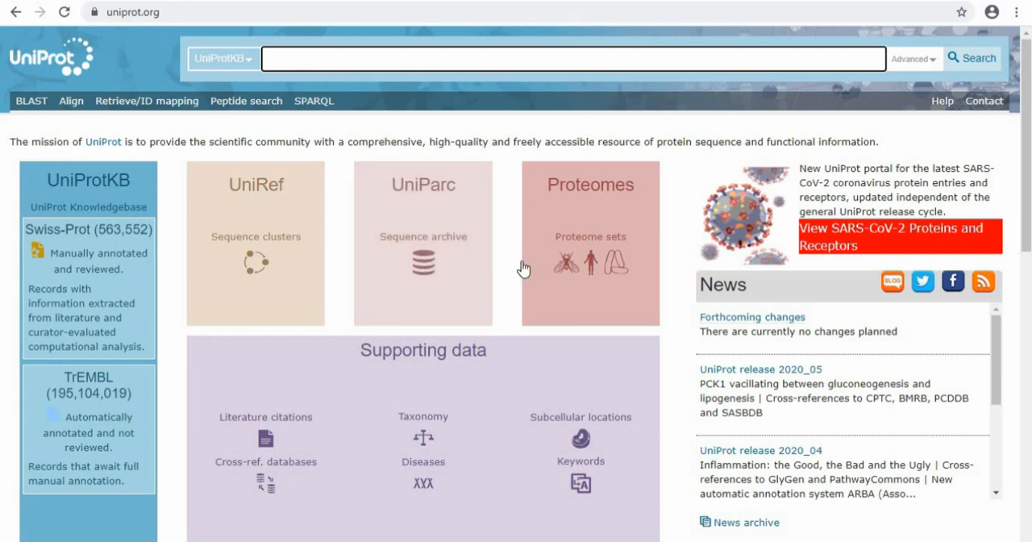
pyautogui.moveTo(568, 234)
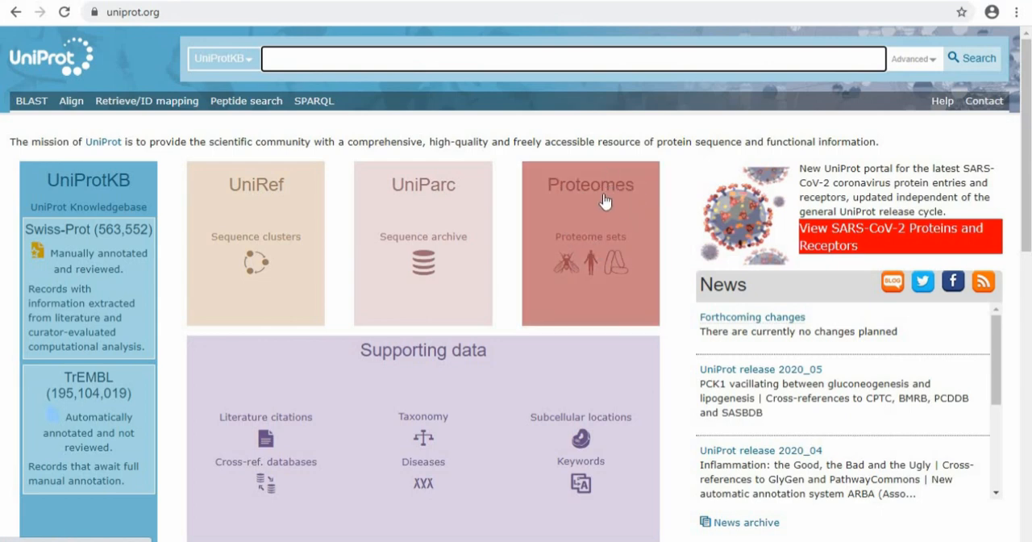
pyautogui.moveTo(626, 200)
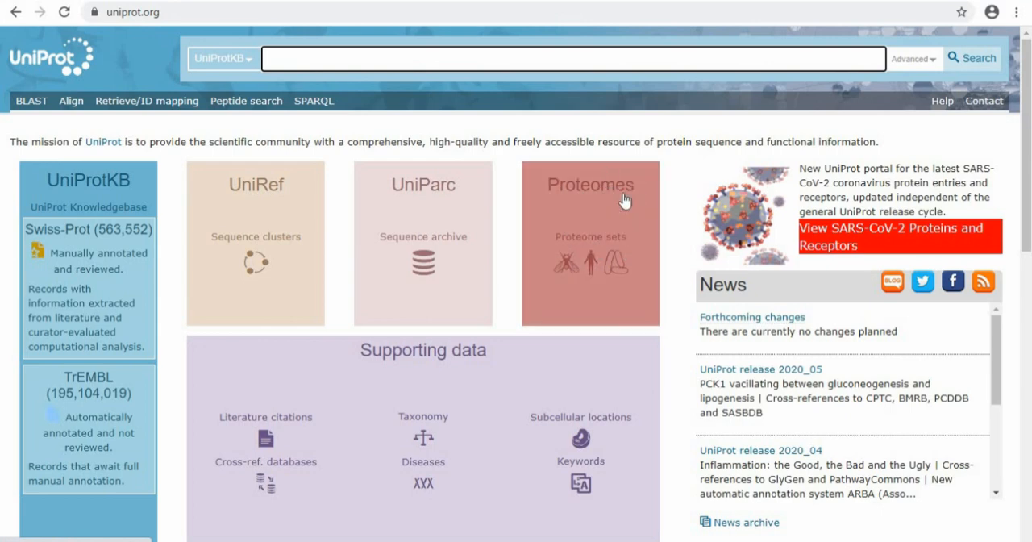
pyautogui.scroll(-3)
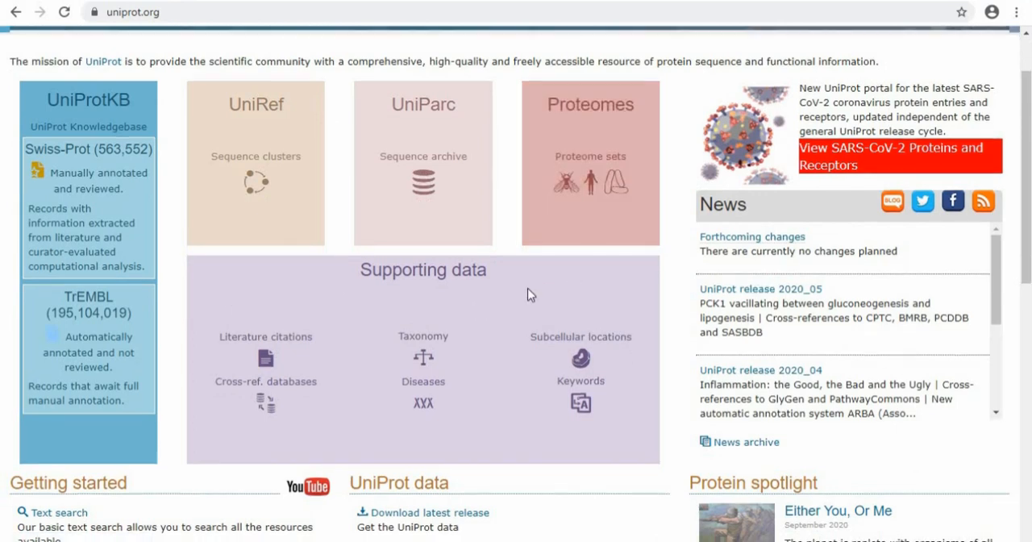
pyautogui.scroll(-3)
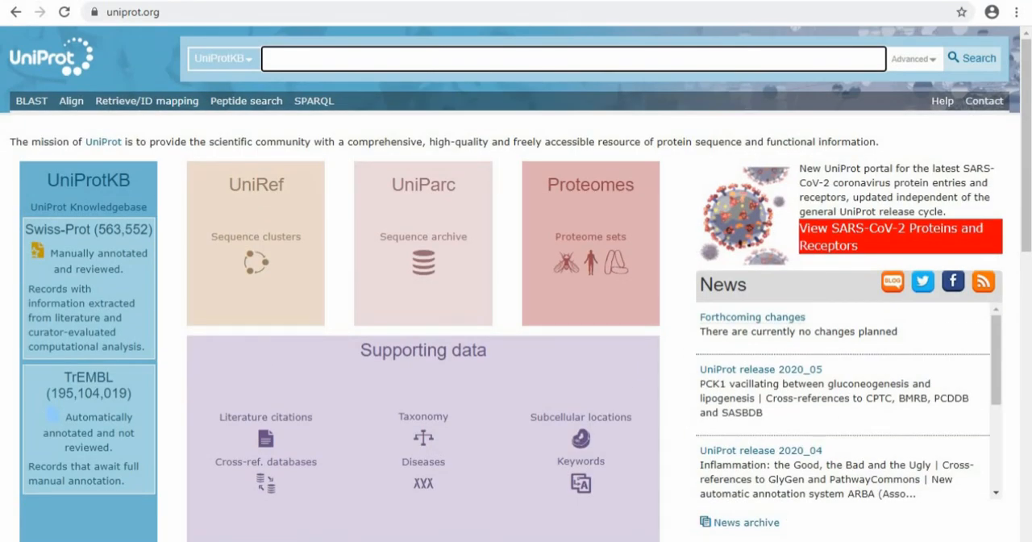
pyautogui.moveTo(257, 142)
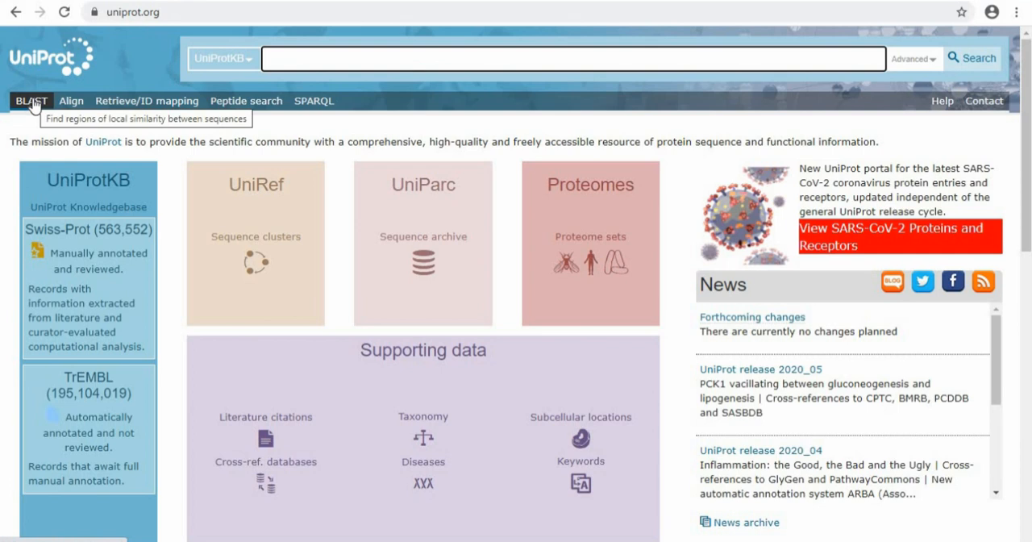
pyautogui.moveTo(73, 58)
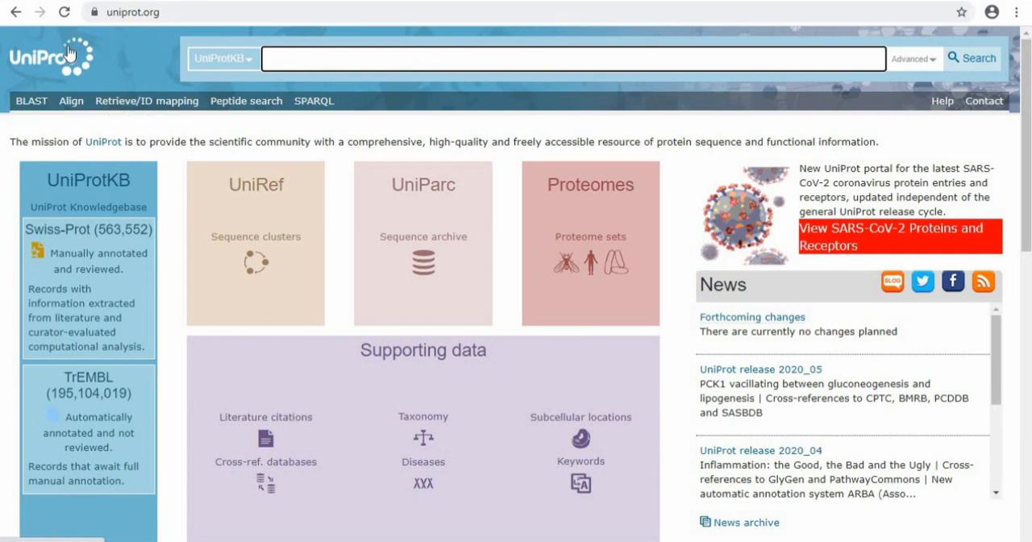
pyautogui.moveTo(71, 100)
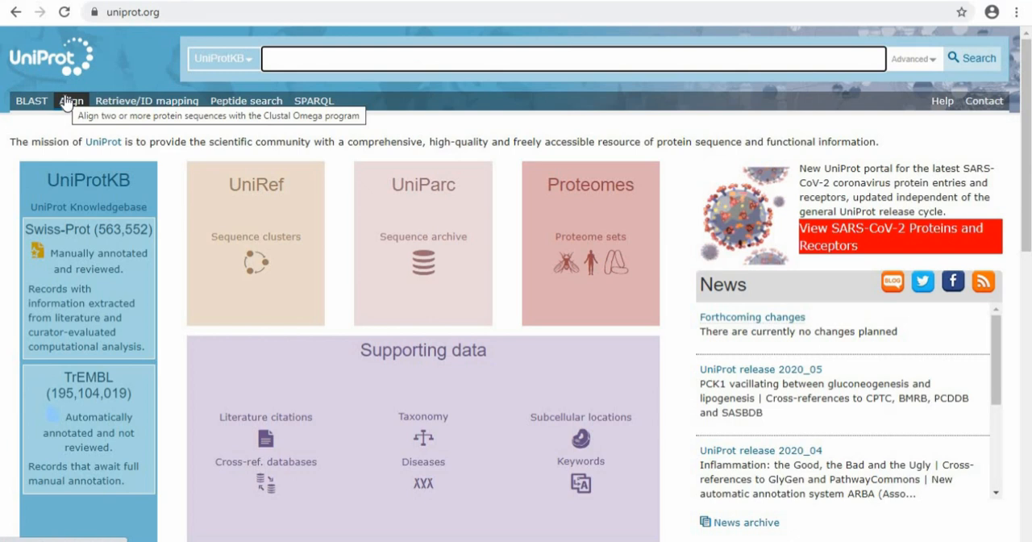
pyautogui.moveTo(147, 100)
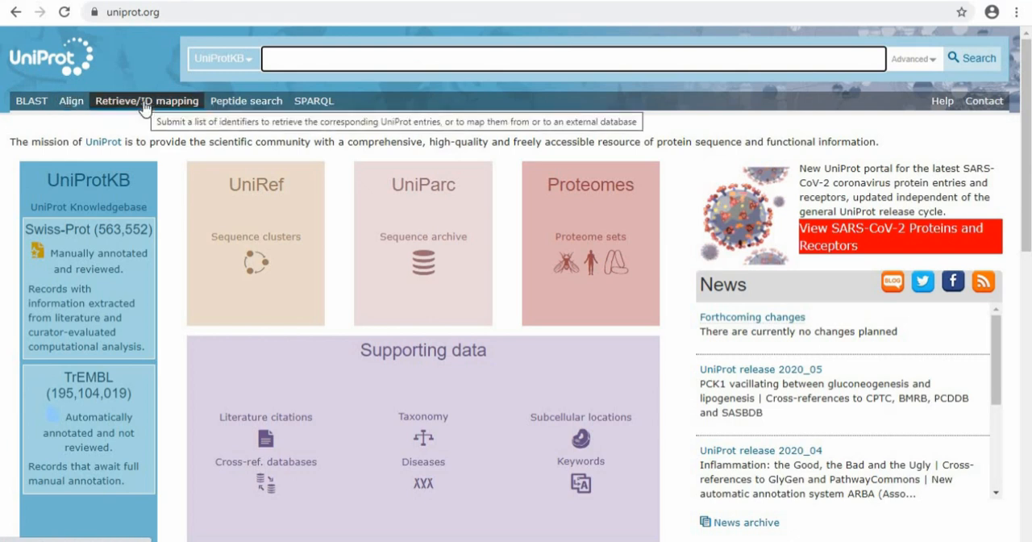
pyautogui.moveTo(260, 117)
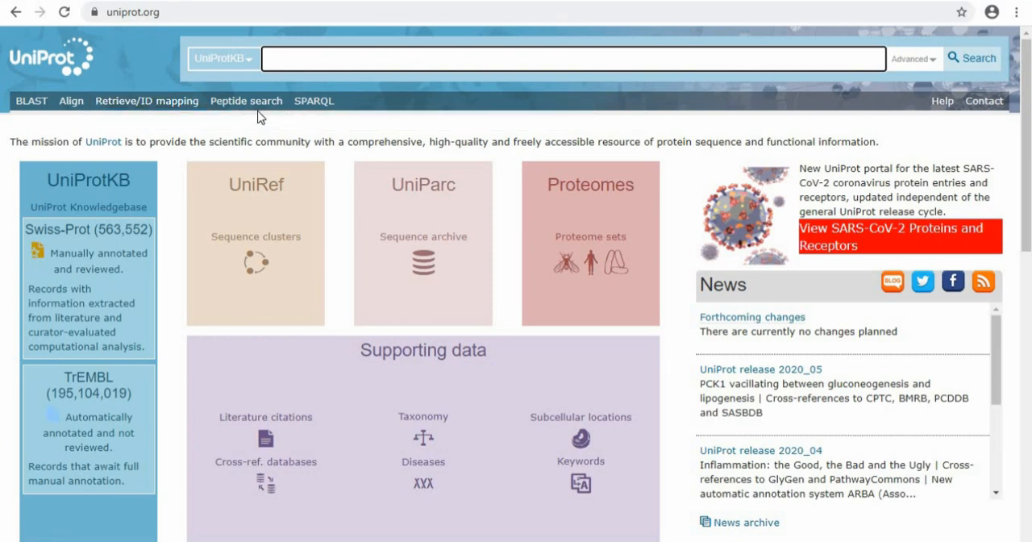
pyautogui.moveTo(249, 108)
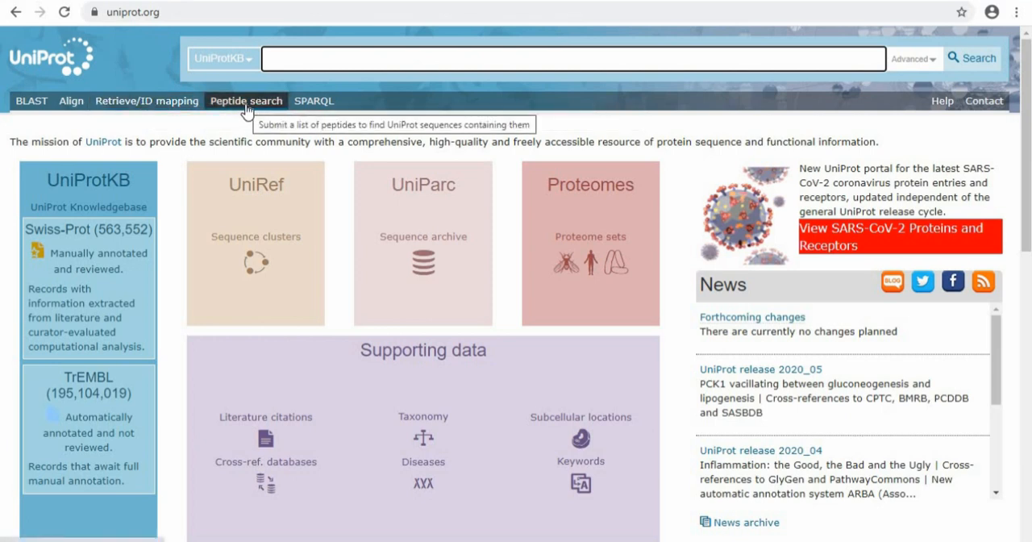
pyautogui.moveTo(221, 272)
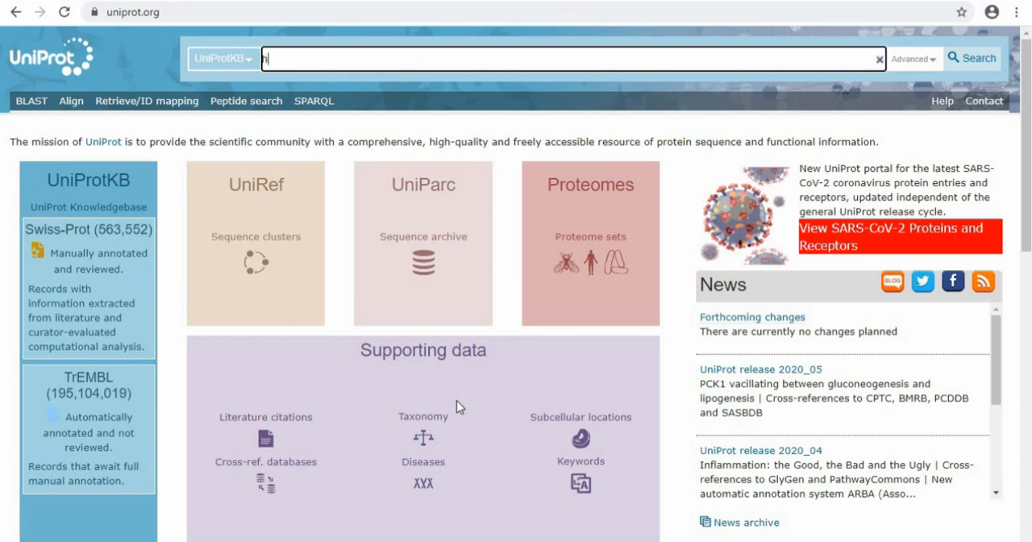
# Search UniProtKB for 'hemoglobin' and look over the result list
pyautogui.write('hemoglobin')
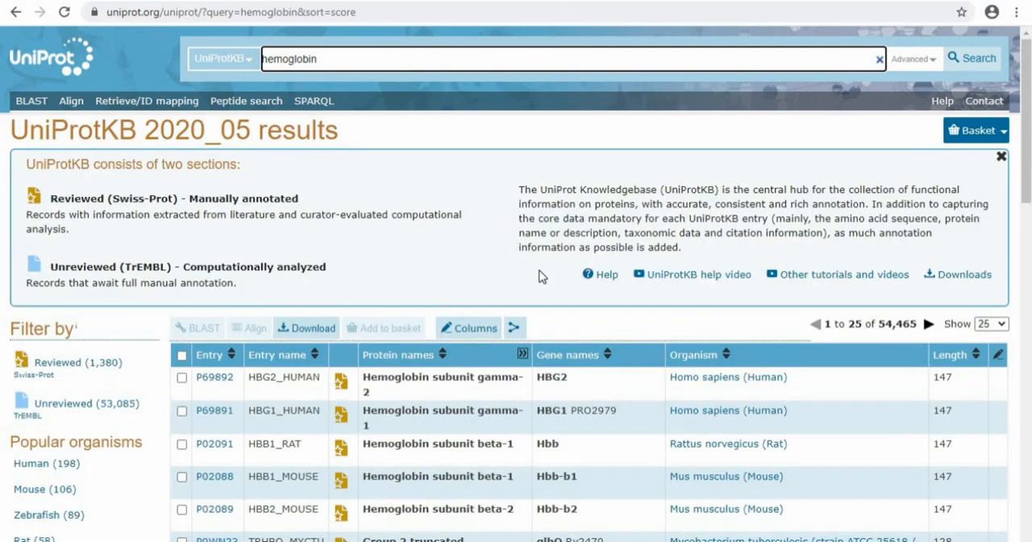
pyautogui.scroll(-3)
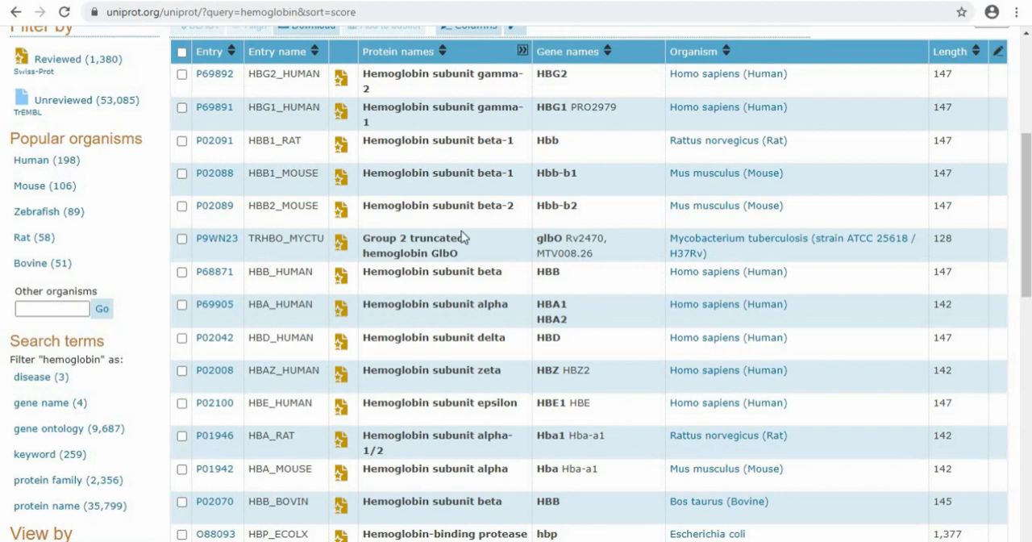
pyautogui.scroll(3)
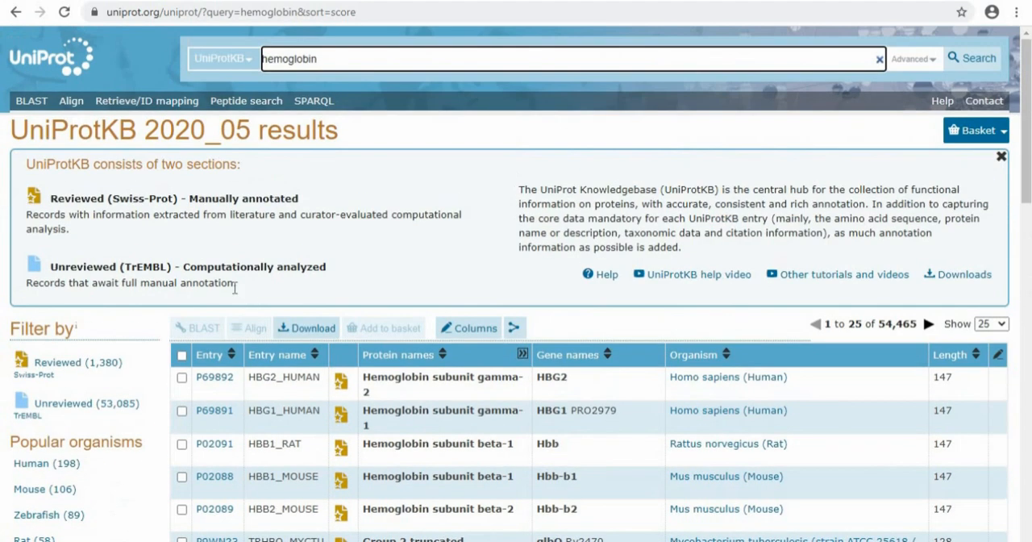
pyautogui.scroll(-3)
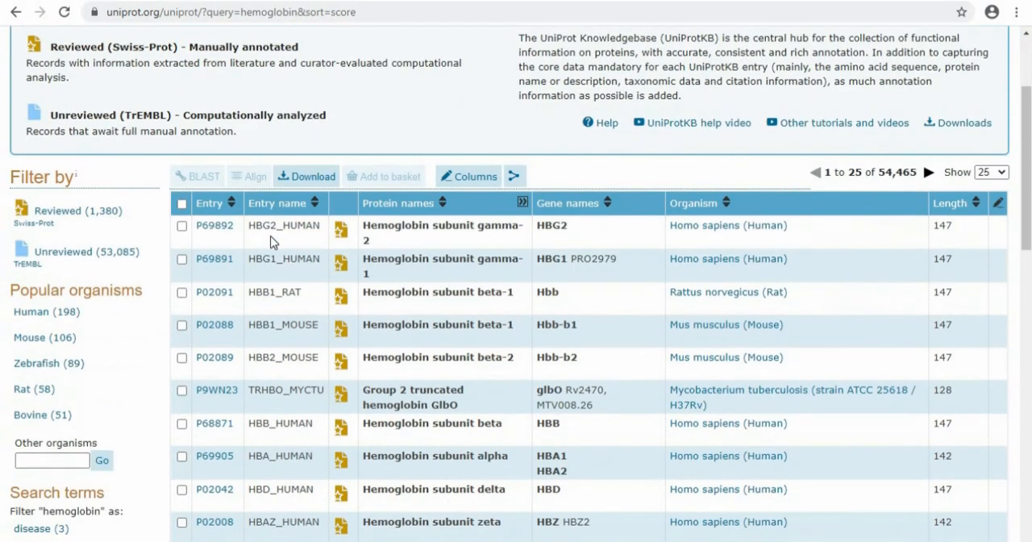
pyautogui.scroll(-3)
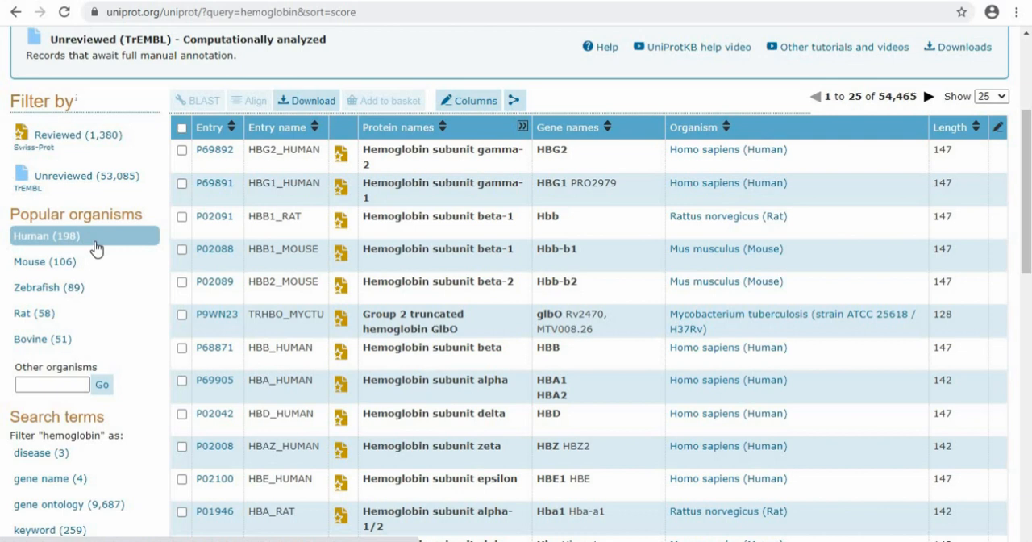
pyautogui.moveTo(45, 266)
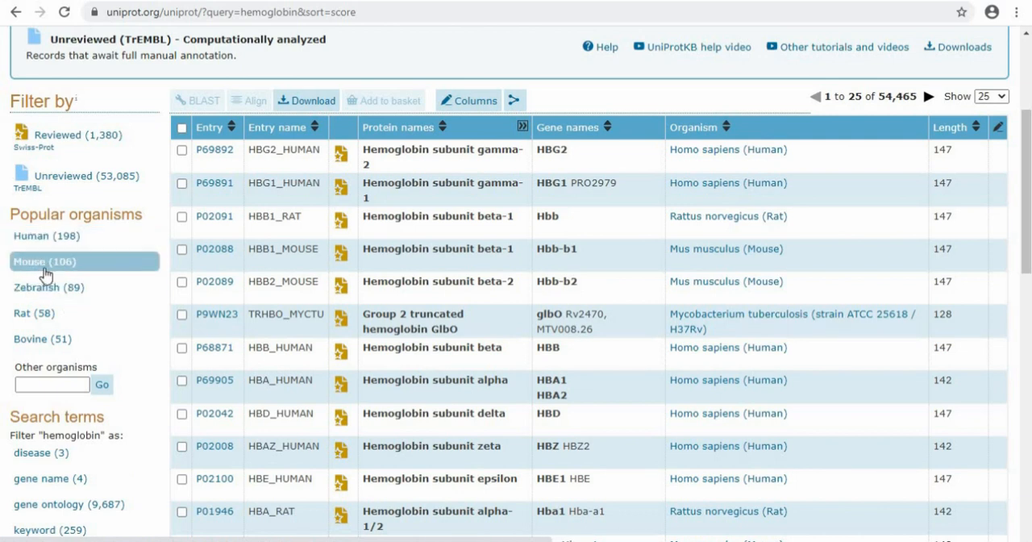
pyautogui.moveTo(72, 287)
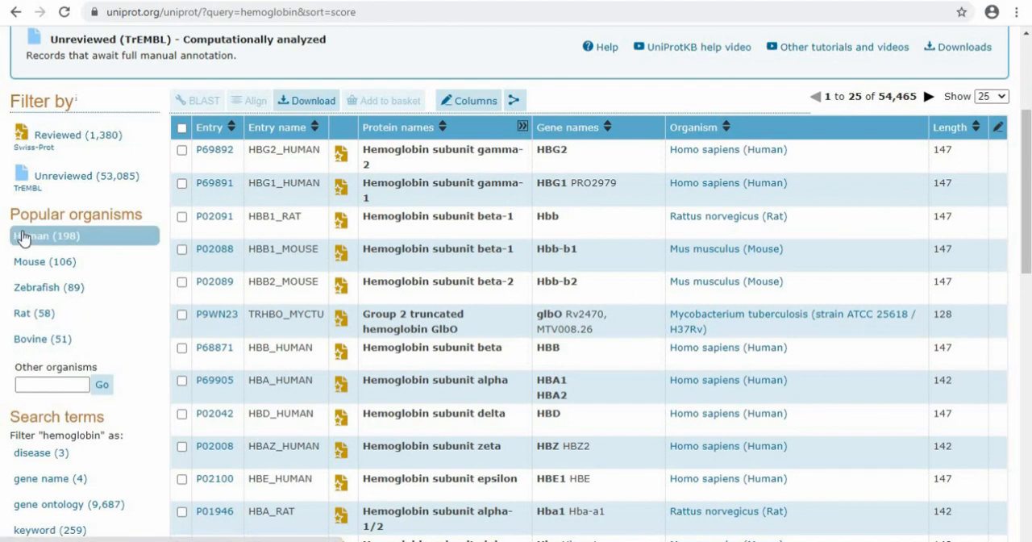
# Filter the hemoglobin results to Human (198 entries), with HBG2_HUMAN (P69892) listed first
pyautogui.click(45, 235)
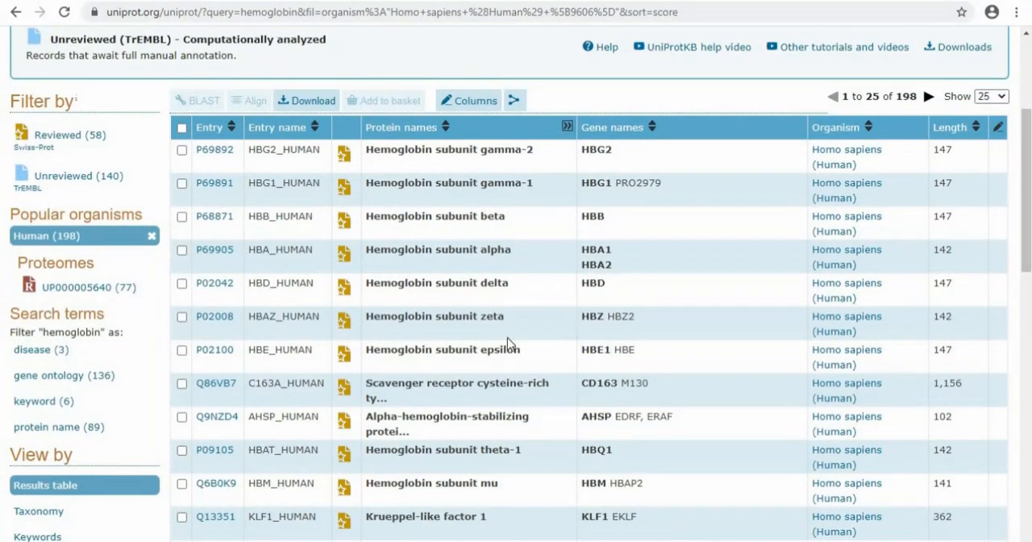
pyautogui.moveTo(423, 171)
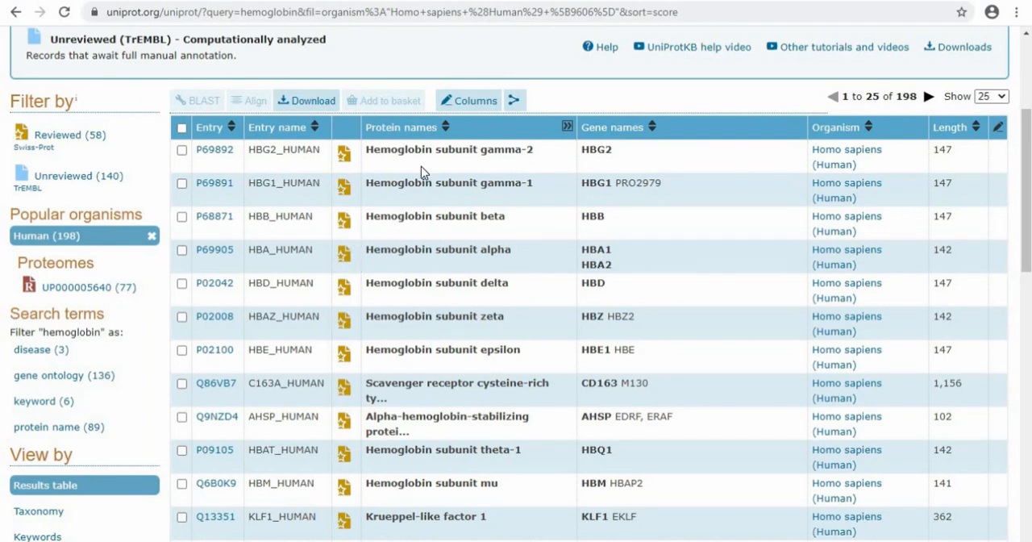
pyautogui.moveTo(484, 203)
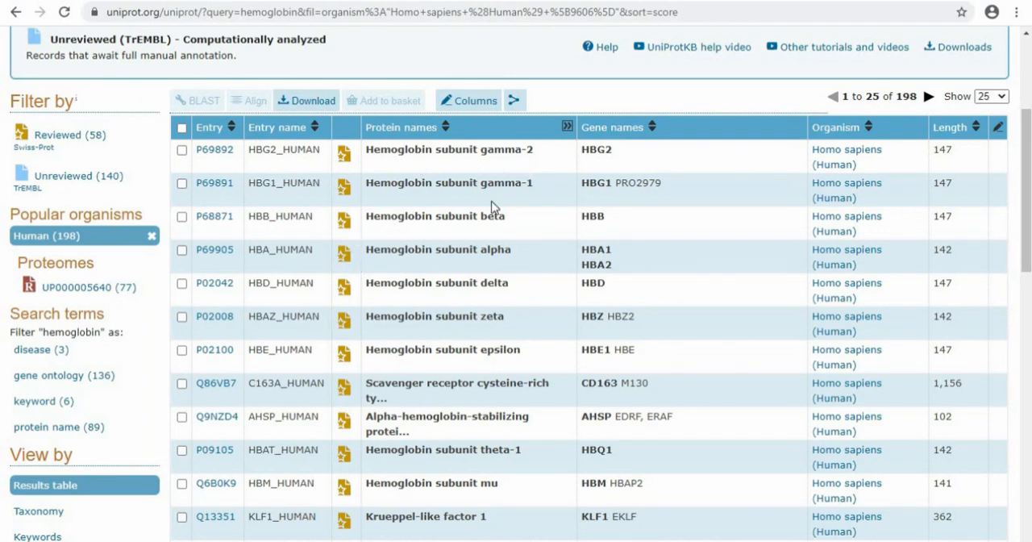
pyautogui.scroll(-3)
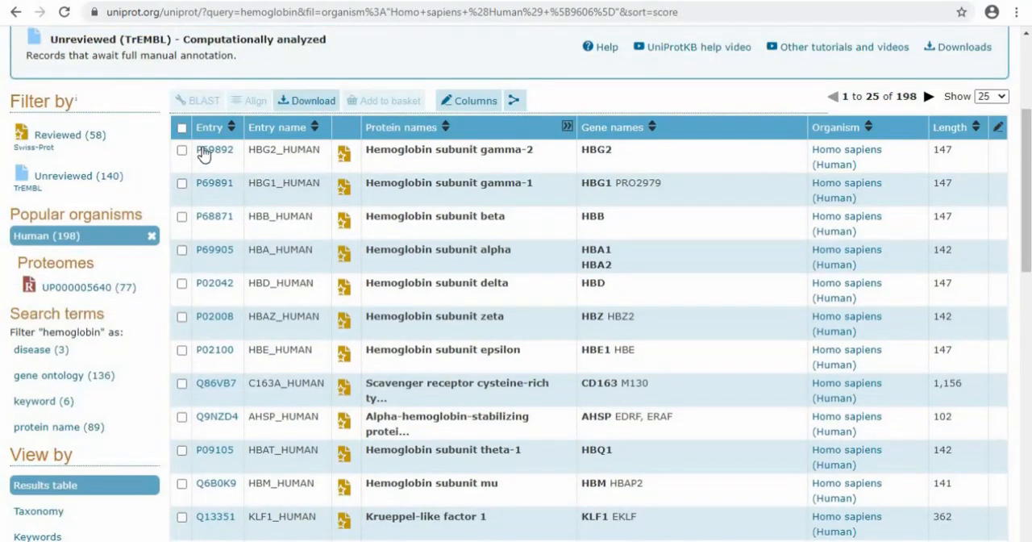
pyautogui.moveTo(229, 175)
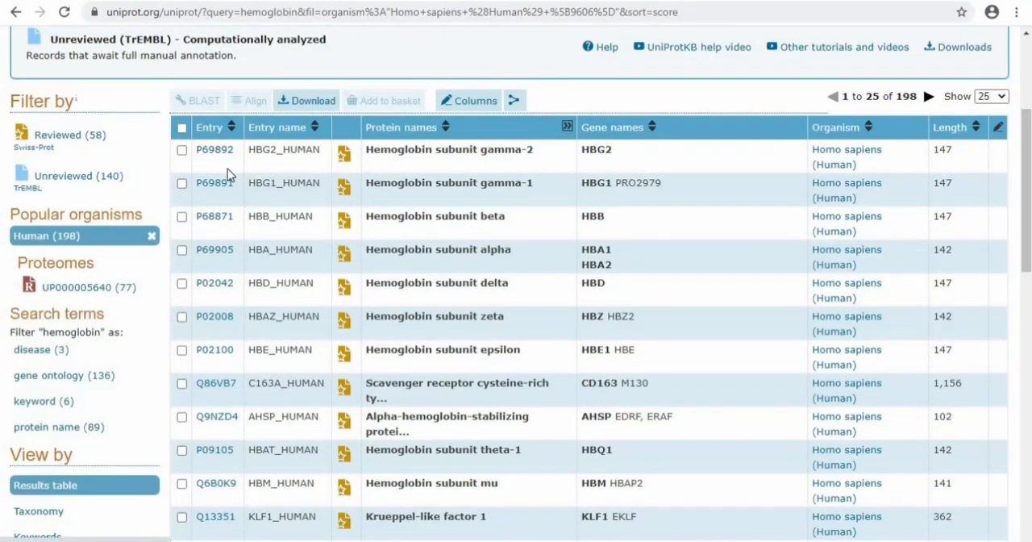
pyautogui.moveTo(716, 309)
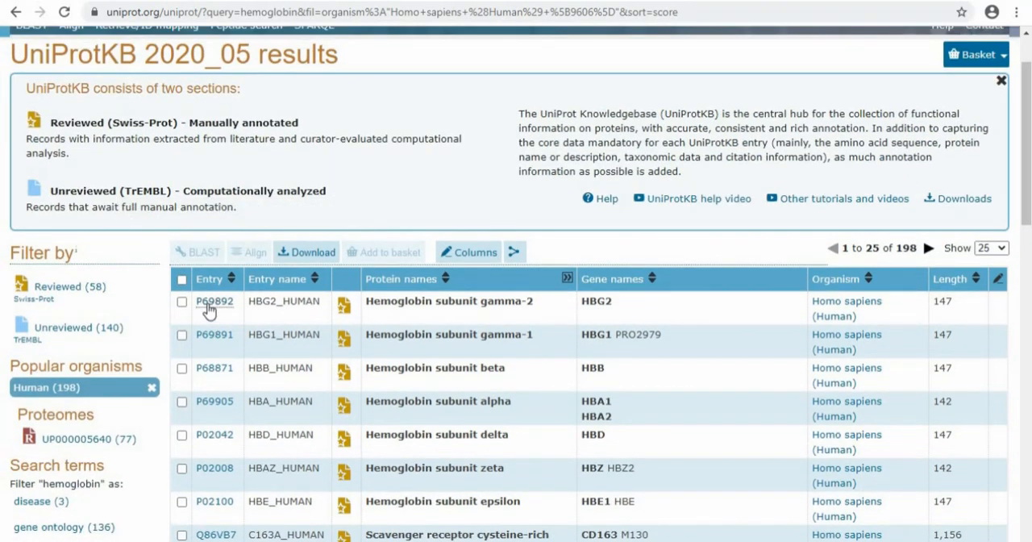
# Open entry P69892 (HBG2_HUMAN, Hemoglobin subunit gamma-2) and read its Function annotations
pyautogui.click(211, 300)
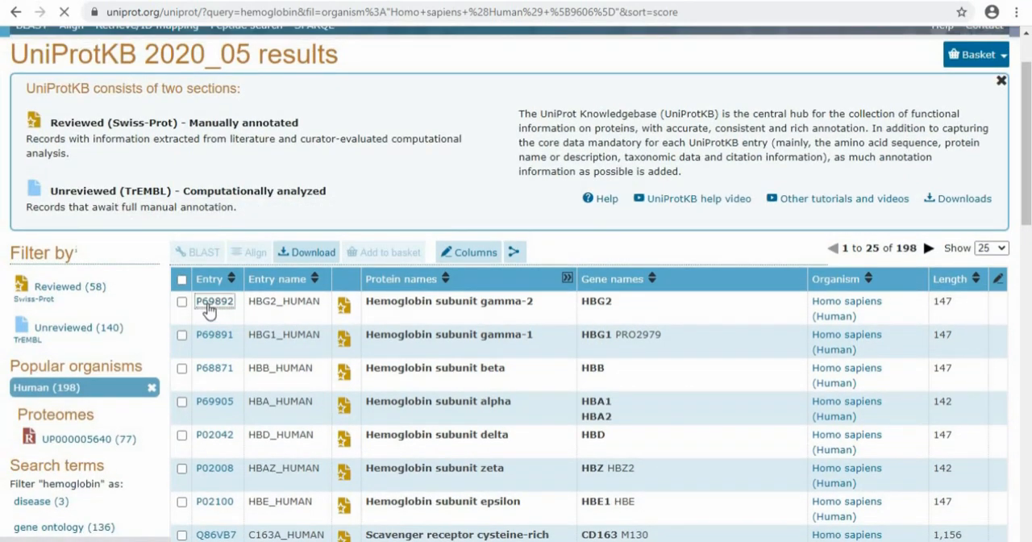
pyautogui.click(213, 300)
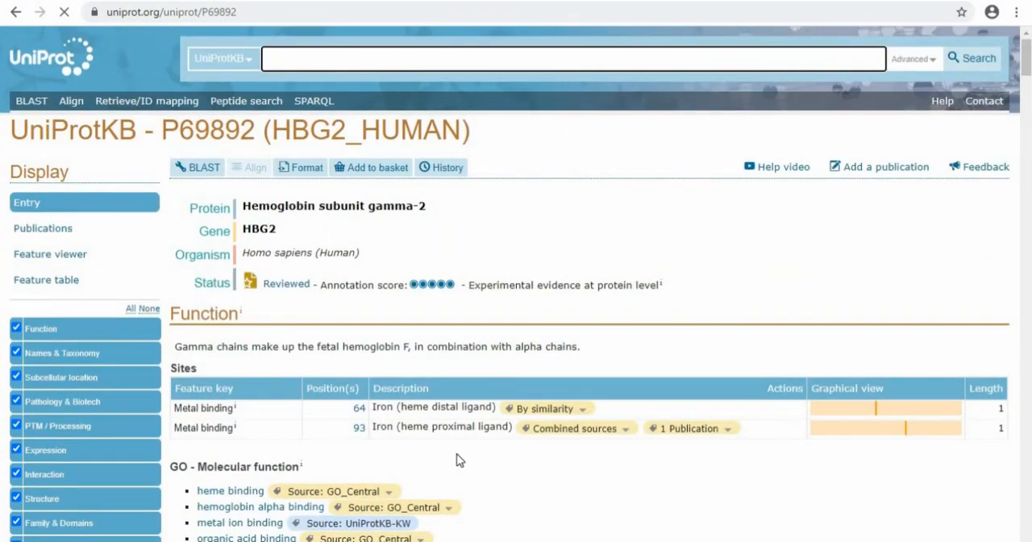
pyautogui.scroll(-3)
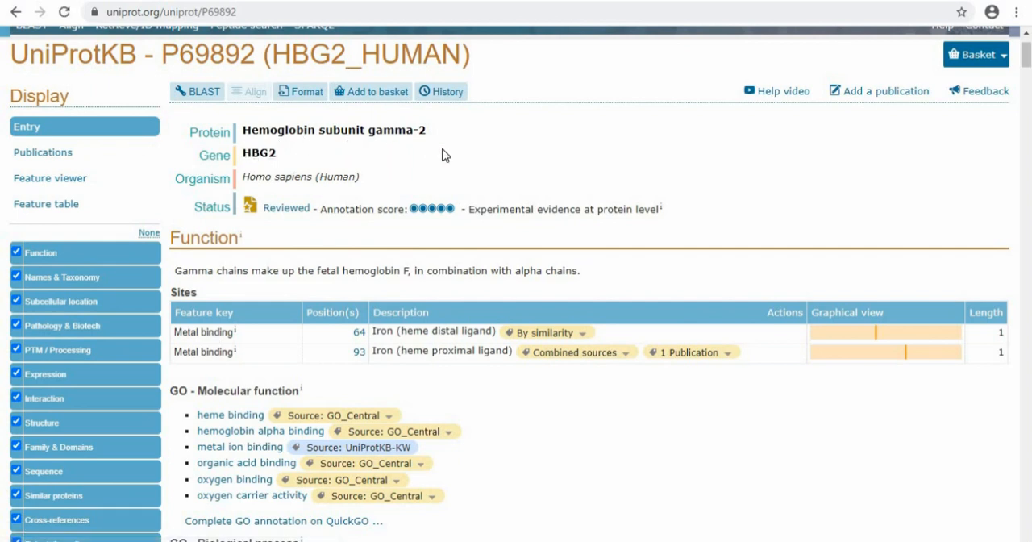
pyautogui.moveTo(266, 197)
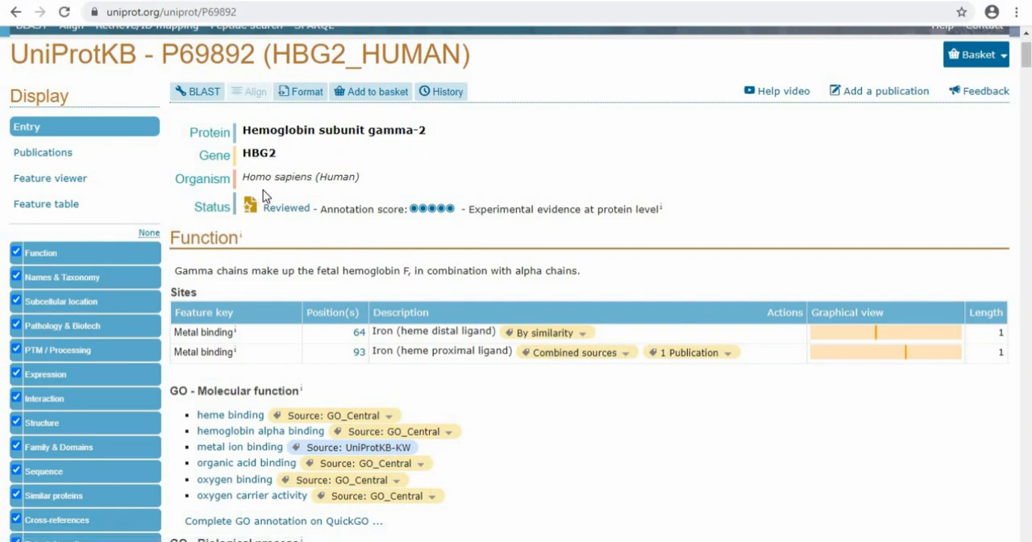
pyautogui.moveTo(571, 235)
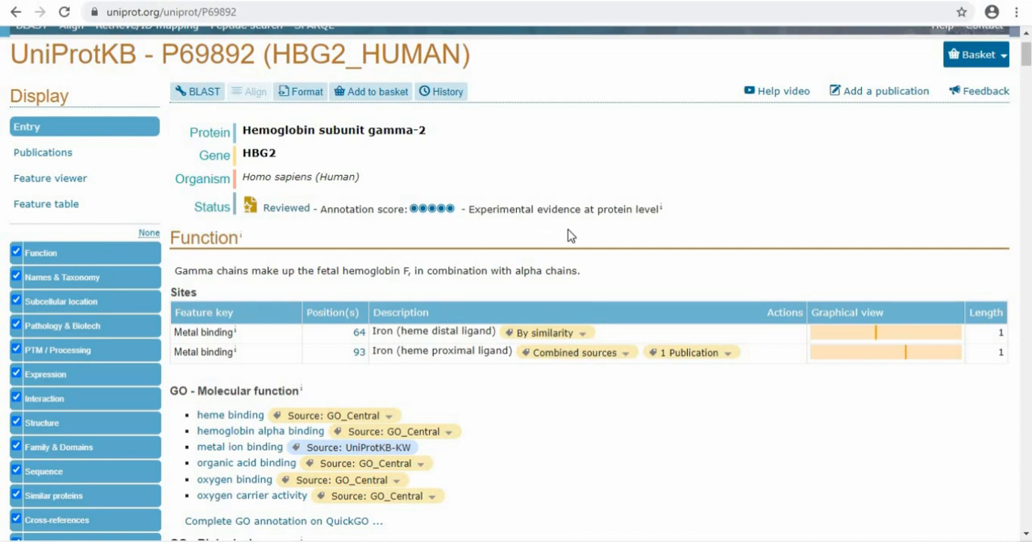
pyautogui.moveTo(670, 232)
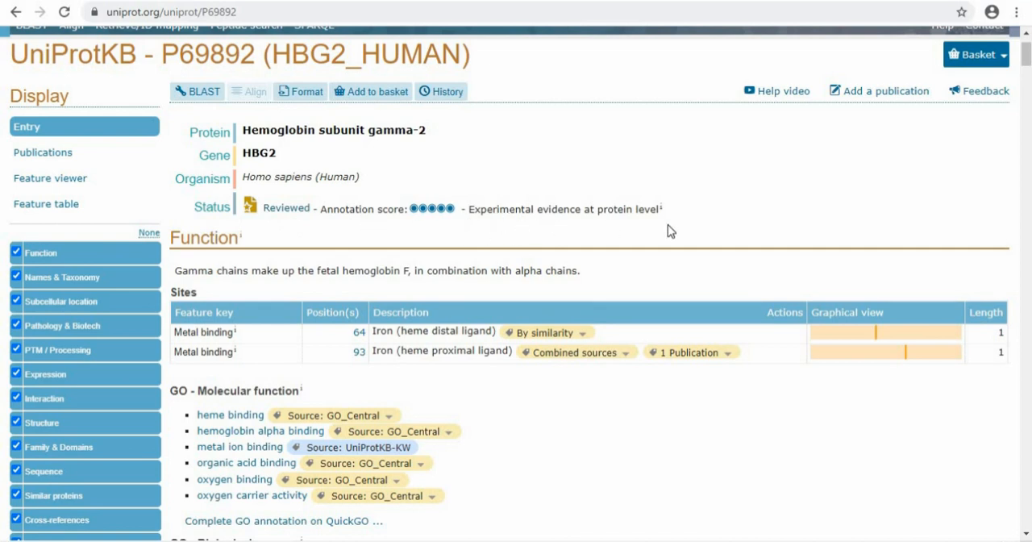
pyautogui.scroll(-3)
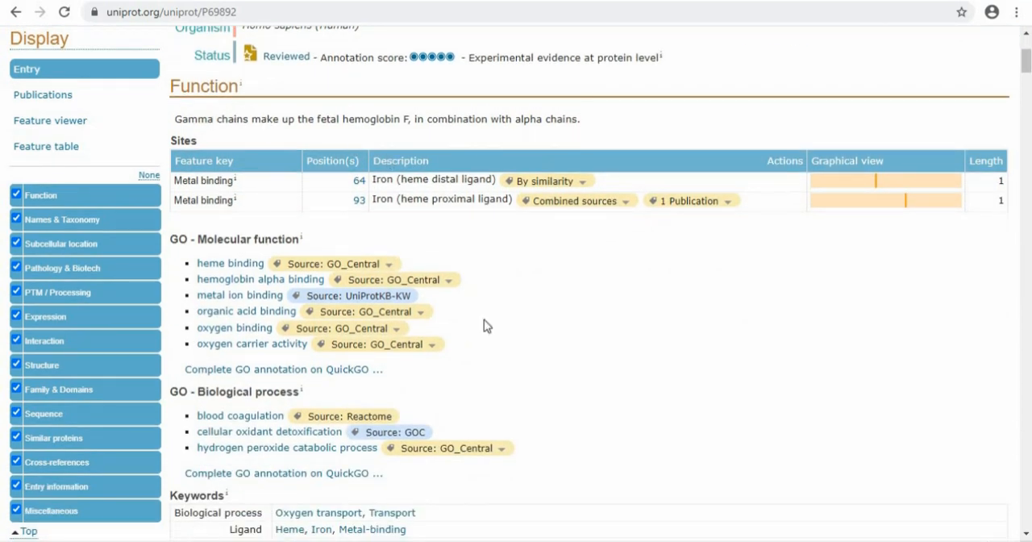
pyautogui.scroll(3)
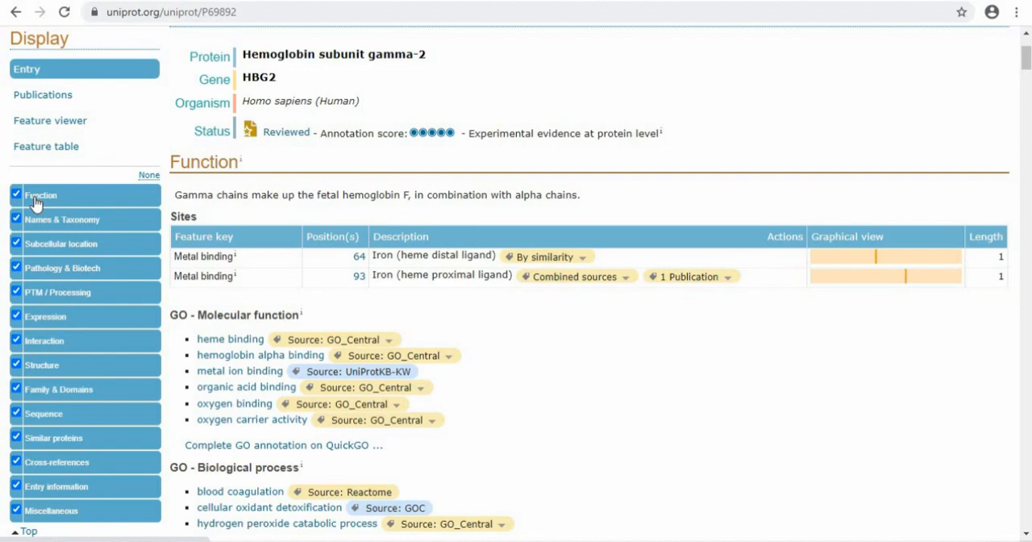
# Read through the Function section's GO terms, keywords and pathway databases down to Names & Taxonomy
pyautogui.click(40, 193)
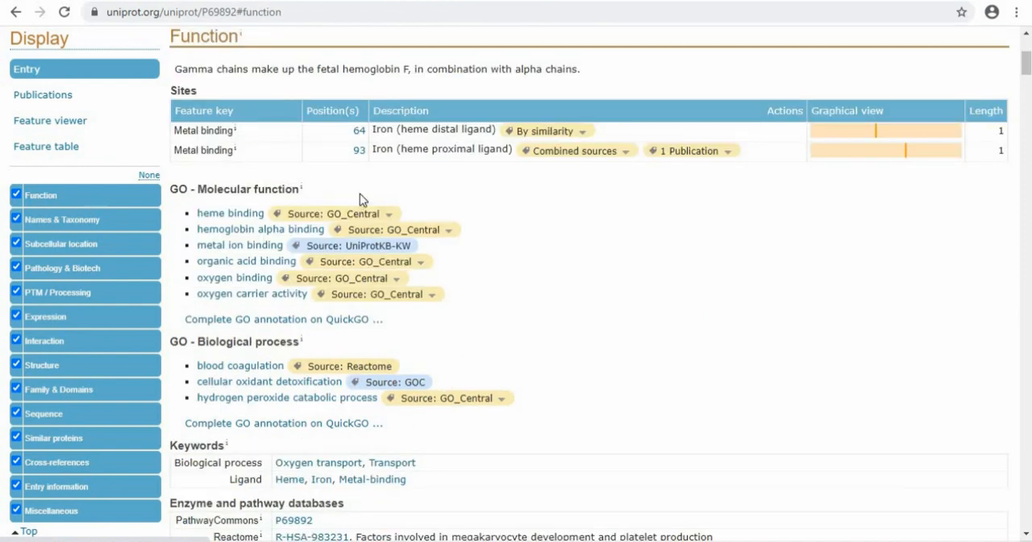
pyautogui.scroll(-3)
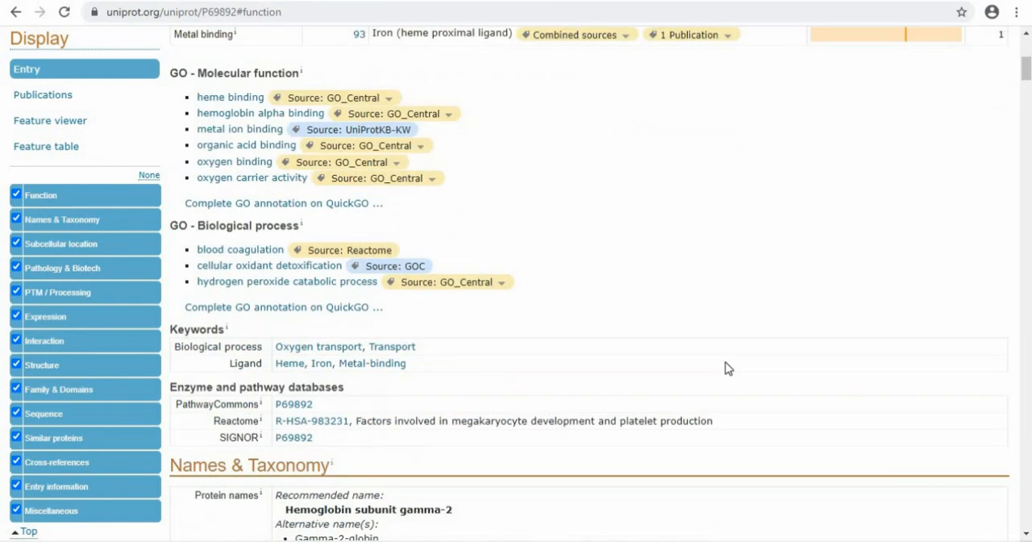
pyautogui.scroll(-3)
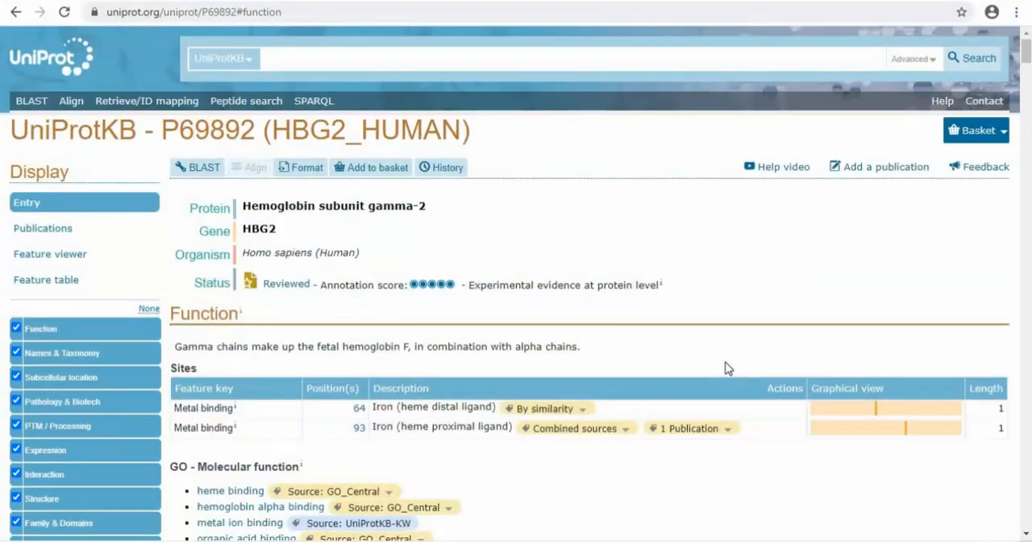
pyautogui.scroll(-3)
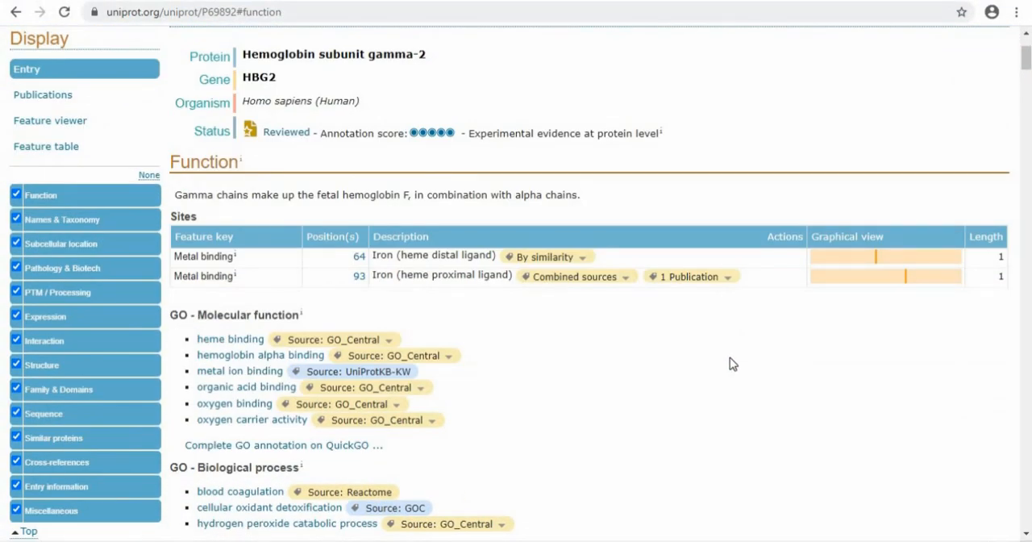
pyautogui.scroll(-3)
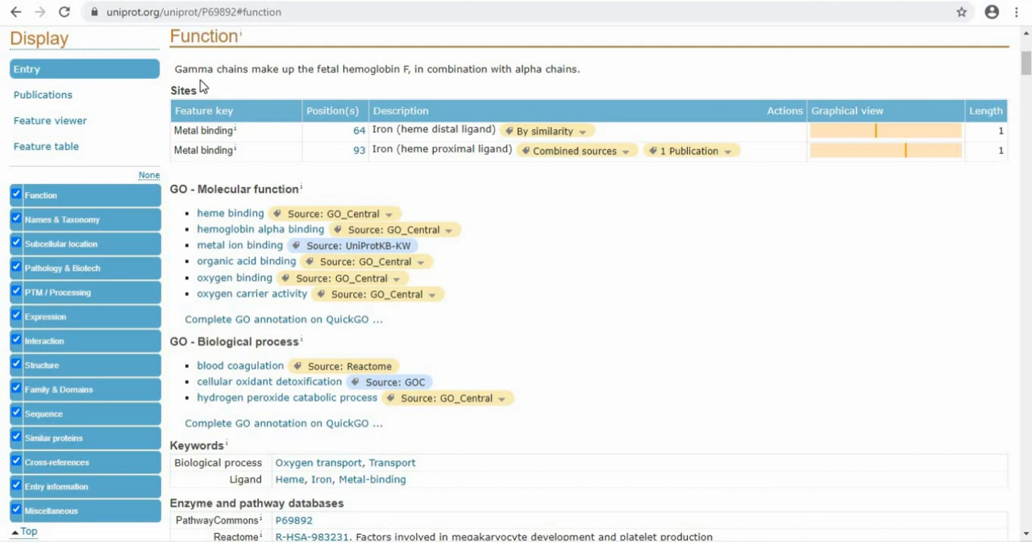
pyautogui.moveTo(290, 148)
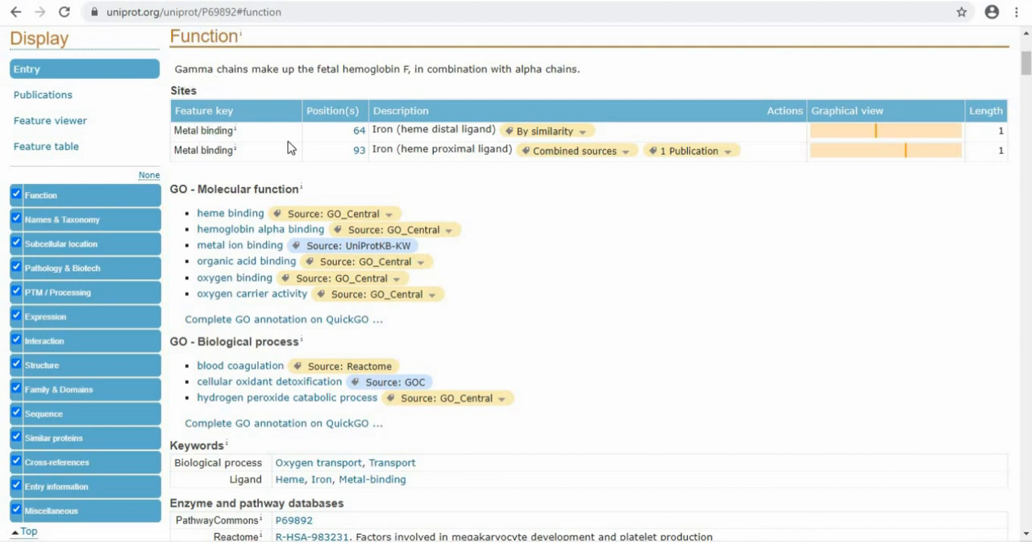
pyautogui.moveTo(509, 237)
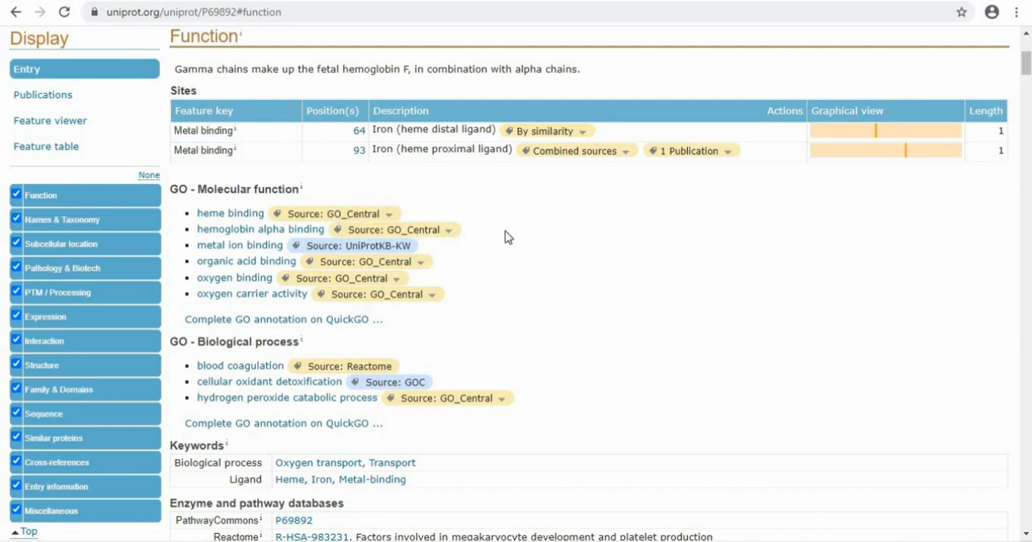
pyautogui.scroll(-3)
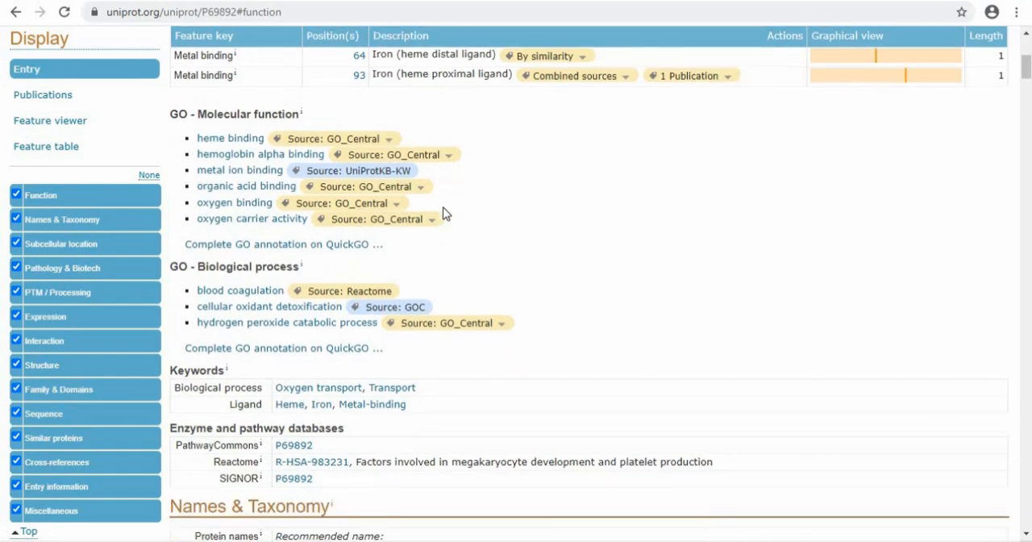
pyautogui.scroll(-3)
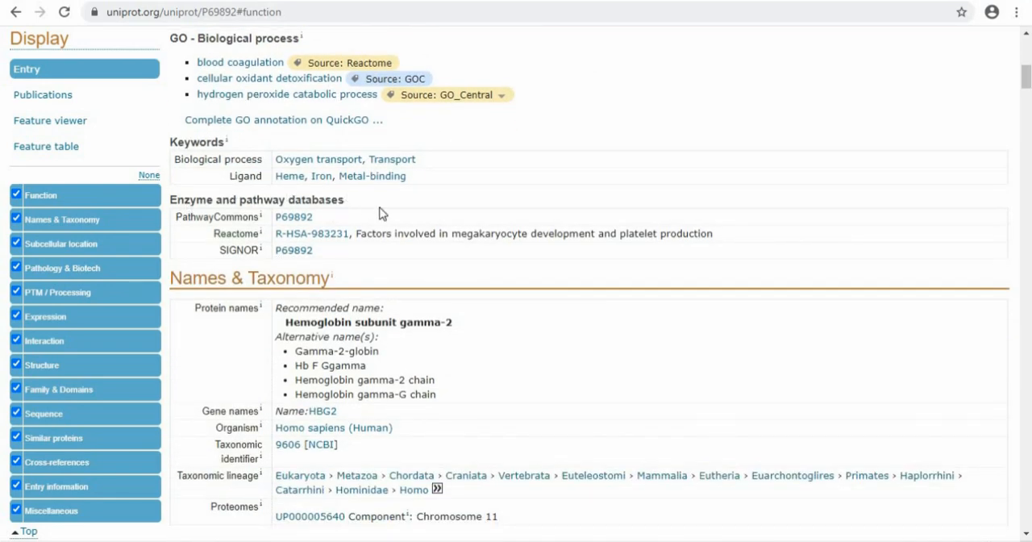
pyautogui.scroll(-3)
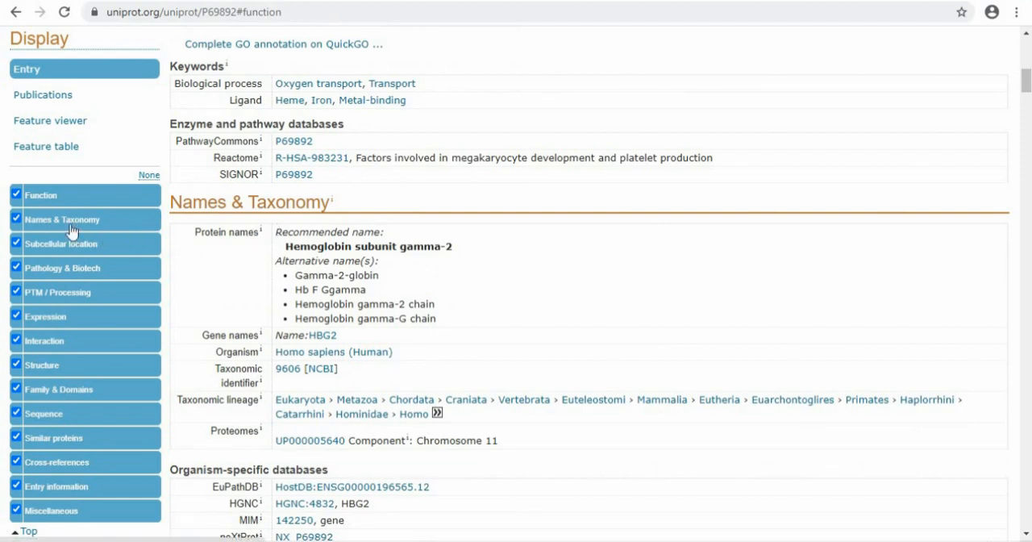
# Review Names & Taxonomy via the sidebar and continue down to Subcellular location
pyautogui.click(63, 219)
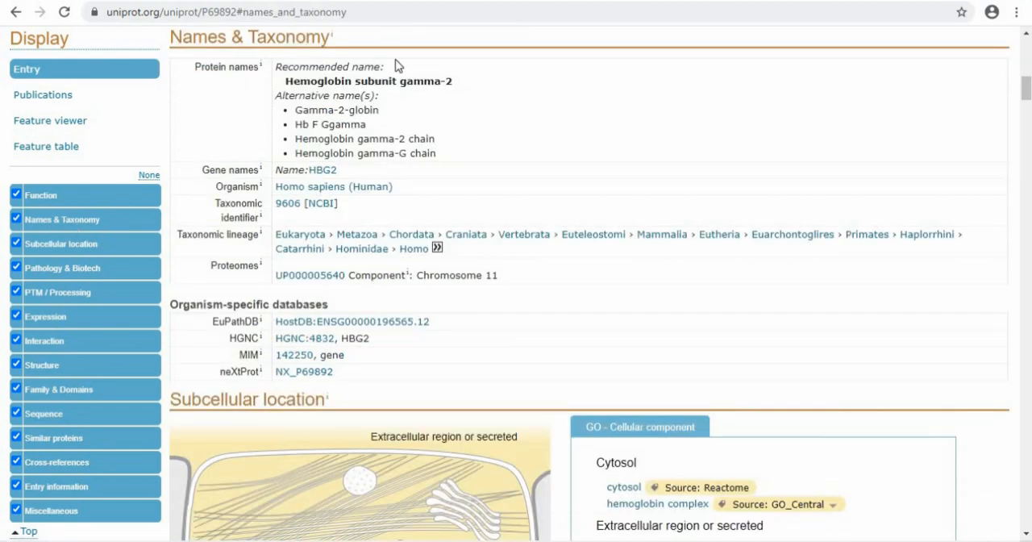
pyautogui.moveTo(334, 184)
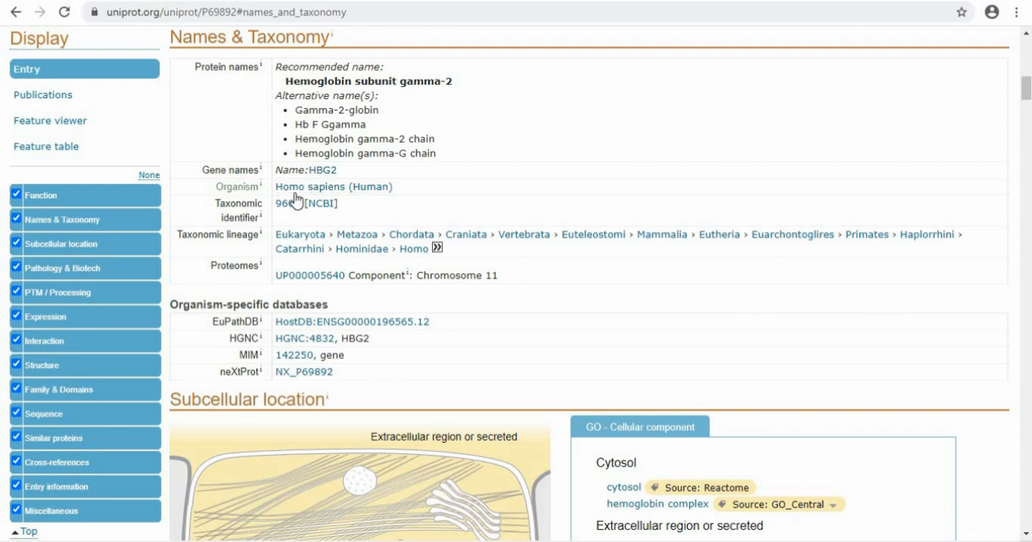
pyautogui.moveTo(355, 195)
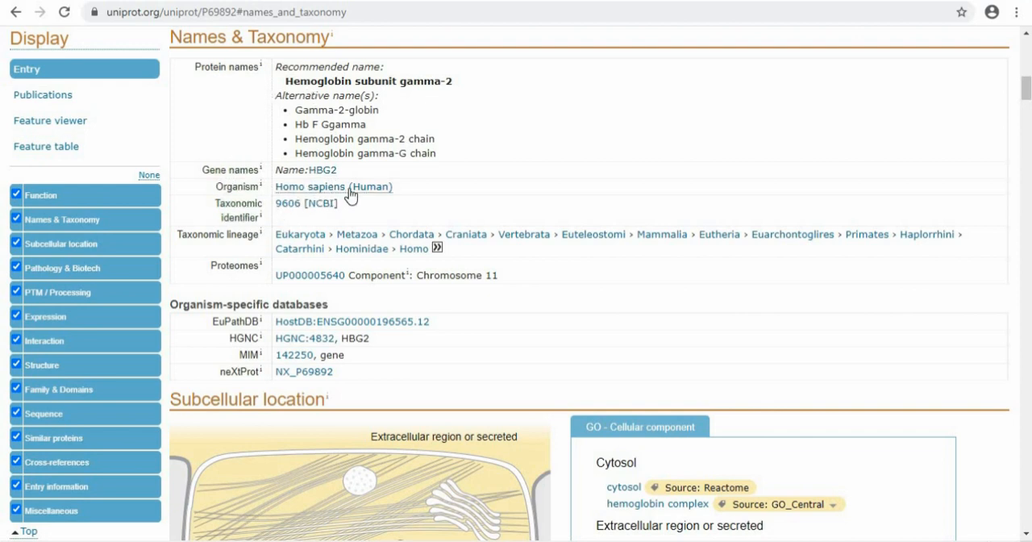
pyautogui.moveTo(368, 200)
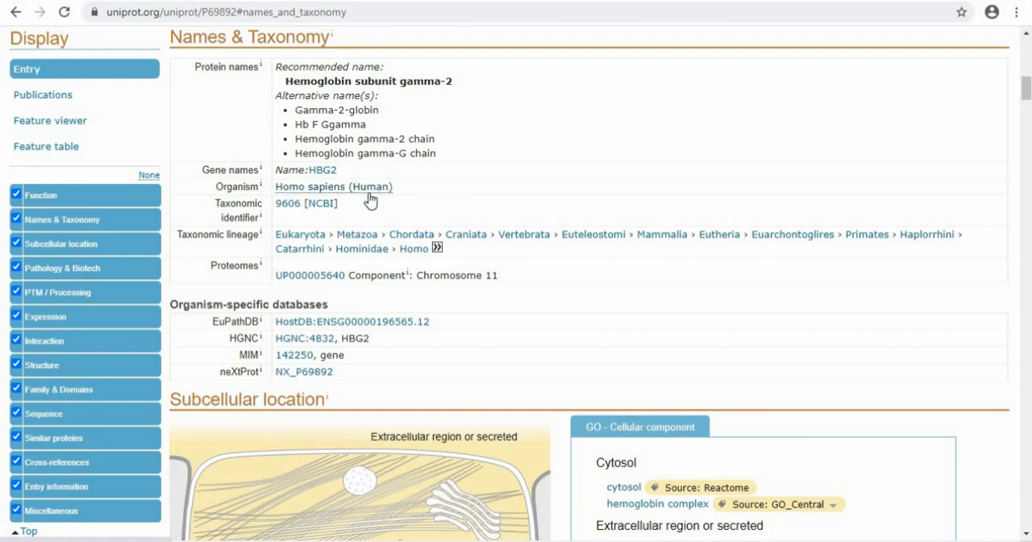
pyautogui.scroll(-3)
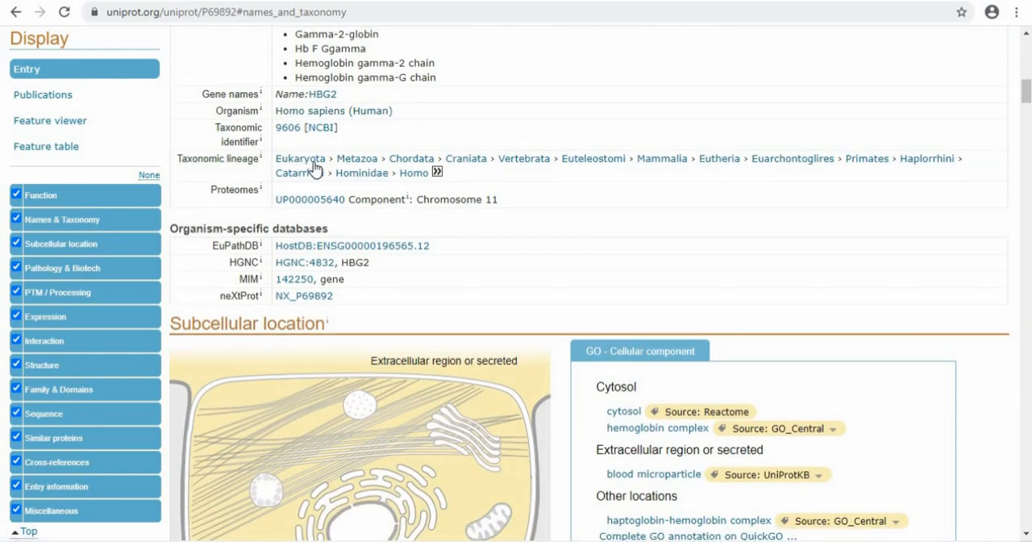
pyautogui.scroll(-3)
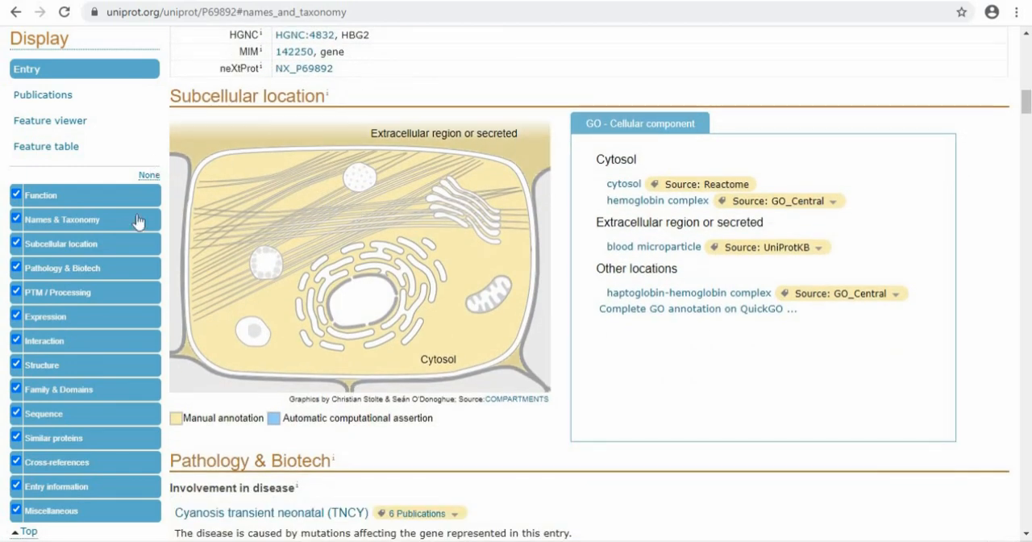
# Read the Subcellular location, Pathology & Biotech and PTM/Processing sections
pyautogui.click(62, 244)
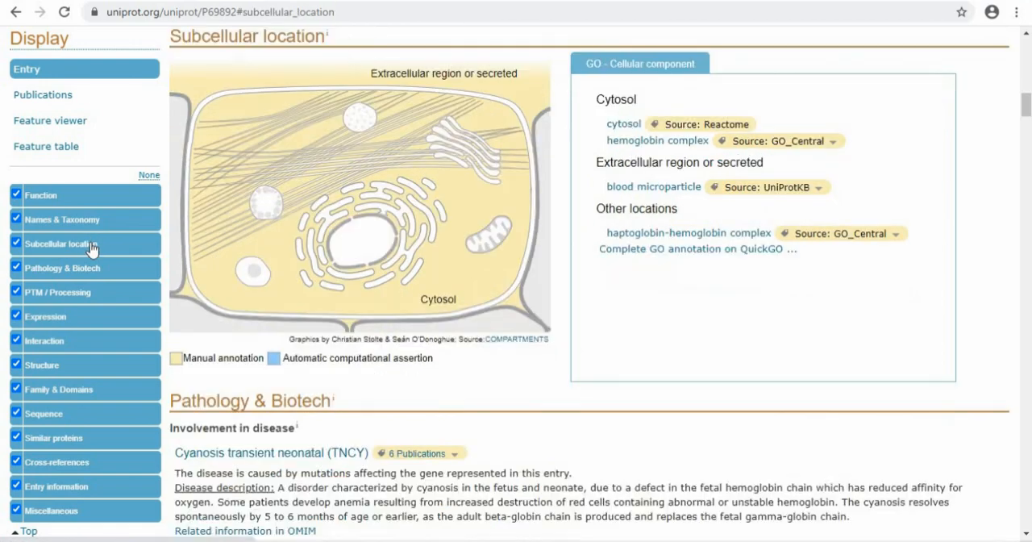
pyautogui.moveTo(384, 213)
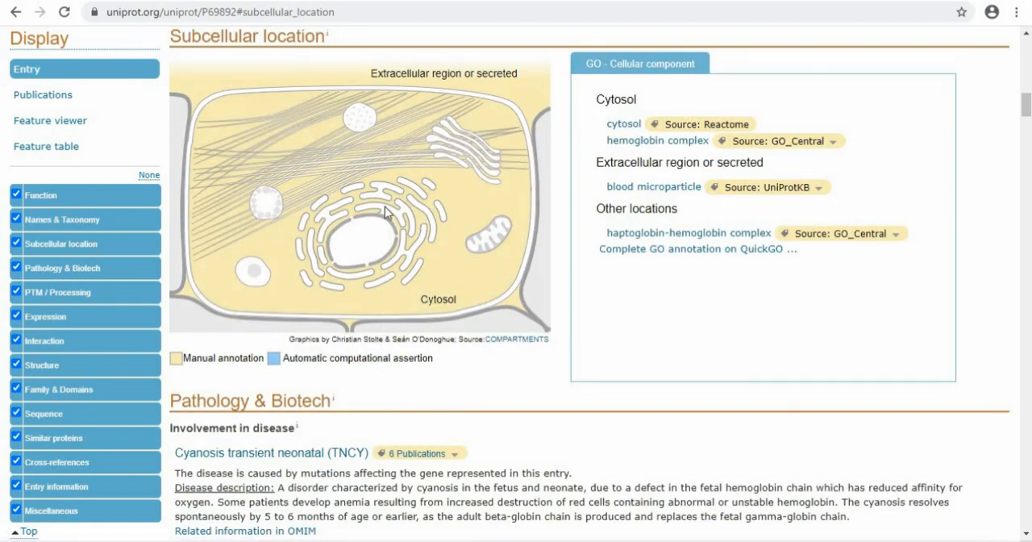
pyautogui.scroll(-3)
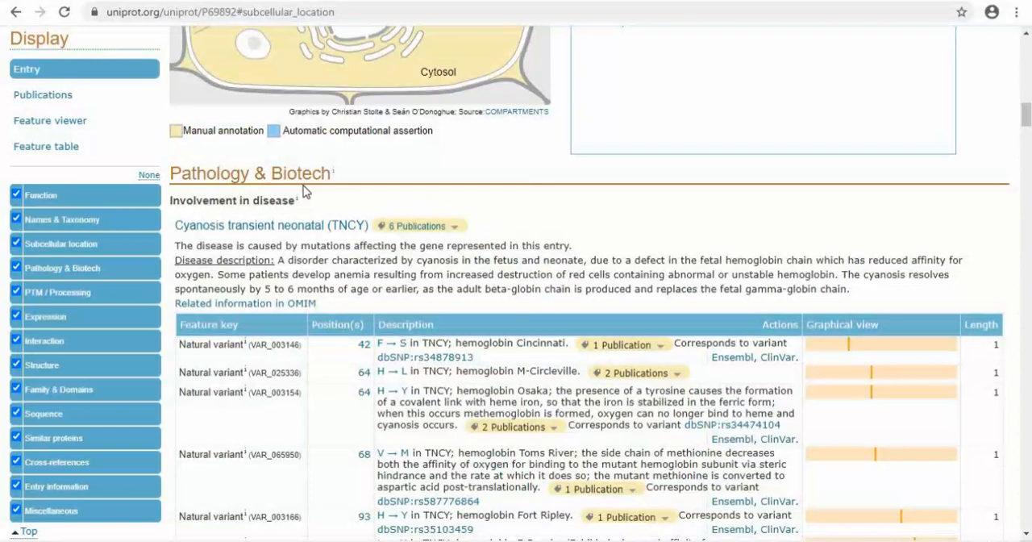
pyautogui.moveTo(229, 221)
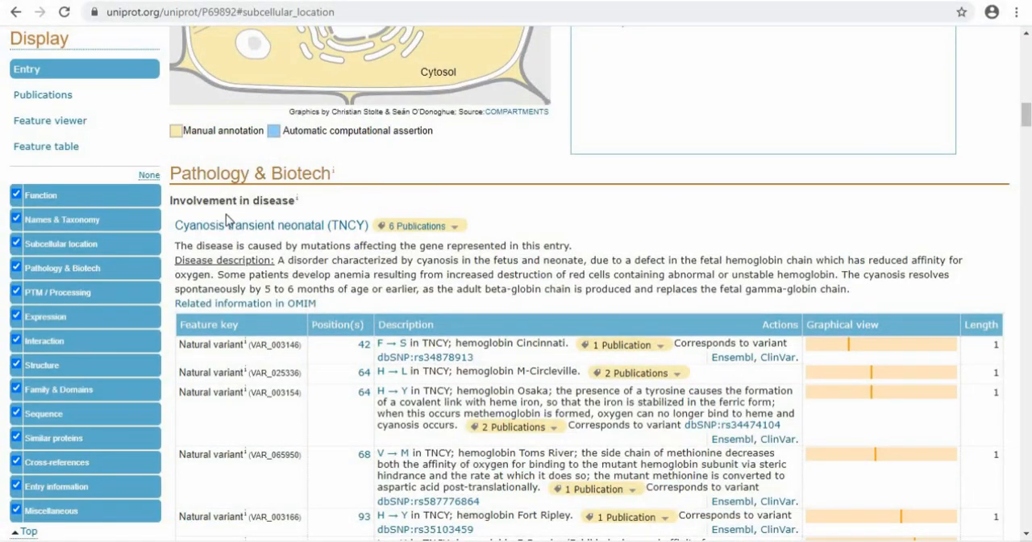
pyautogui.scroll(-3)
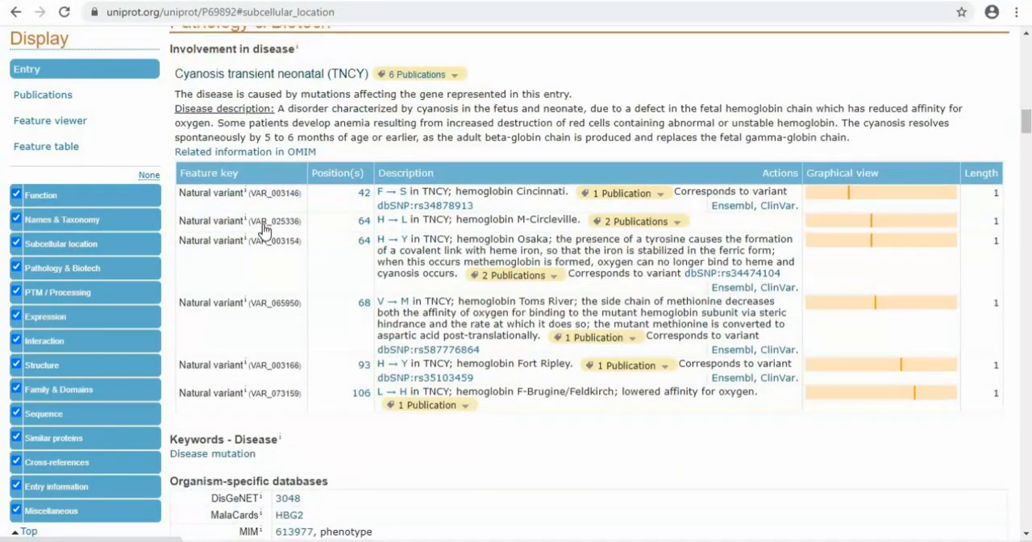
pyautogui.scroll(-3)
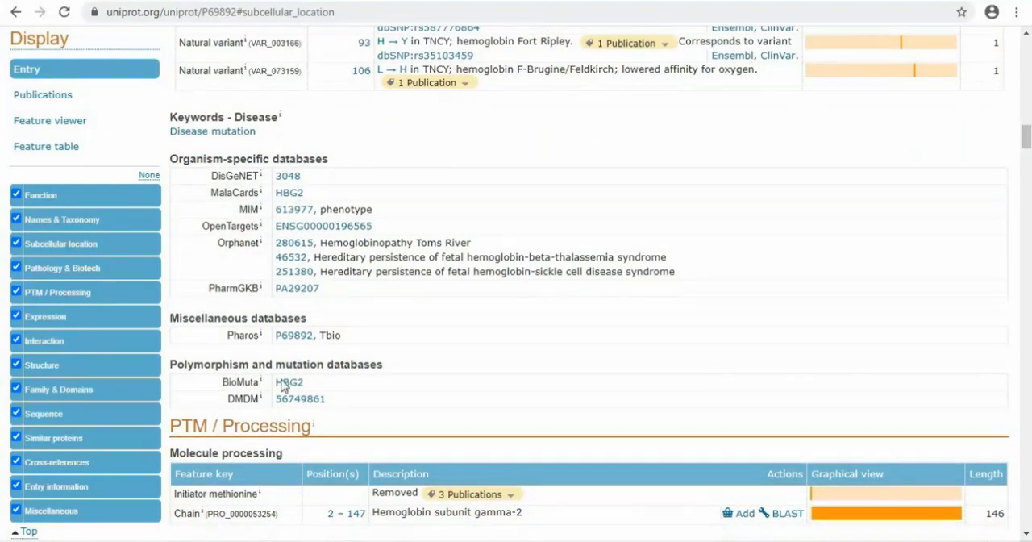
pyautogui.scroll(-3)
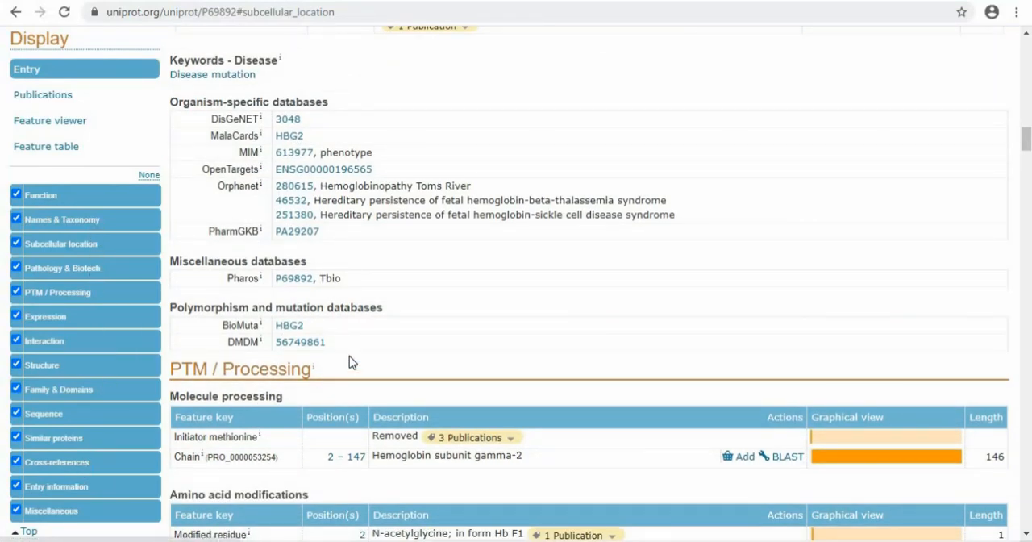
pyautogui.scroll(-3)
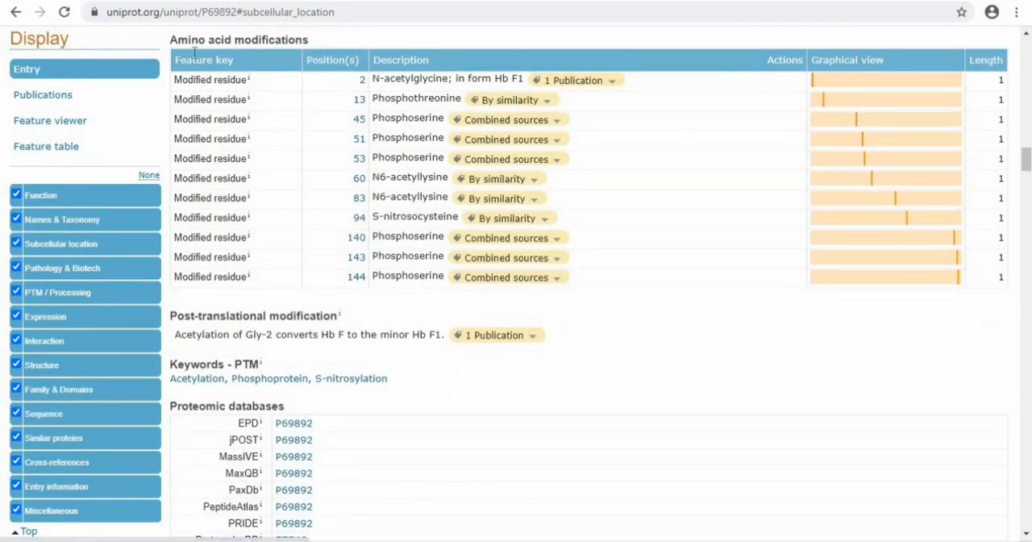
pyautogui.moveTo(226, 216)
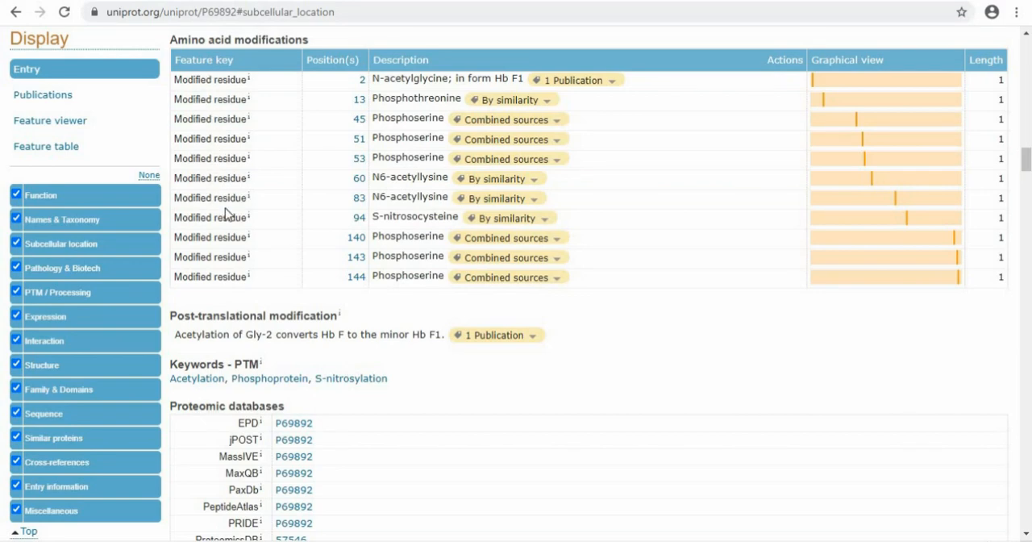
# Continue through Expression and Interaction to the Structure section's X-ray PDB entries
pyautogui.scroll(-3)
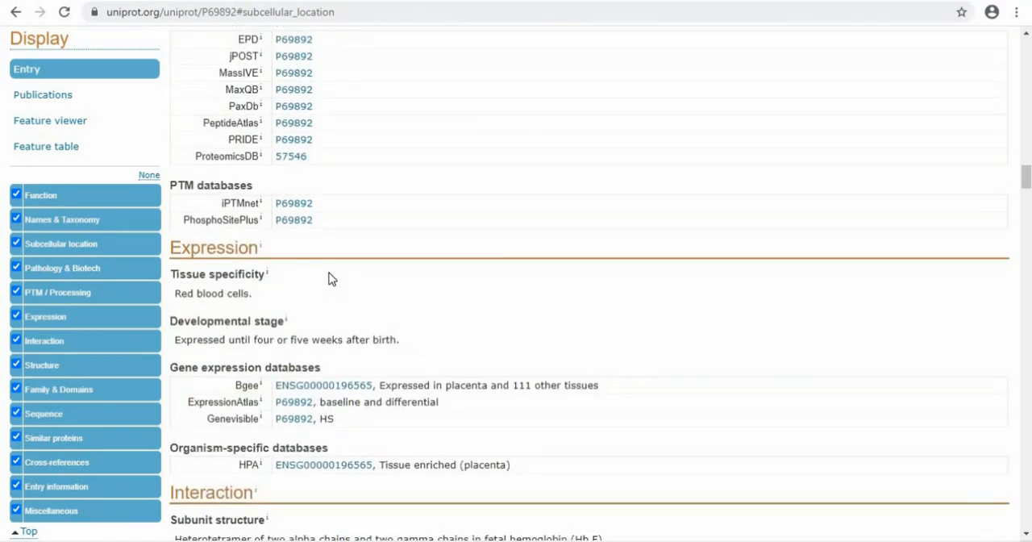
pyautogui.scroll(-3)
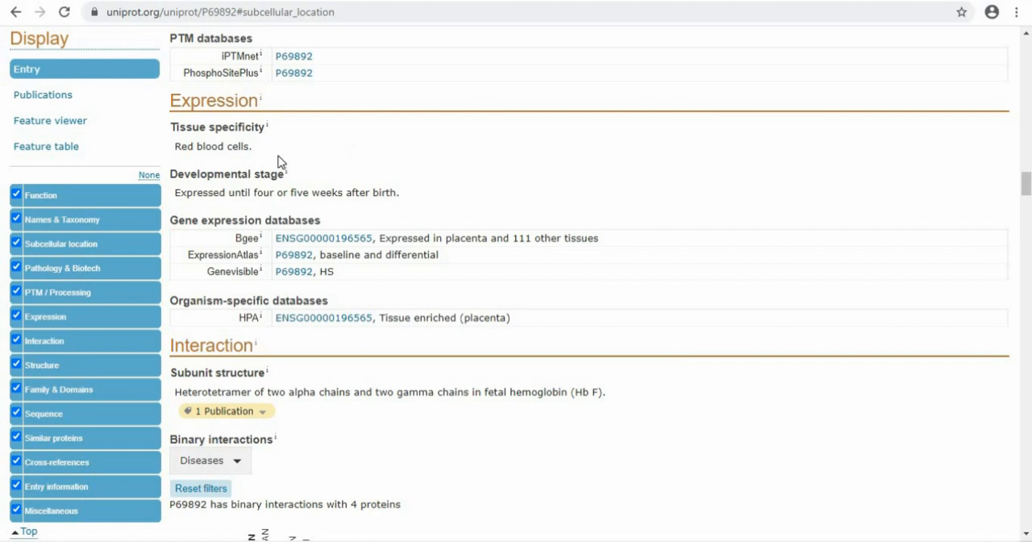
pyautogui.moveTo(390, 176)
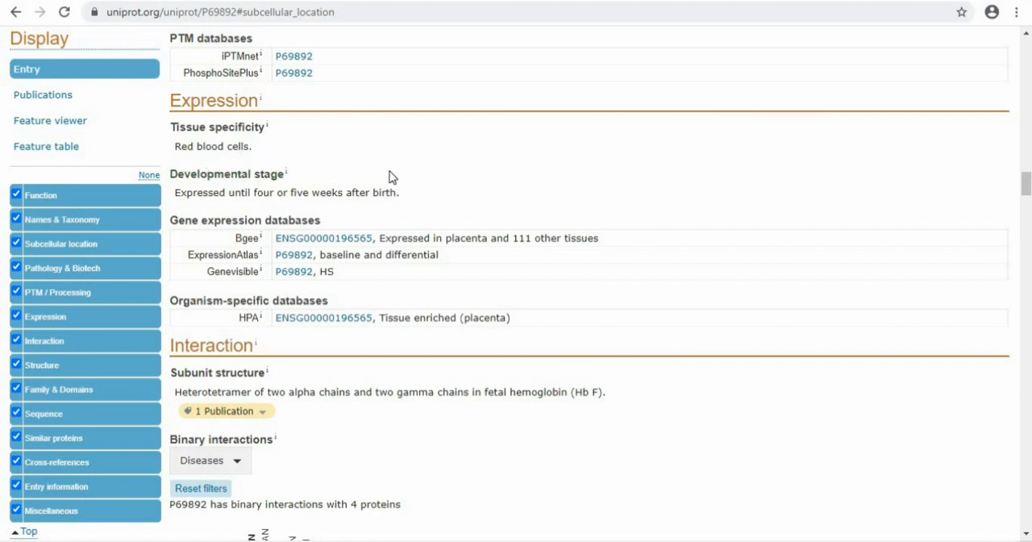
pyautogui.moveTo(242, 192)
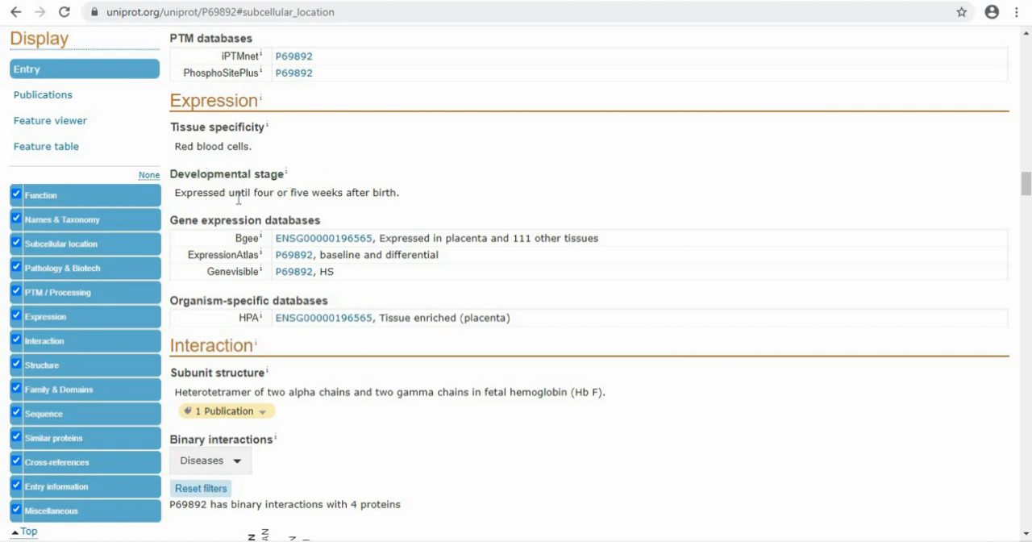
pyautogui.moveTo(329, 231)
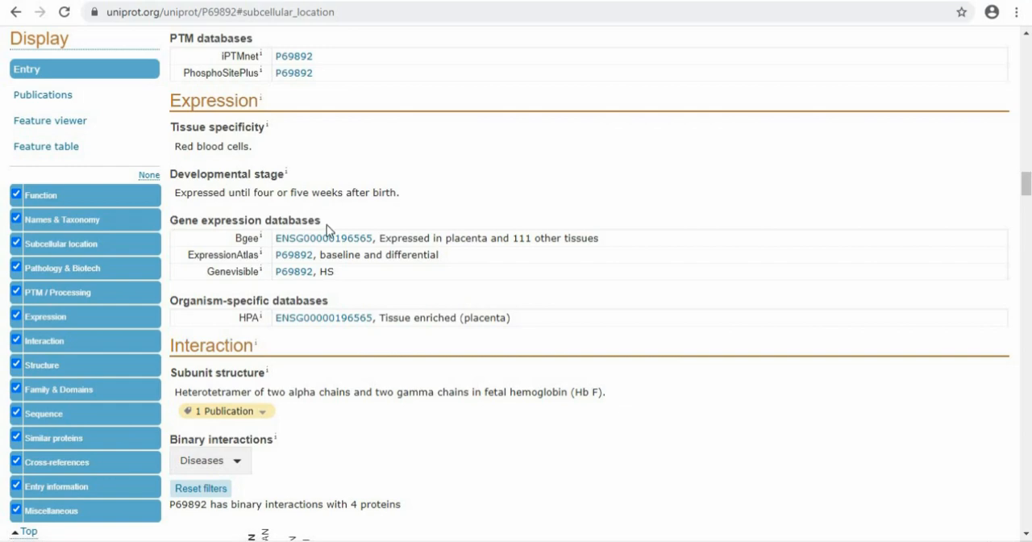
pyautogui.scroll(-3)
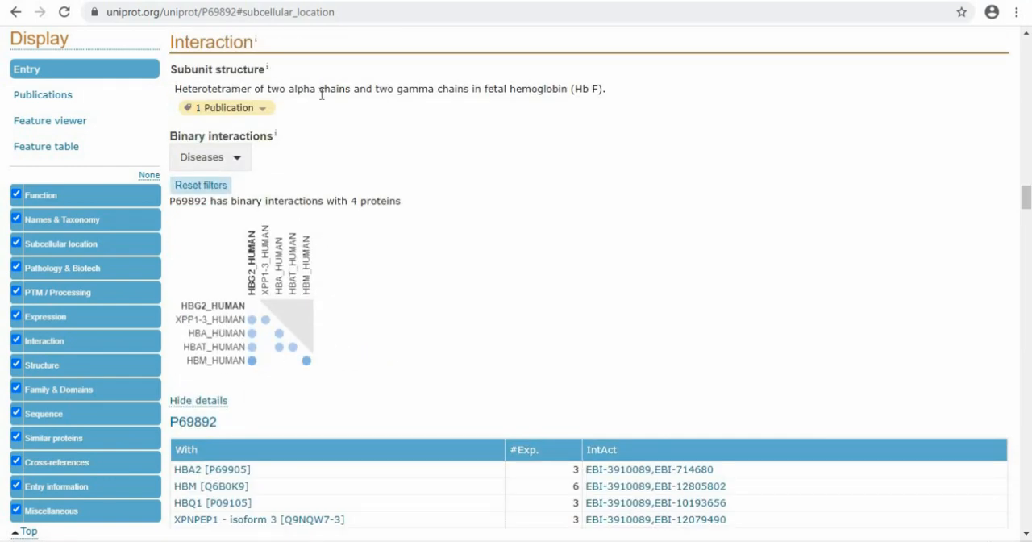
pyautogui.scroll(-3)
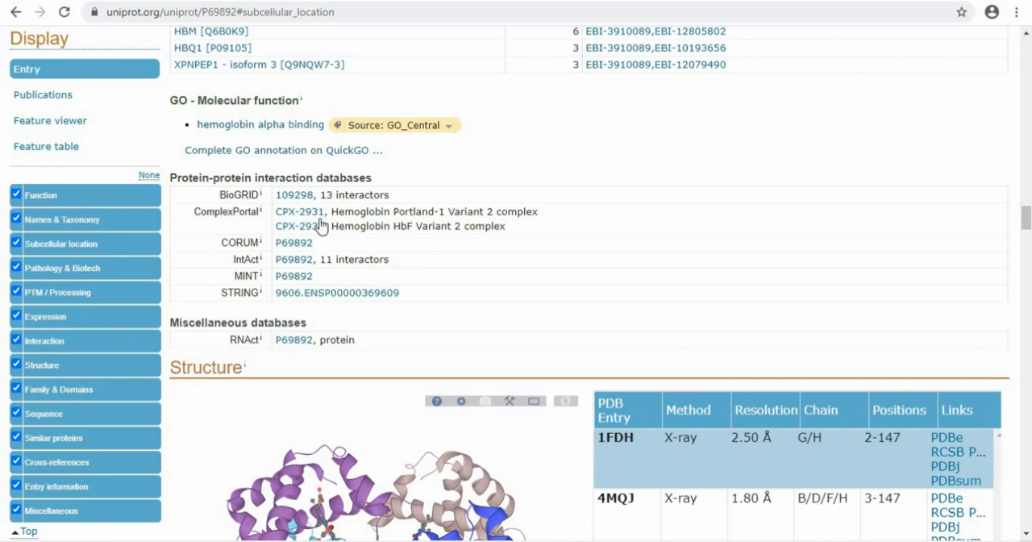
pyautogui.scroll(-3)
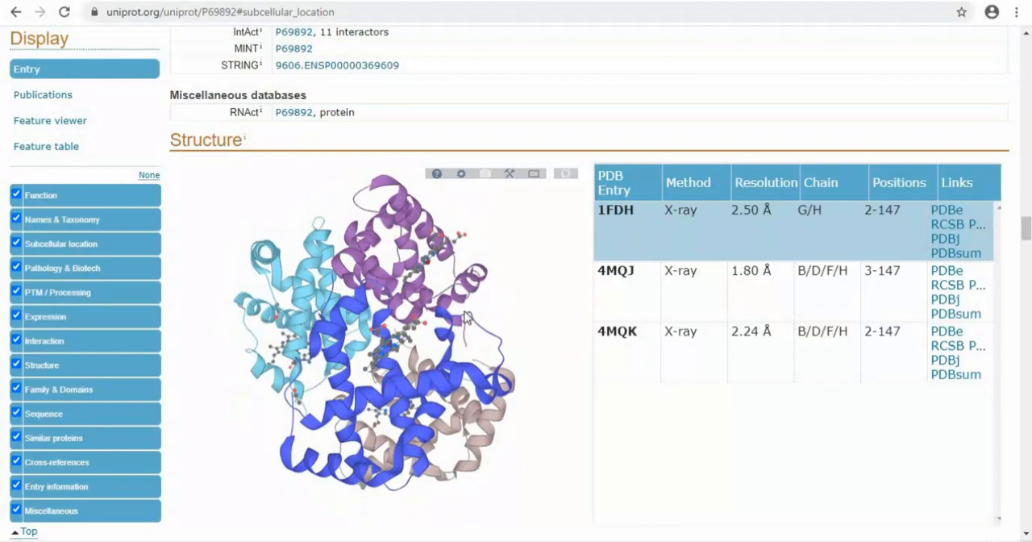
# Rotate the 1FDH 3D hemoglobin model in the Structure viewer
pyautogui.moveTo(464, 315); pyautogui.dragTo(435, 379)
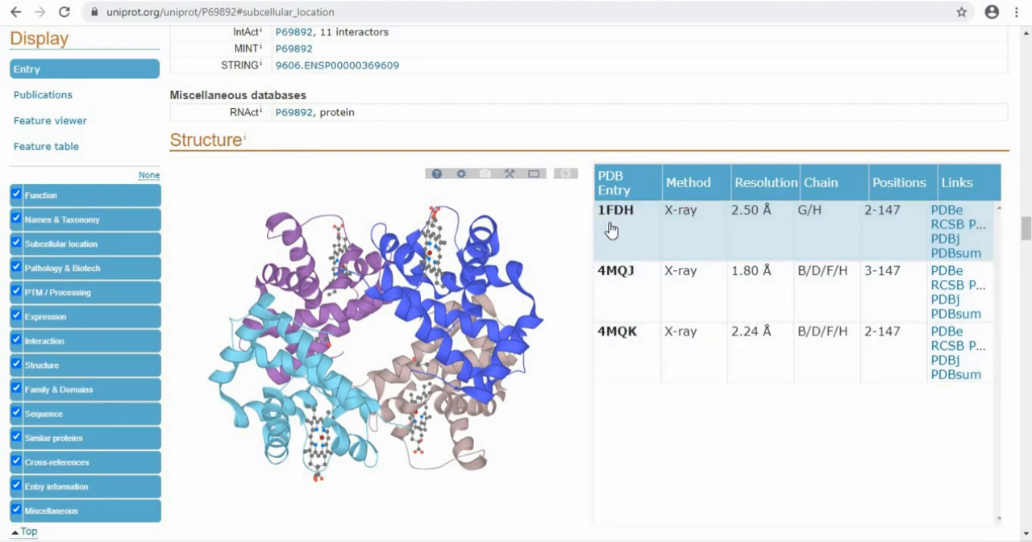
pyautogui.moveTo(663, 225)
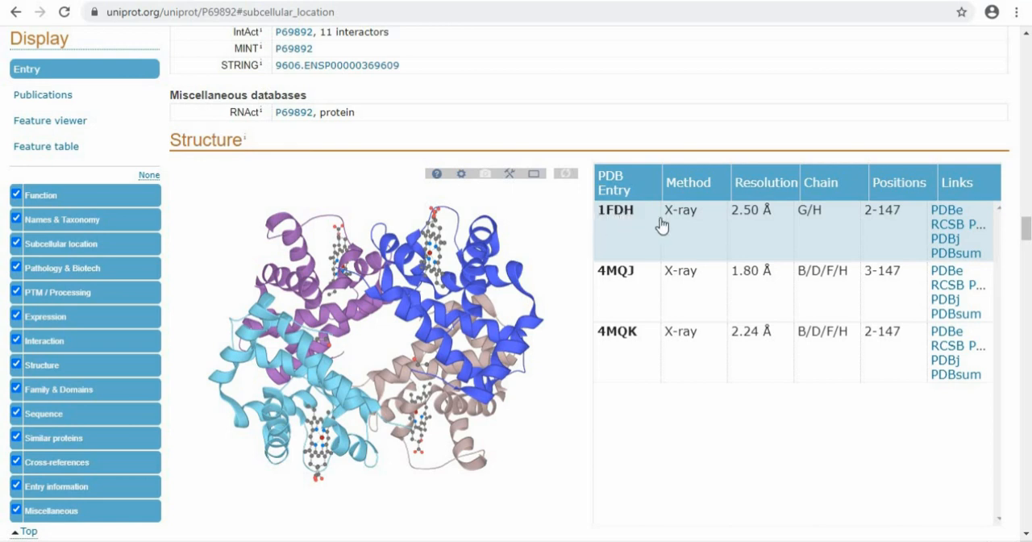
pyautogui.moveTo(605, 218)
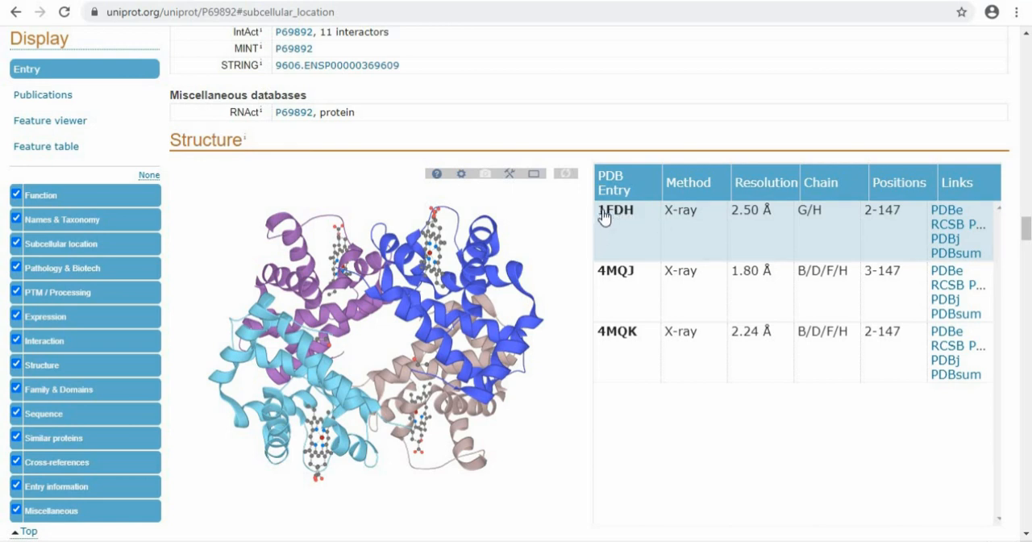
pyautogui.moveTo(612, 224)
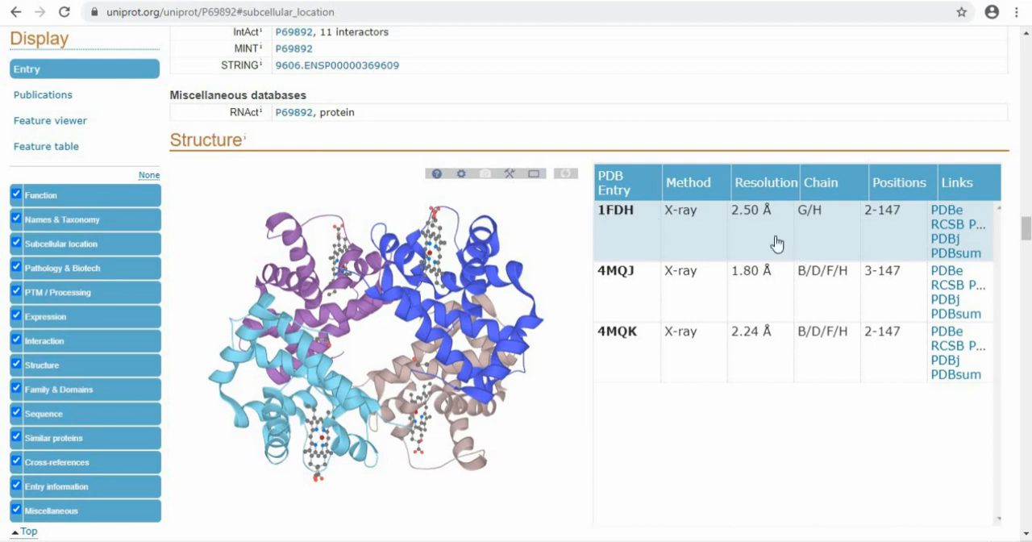
pyautogui.moveTo(748, 216)
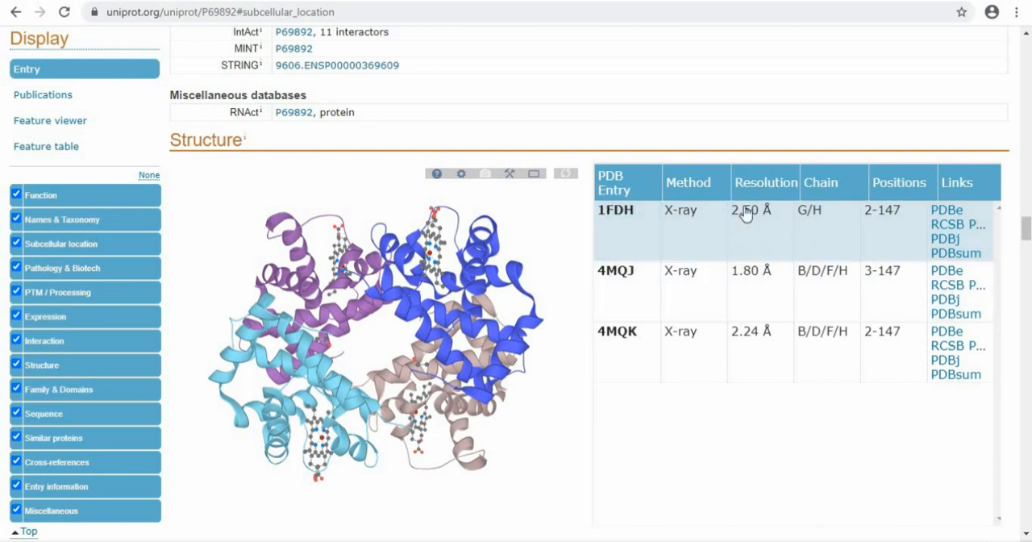
pyautogui.moveTo(742, 242)
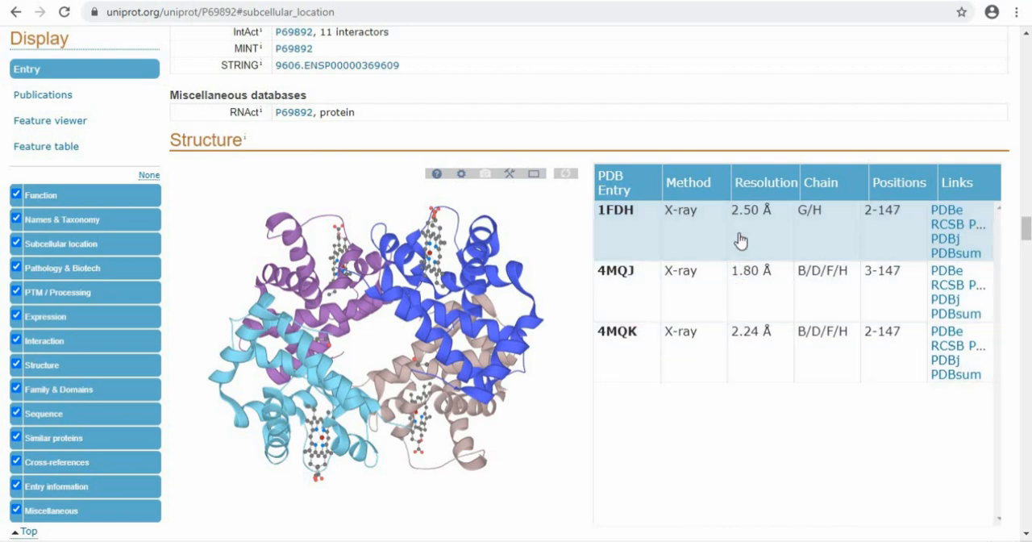
pyautogui.moveTo(762, 244)
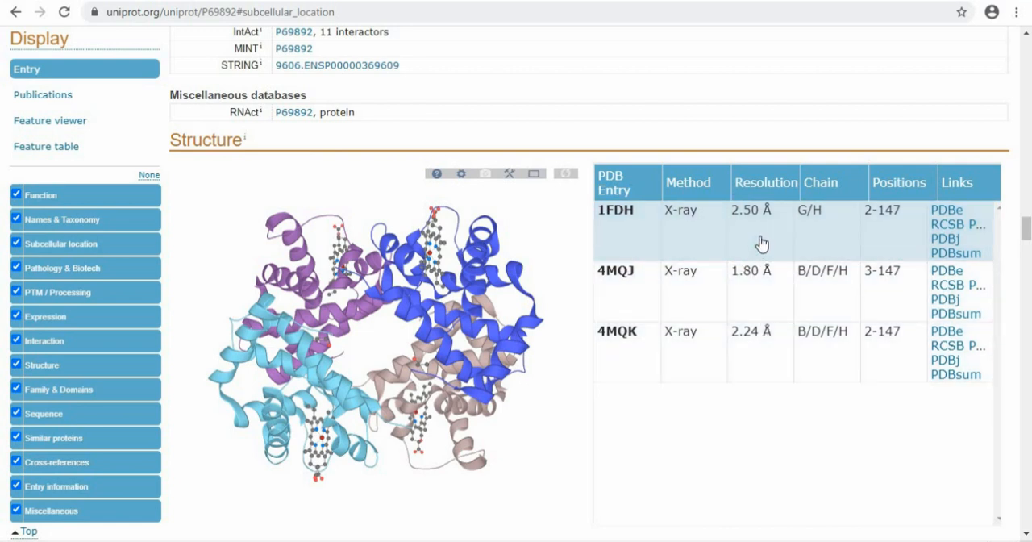
pyautogui.moveTo(740, 222)
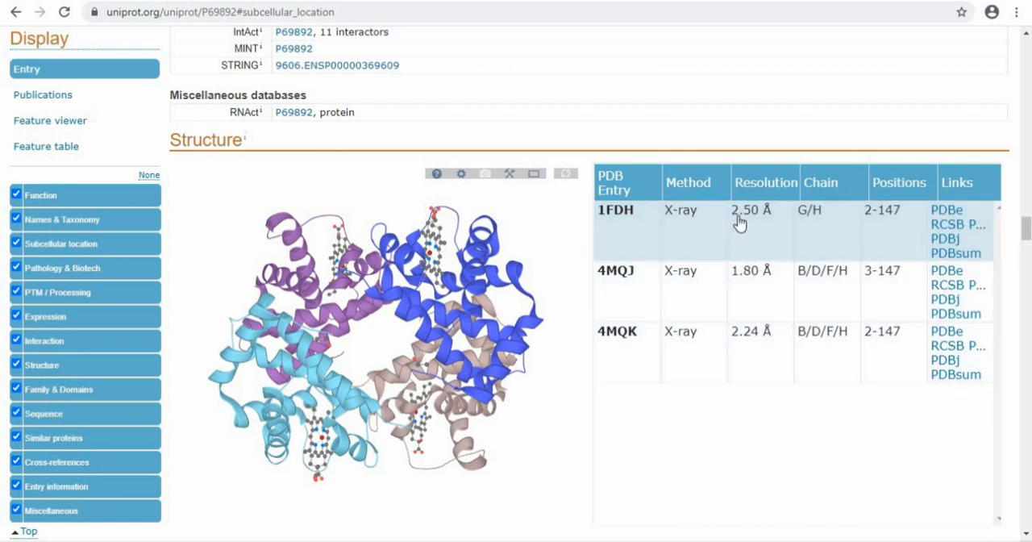
pyautogui.moveTo(787, 245)
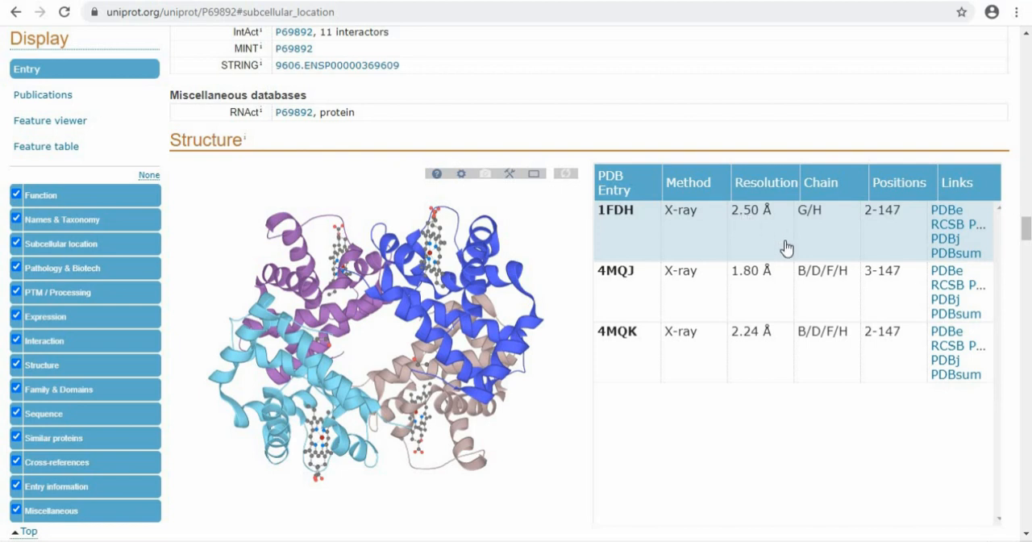
pyautogui.moveTo(690, 278)
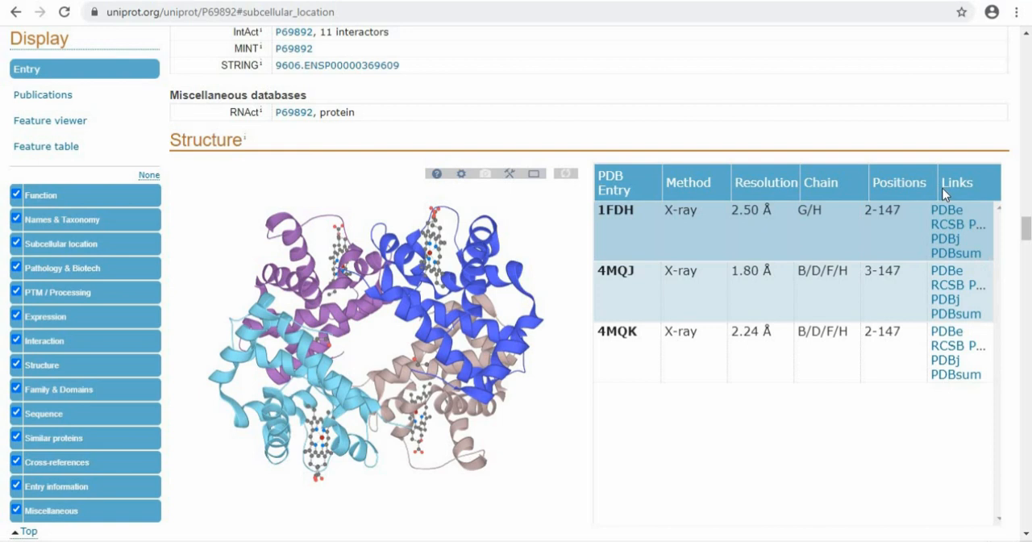
pyautogui.moveTo(877, 284)
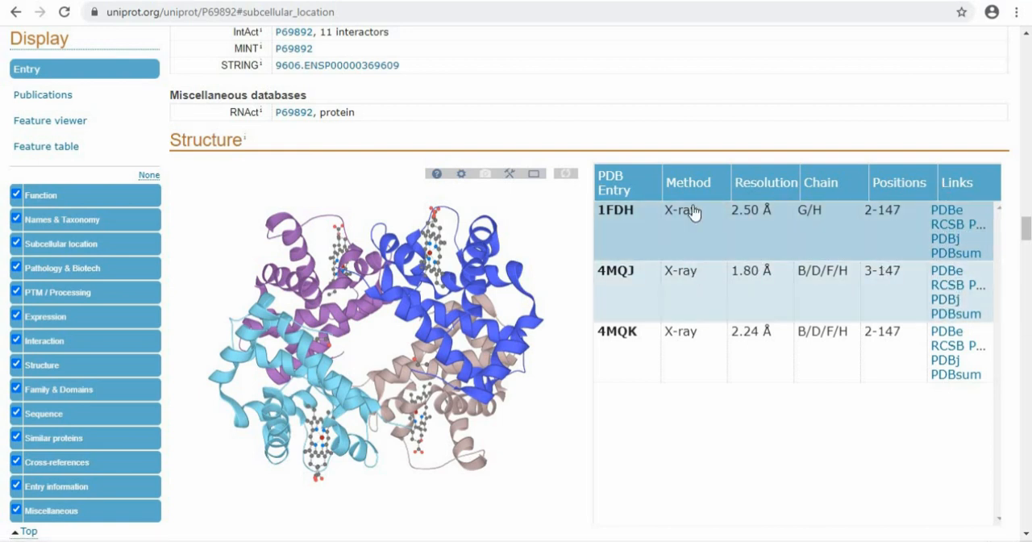
pyautogui.moveTo(696, 337)
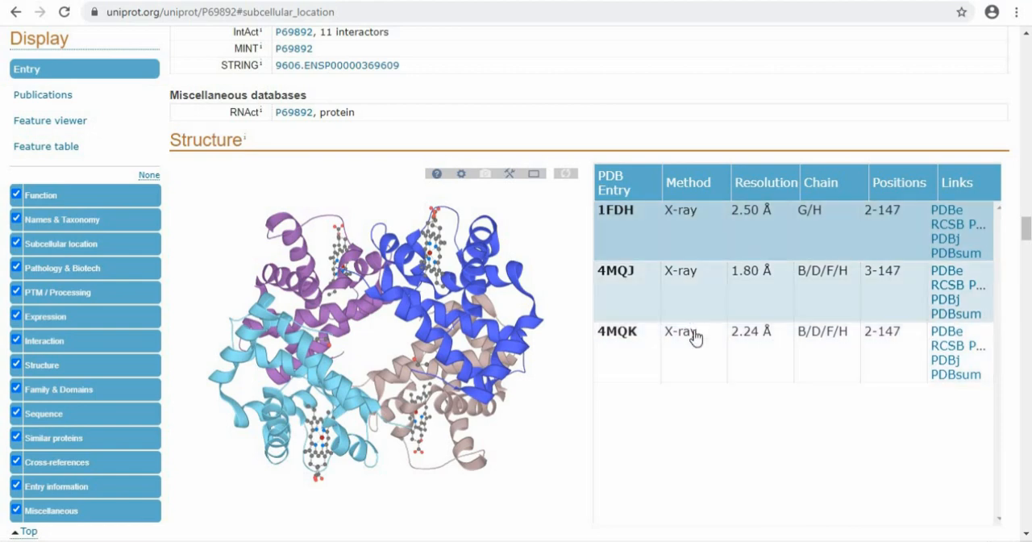
# Move past Family & Domains to the Sequence section with its 147-residue, 16,126 Da sequence
pyautogui.scroll(-3)
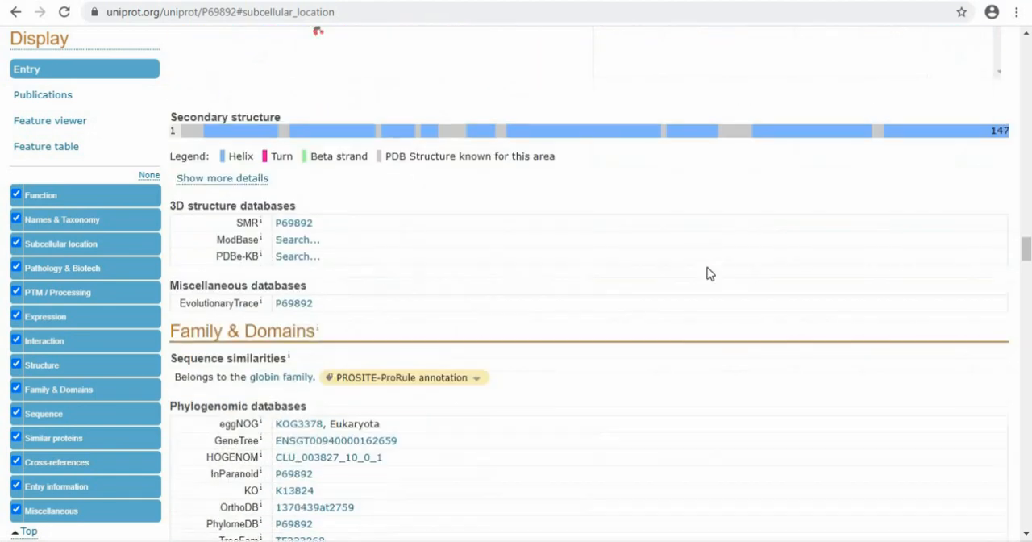
pyautogui.scroll(-3)
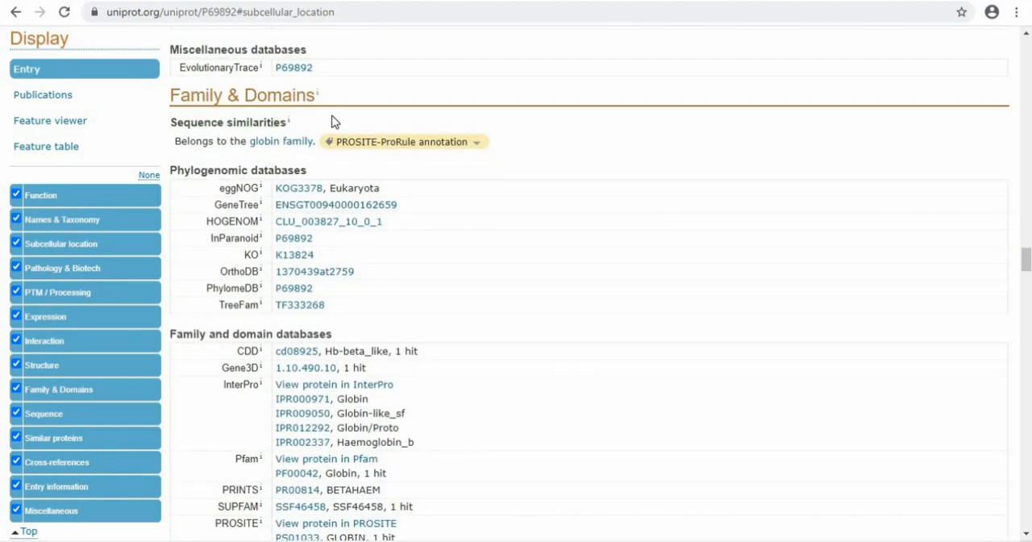
pyautogui.scroll(-3)
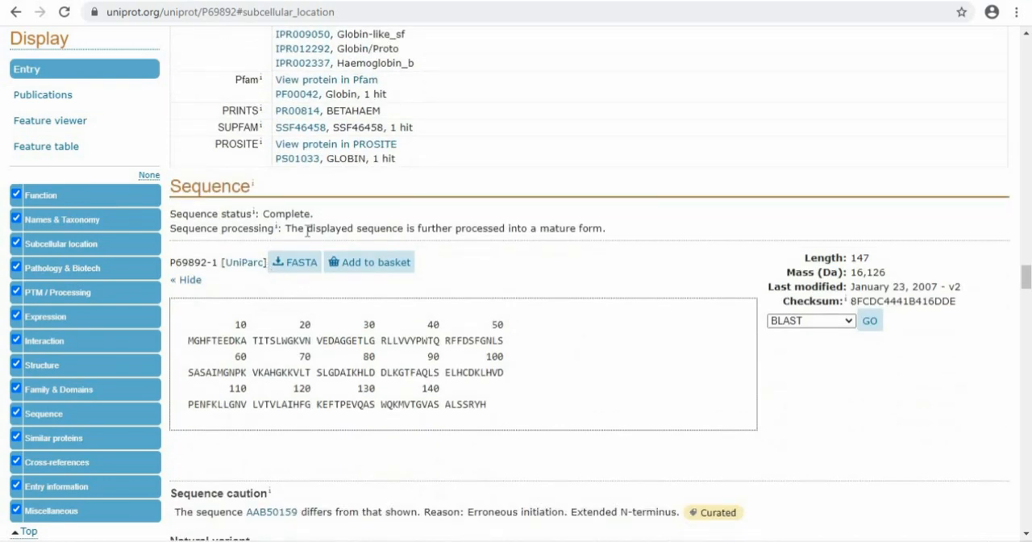
pyautogui.scroll(-3)
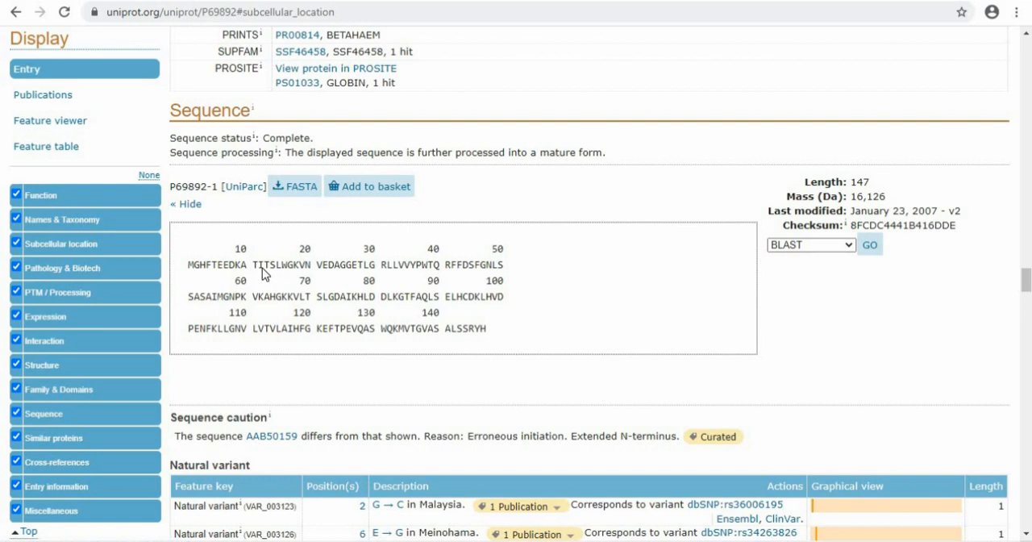
pyautogui.moveTo(295, 187)
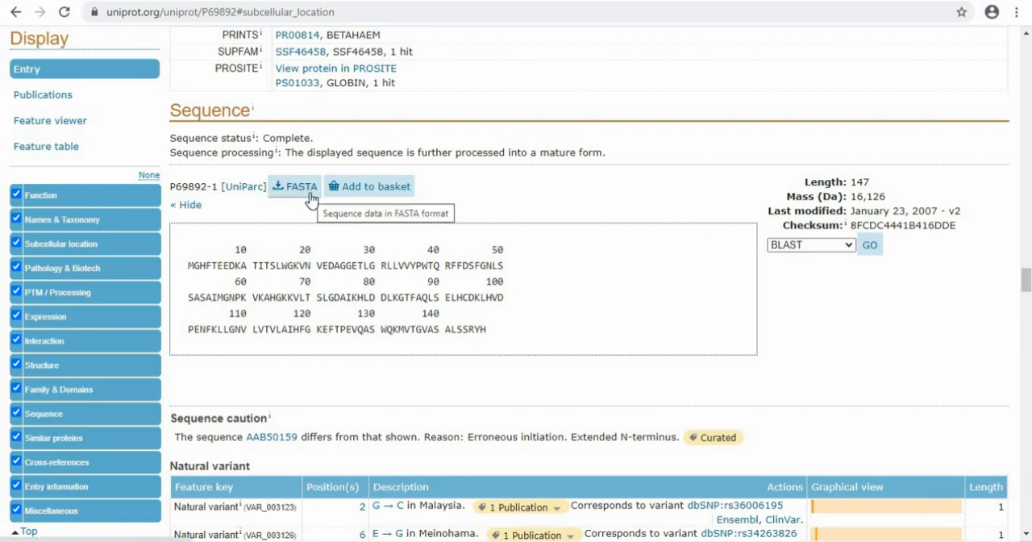
pyautogui.moveTo(621, 333)
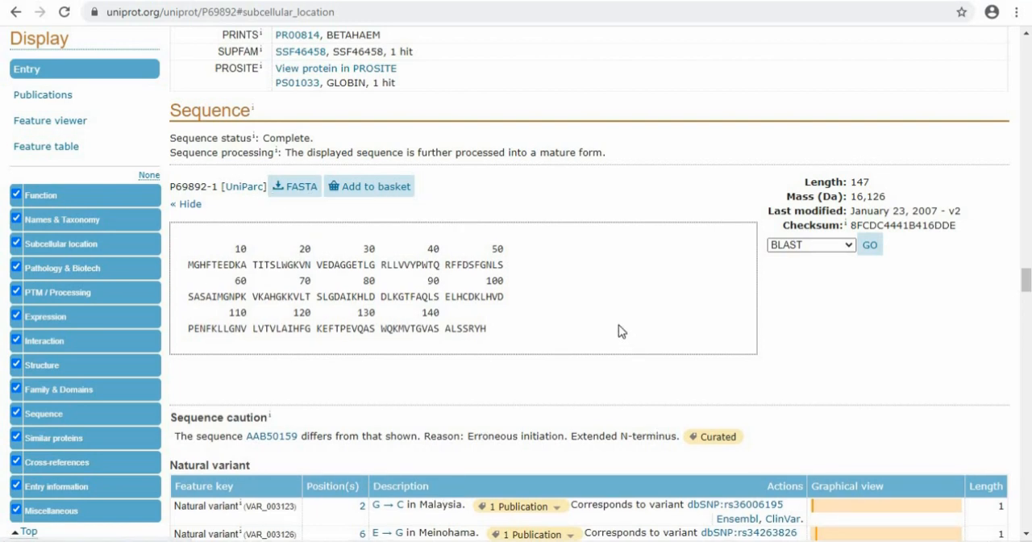
pyautogui.moveTo(300, 202)
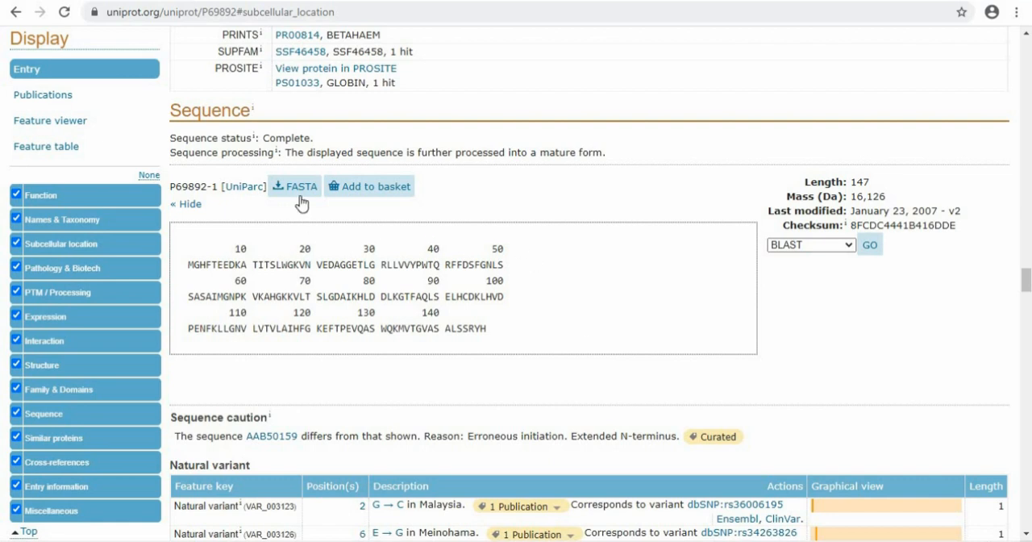
pyautogui.moveTo(355, 221)
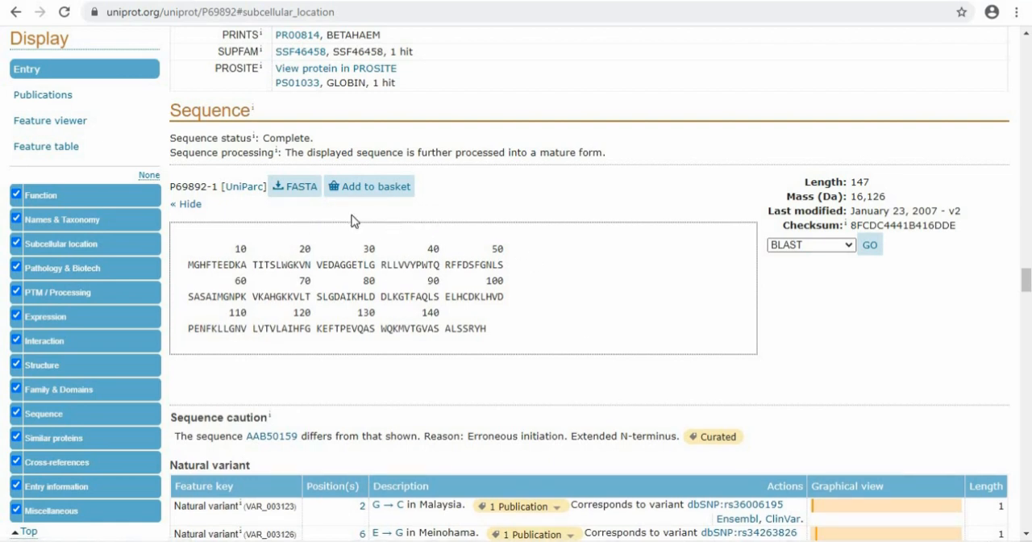
pyautogui.moveTo(413, 234)
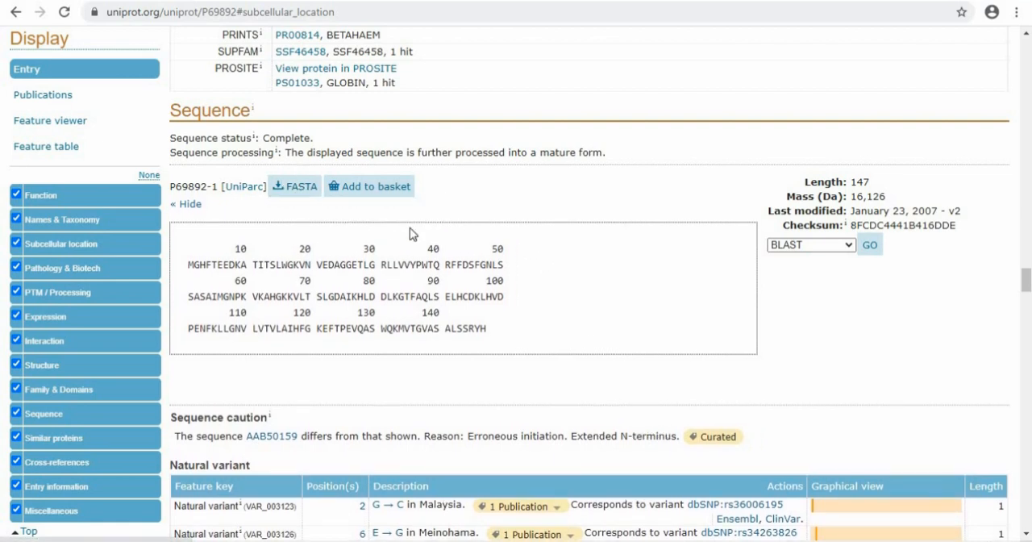
# Browse Natural variants, Similar proteins, Cross-references, Entry information and Miscellaneous to the footer
pyautogui.scroll(-3)
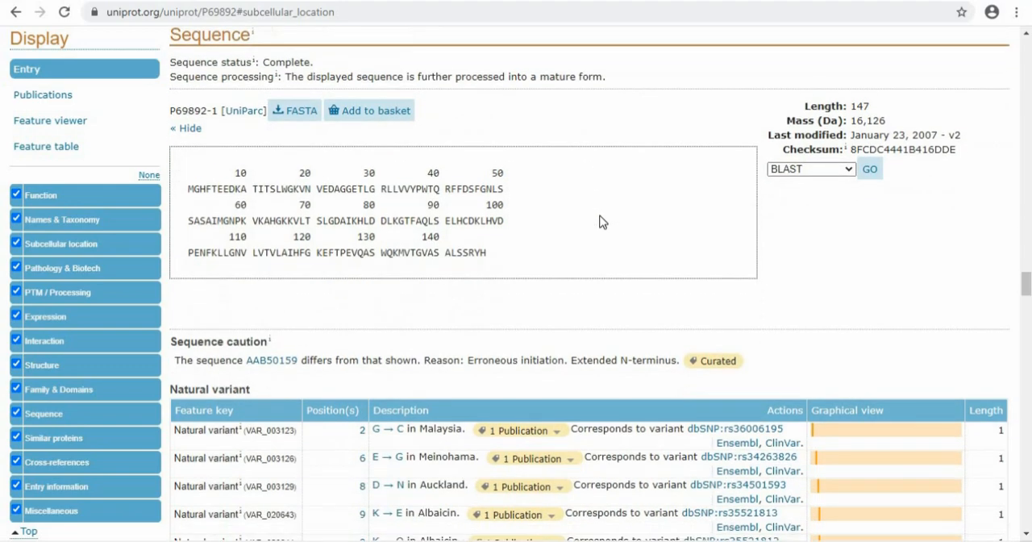
pyautogui.scroll(-3)
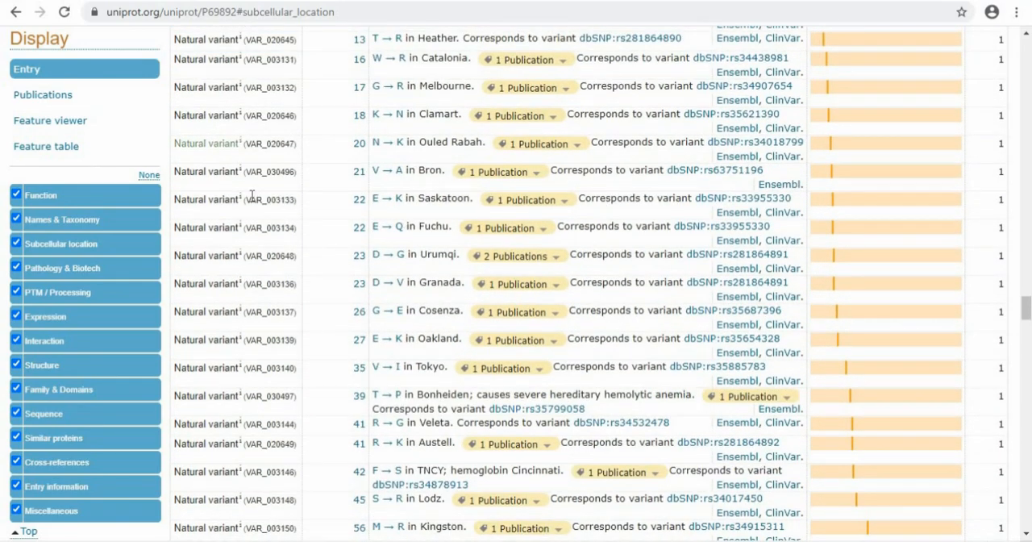
pyautogui.scroll(-3)
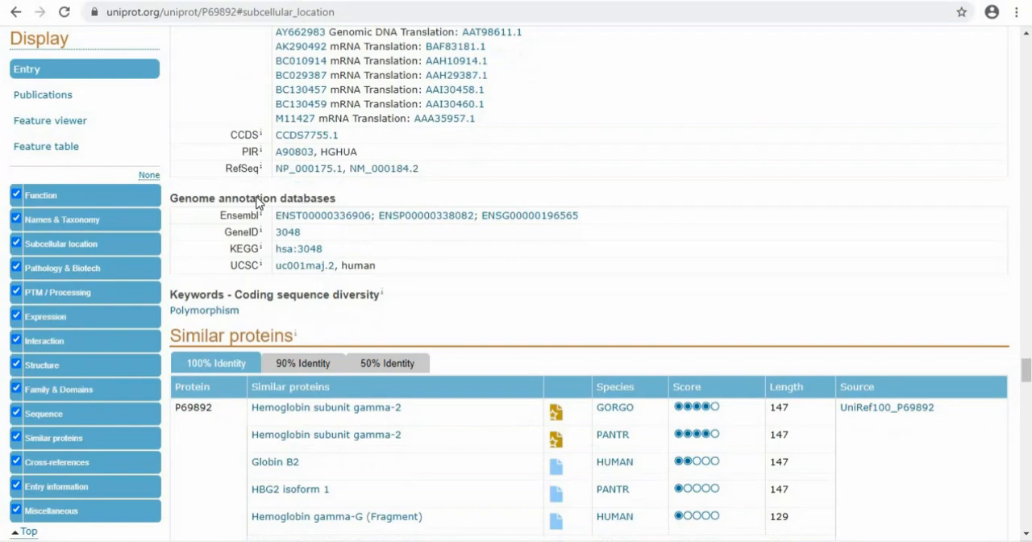
pyautogui.scroll(-3)
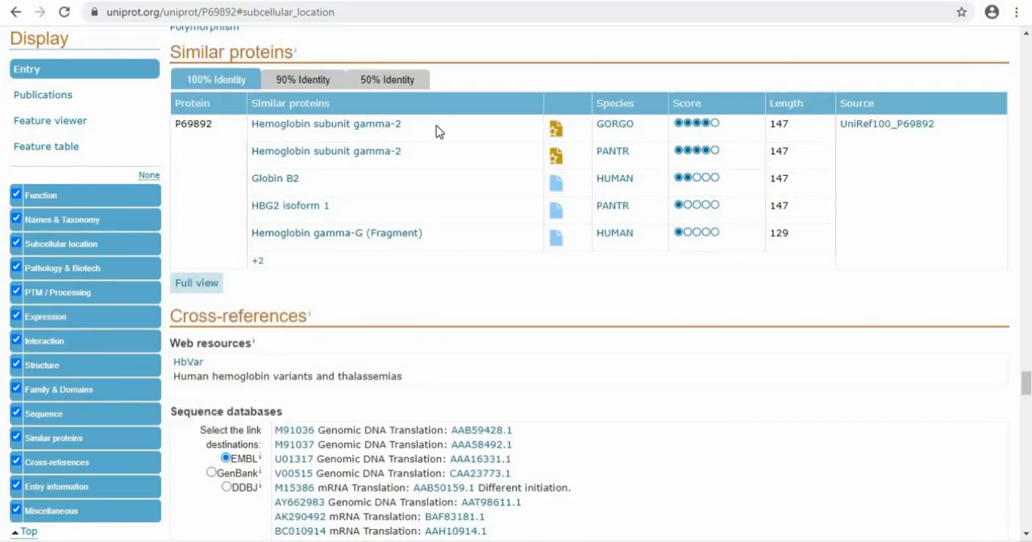
pyautogui.scroll(-3)
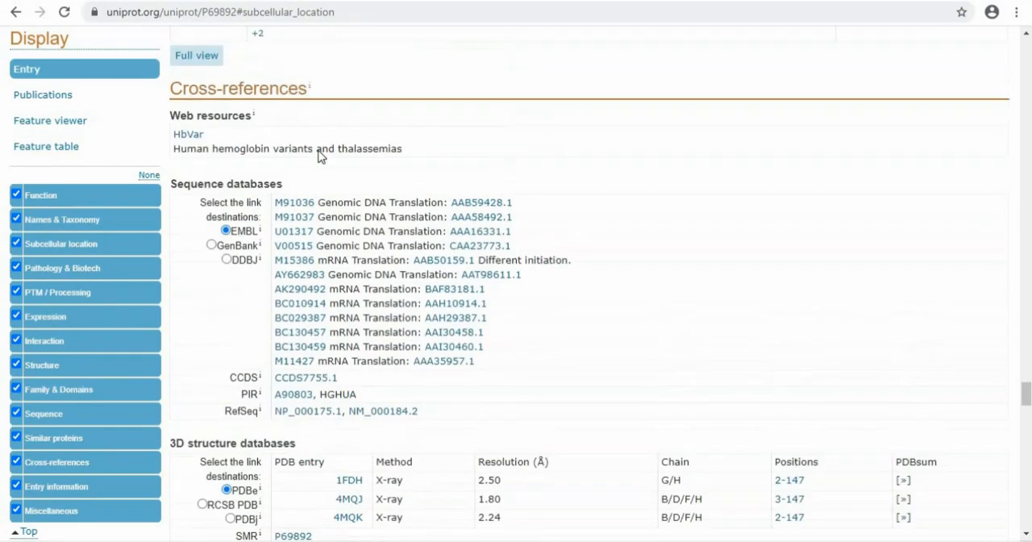
pyautogui.scroll(-3)
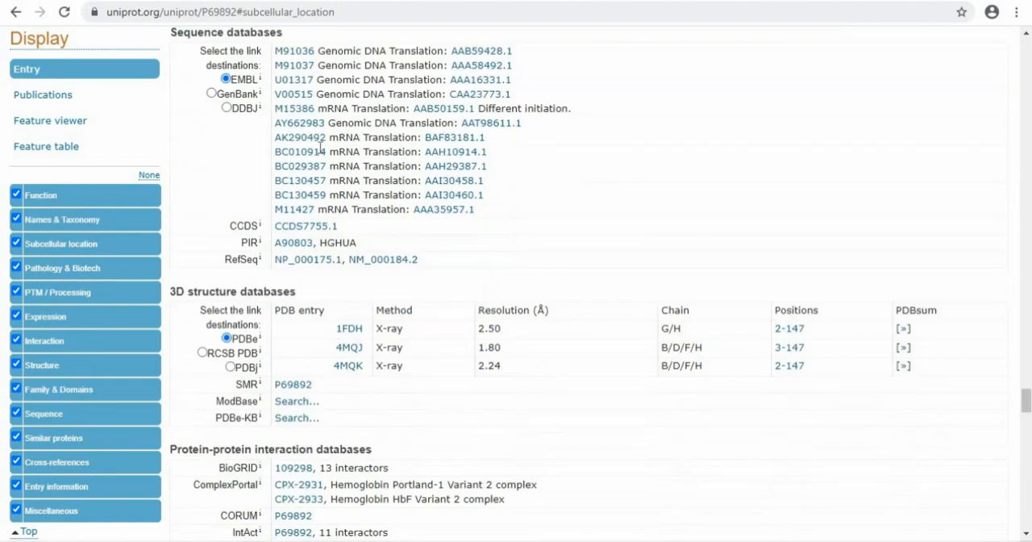
pyautogui.scroll(-3)
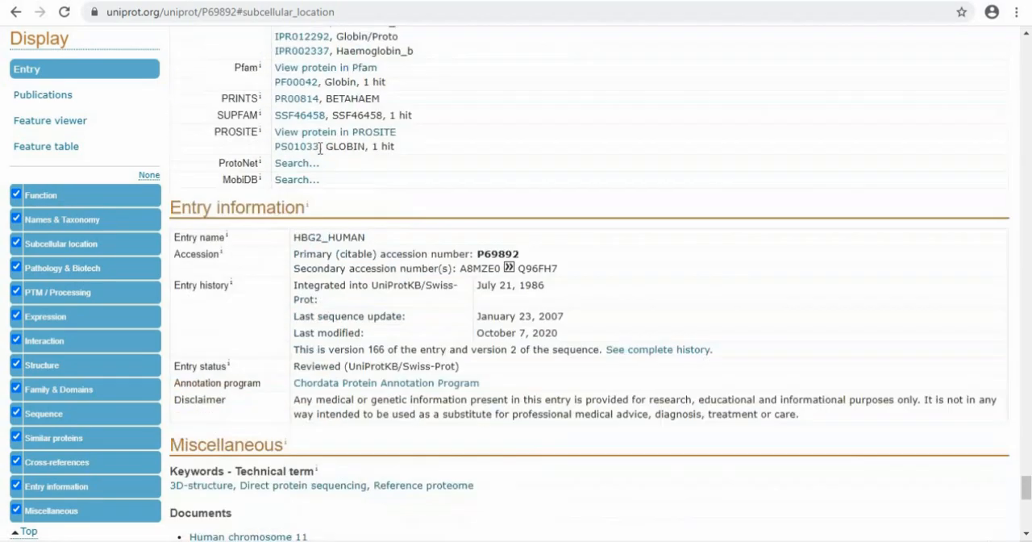
pyautogui.scroll(-3)
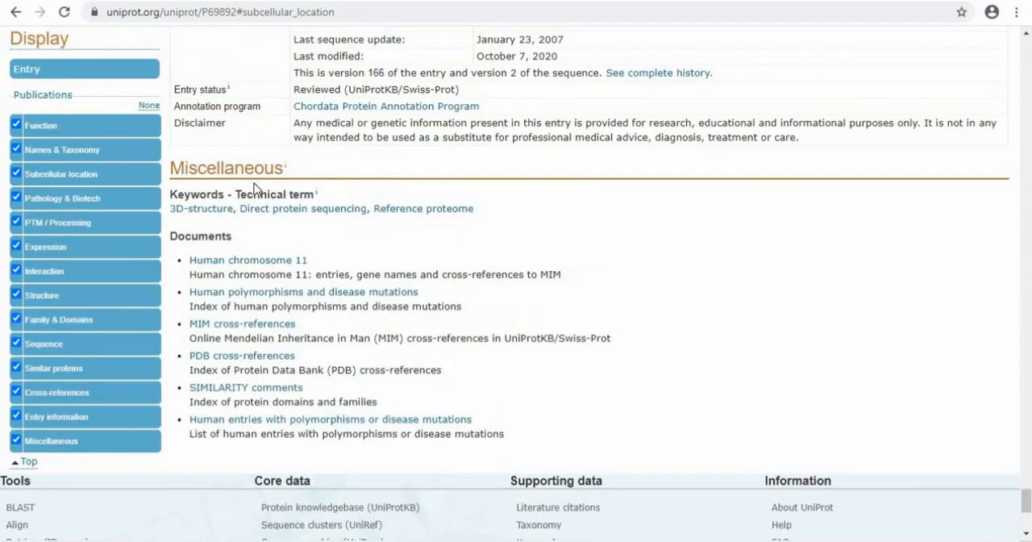
pyautogui.scroll(-3)
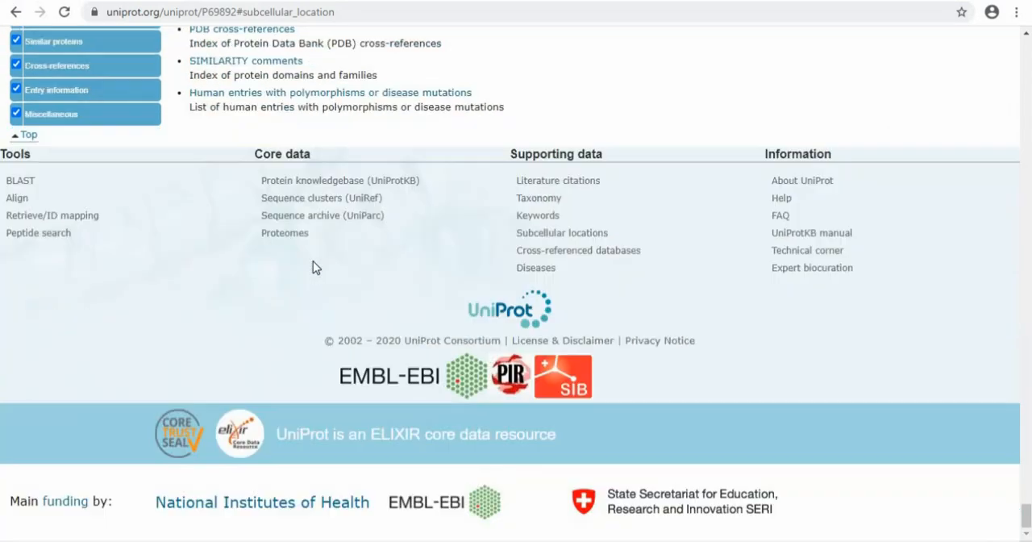
pyautogui.scroll(3)
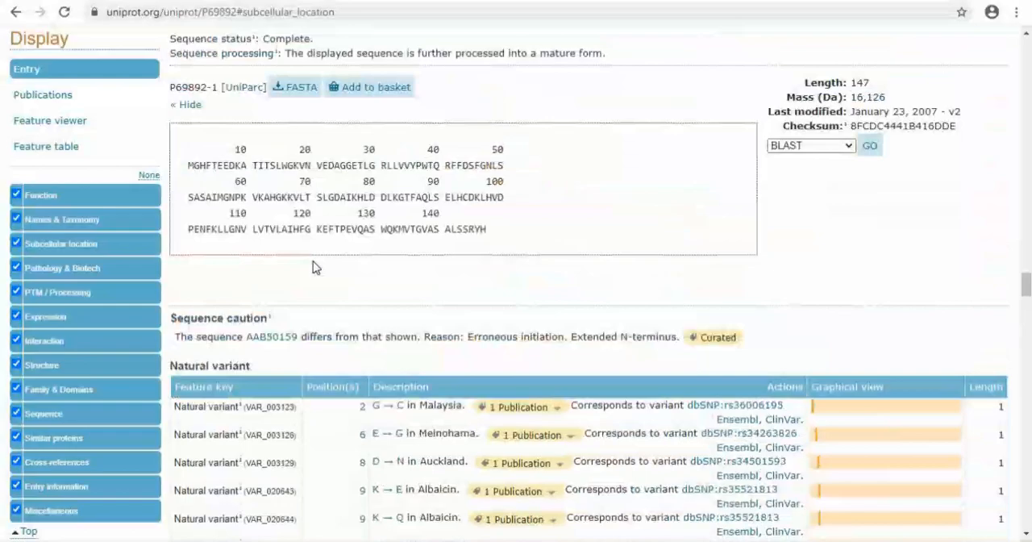
# Return to the entry header and Function section at the top of P69892
pyautogui.scroll(-3)
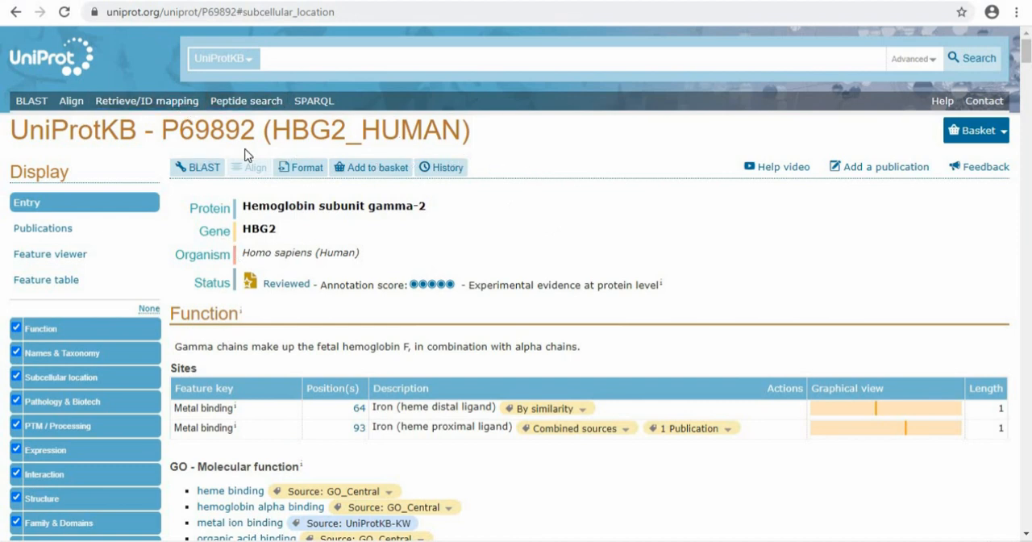
pyautogui.moveTo(31, 100)
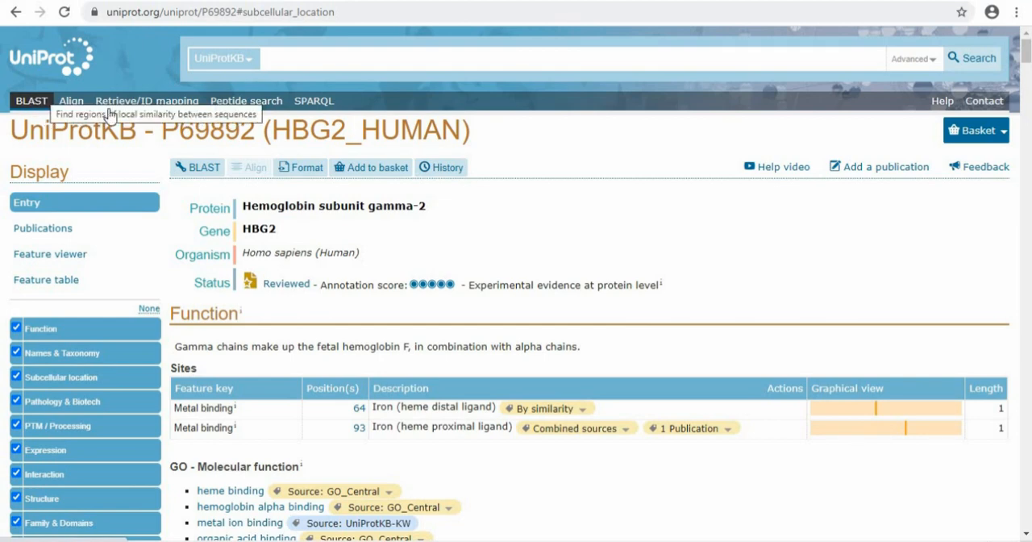
pyautogui.scroll(-3)
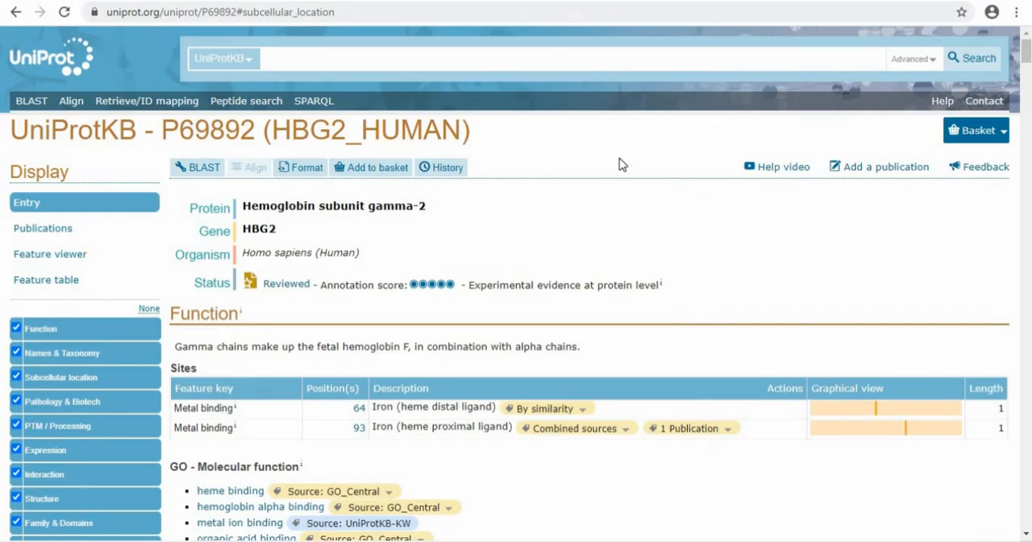
pyautogui.scroll(-3)
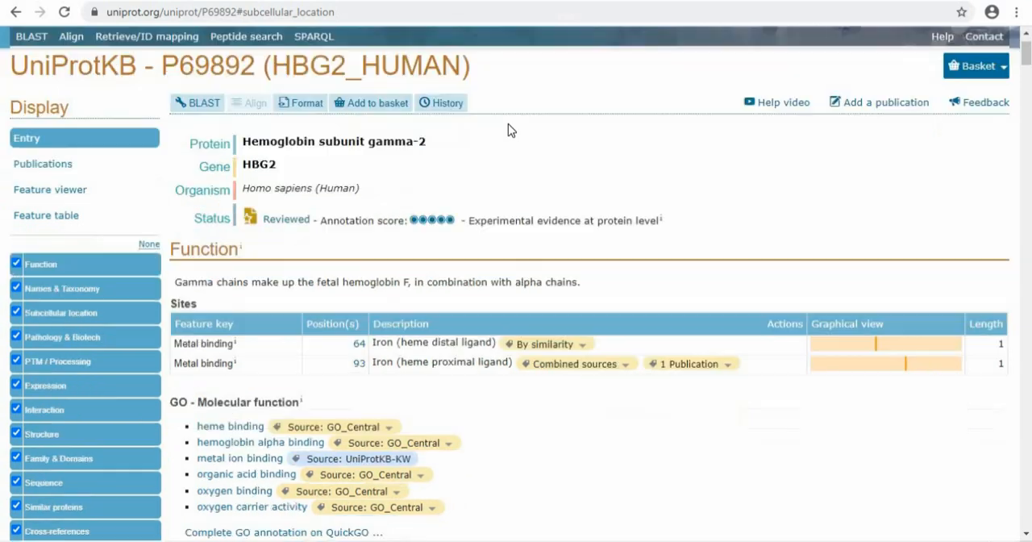